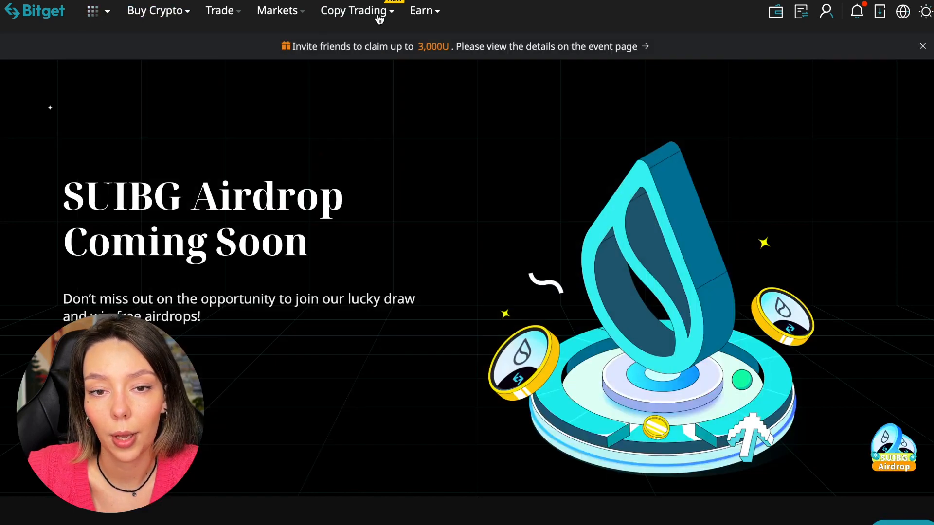
Step: Open the top-500 traders LeaderBoard from the Copy Trading menu
left_click(352, 10)
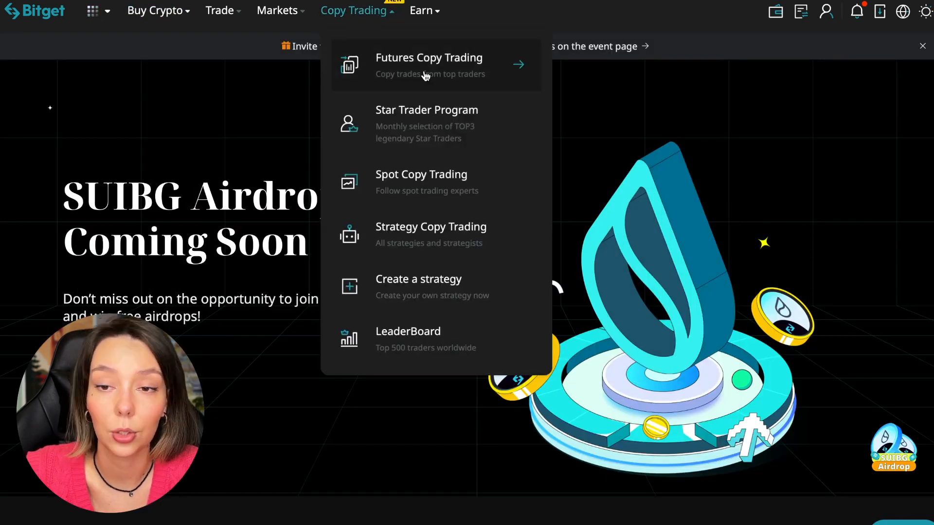
mouse_move(413, 88)
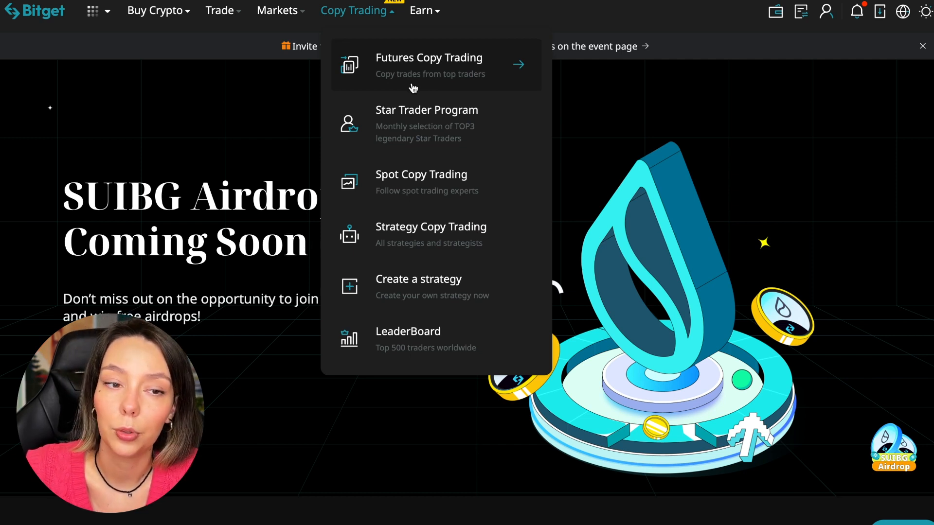
mouse_move(432, 233)
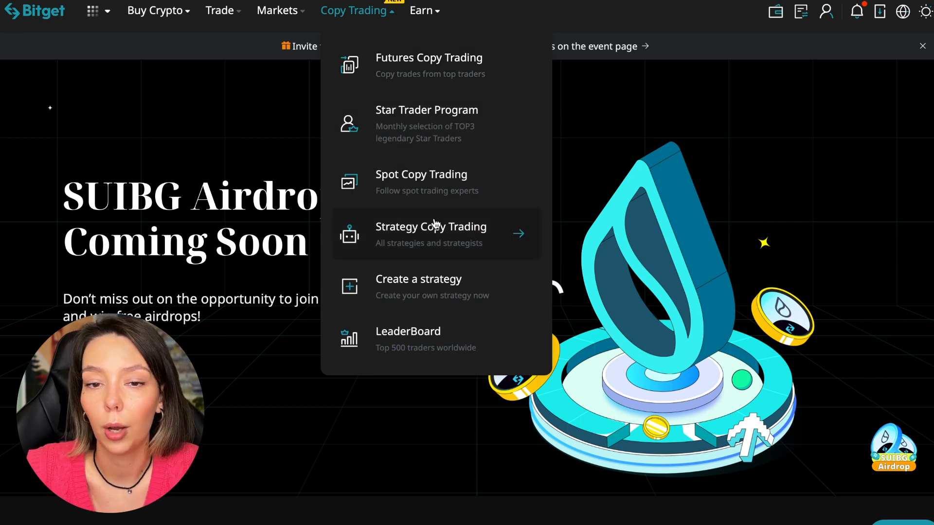
mouse_move(430, 286)
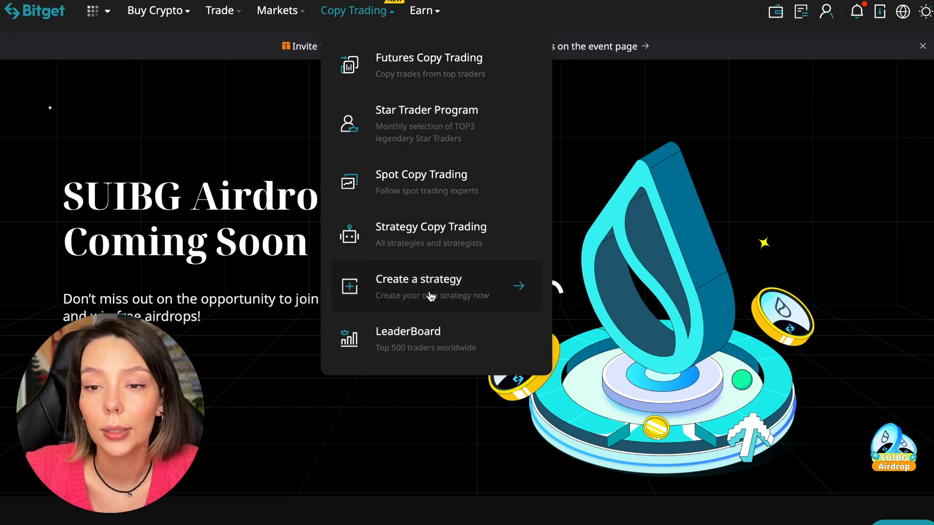
mouse_move(429, 335)
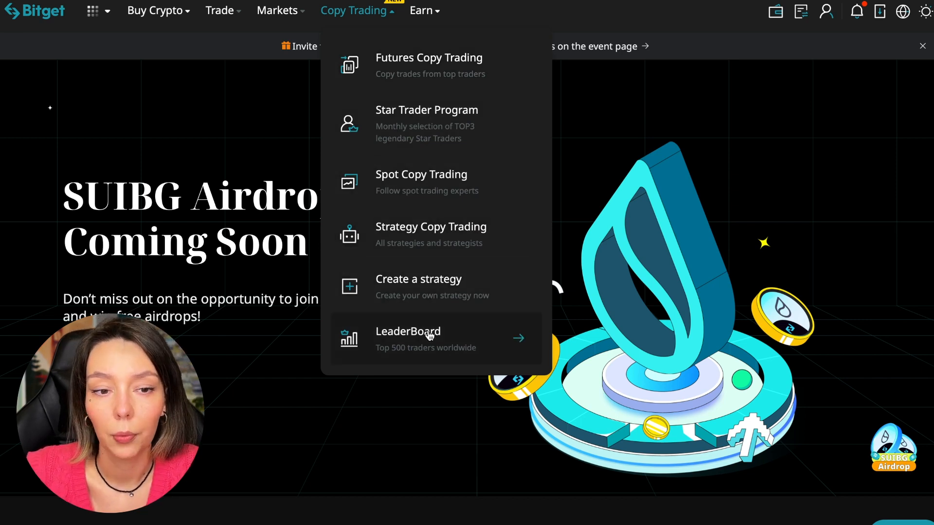
left_click(408, 331)
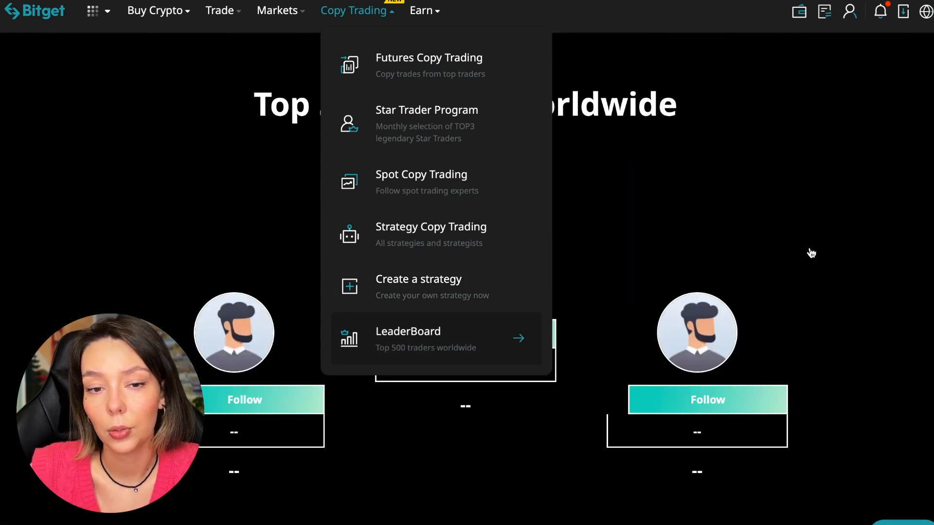
left_click(408, 336)
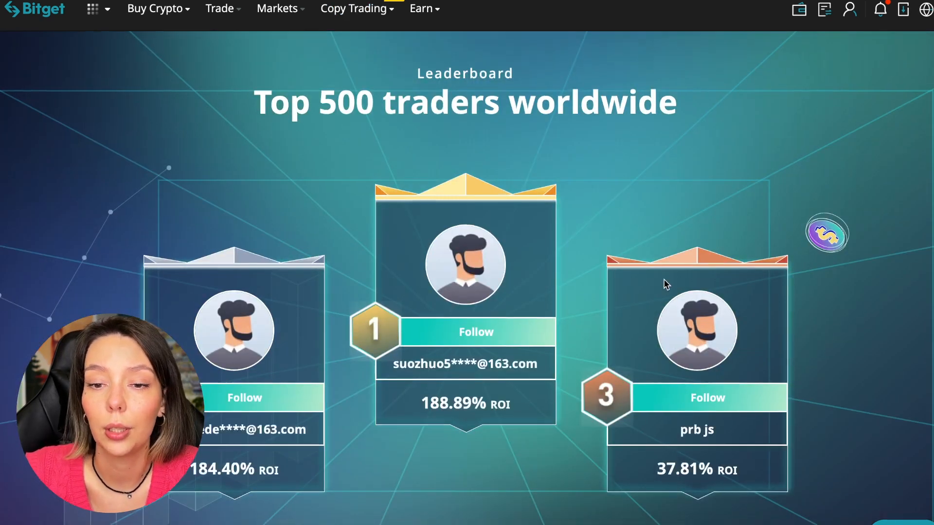
scroll("down", 3)
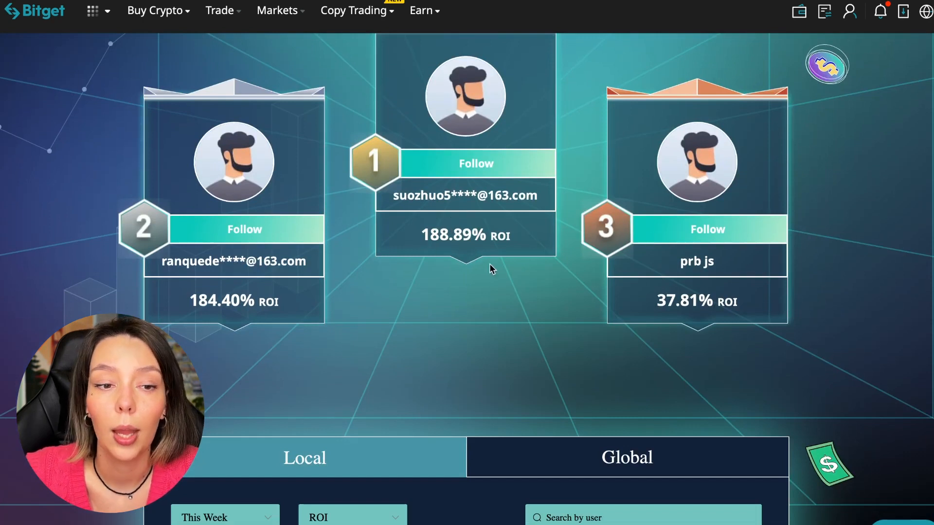
scroll("down", 3)
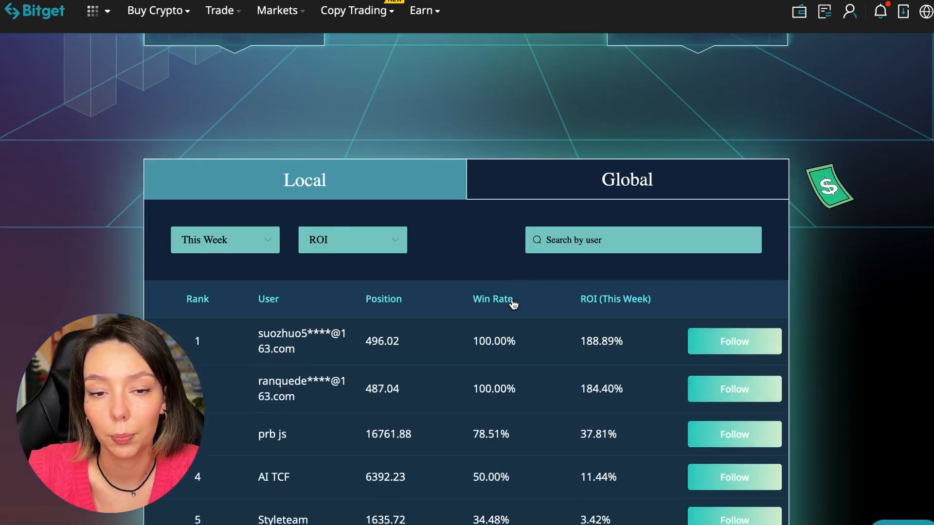
scroll("down", 3)
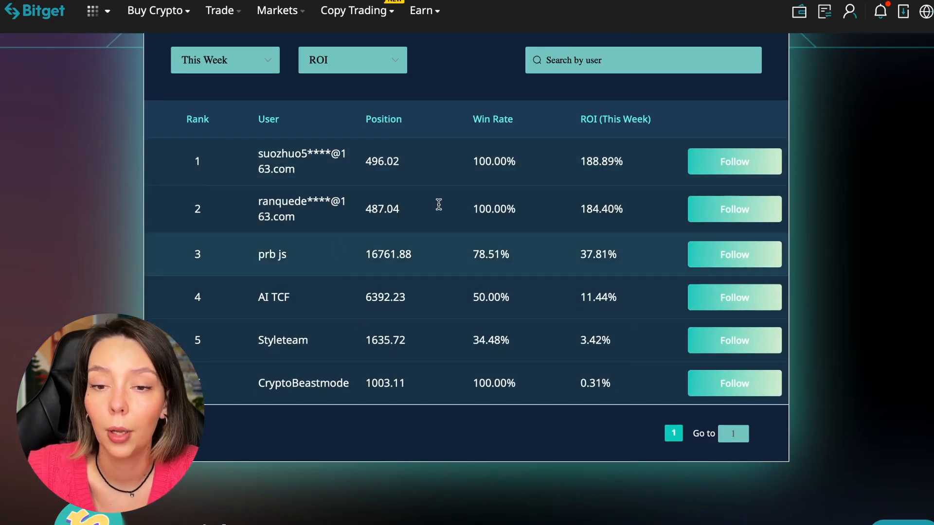
mouse_move(531, 358)
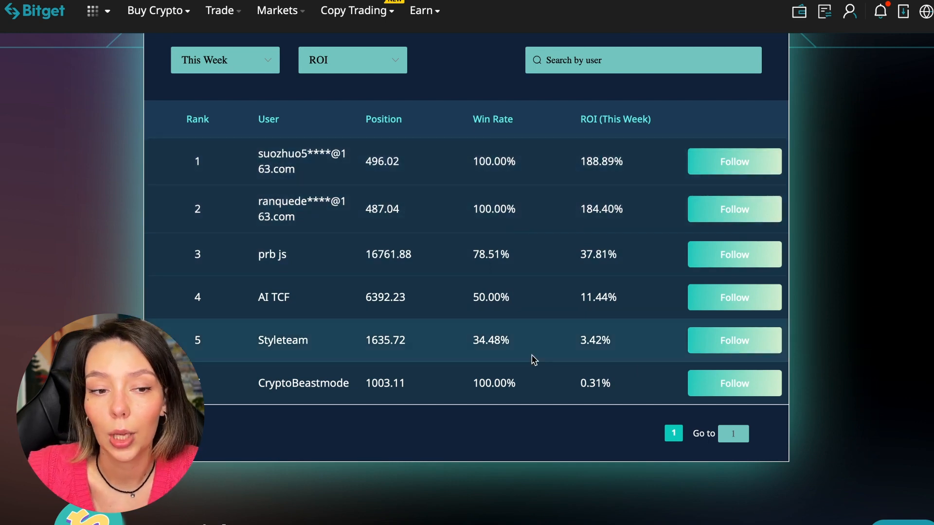
mouse_move(488, 161)
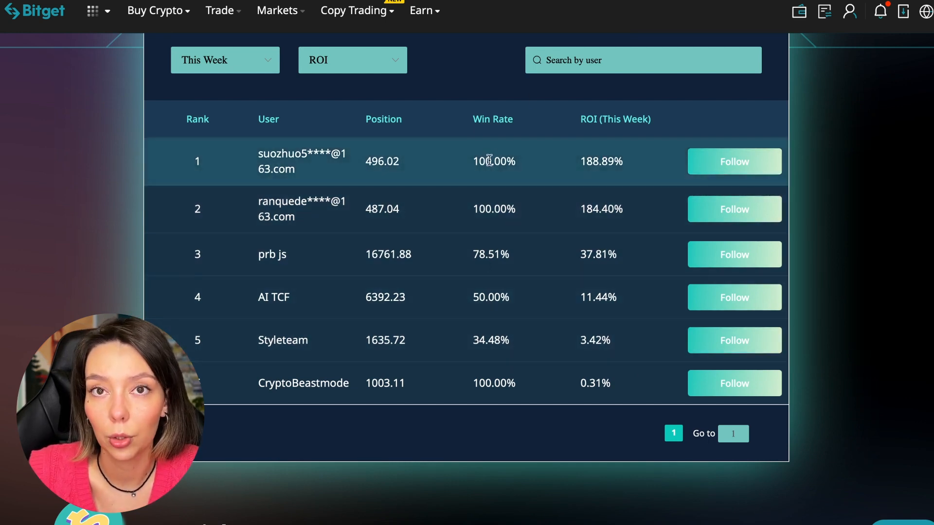
mouse_move(586, 354)
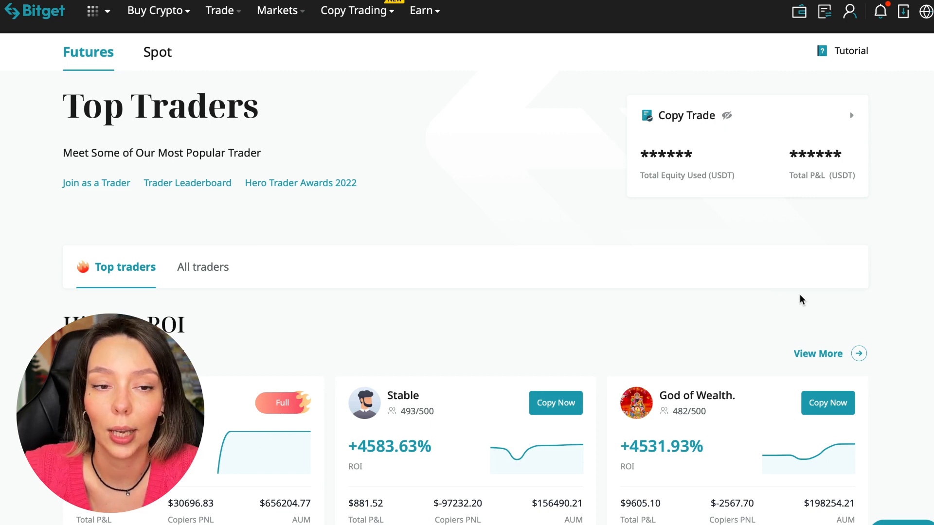
mouse_move(471, 227)
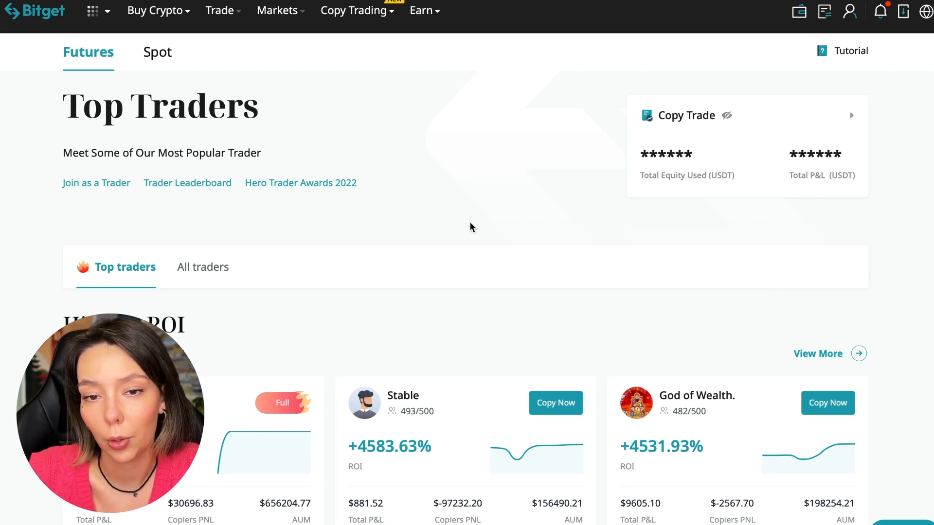
left_click(157, 52)
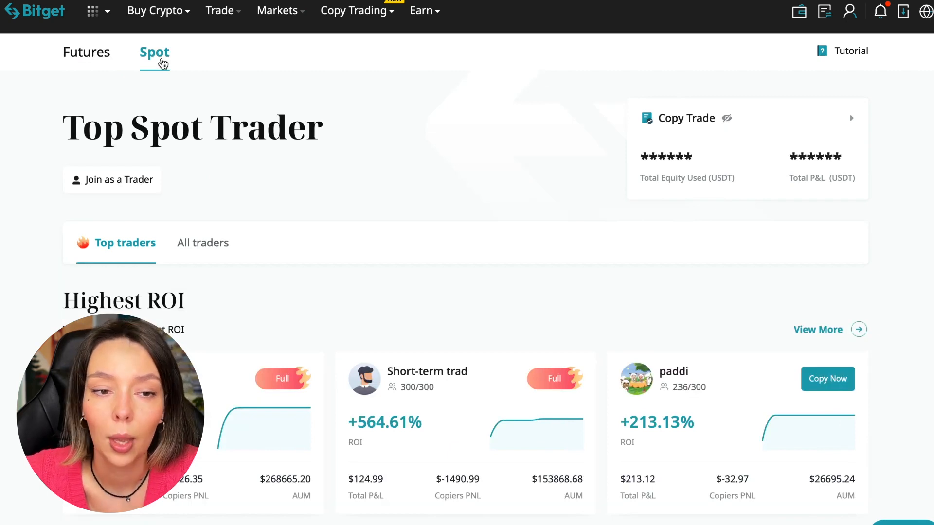
left_click(88, 52)
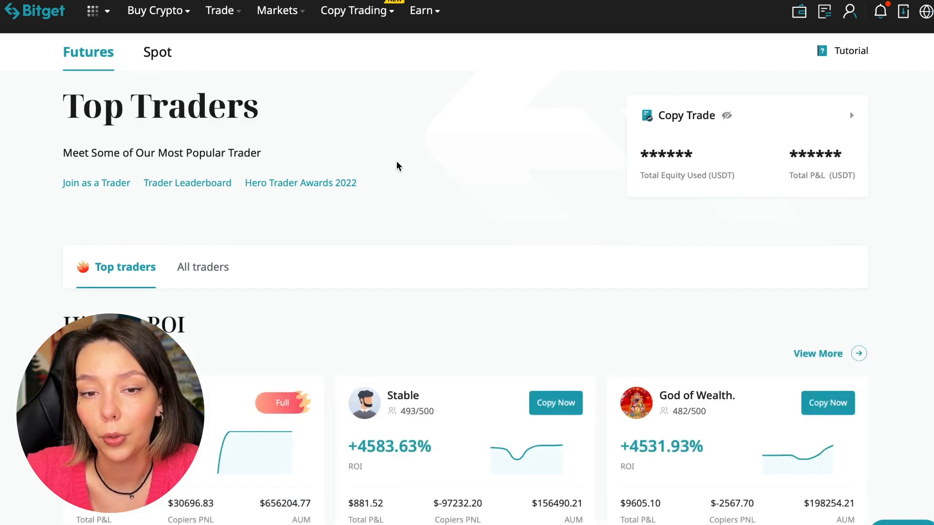
mouse_move(392, 263)
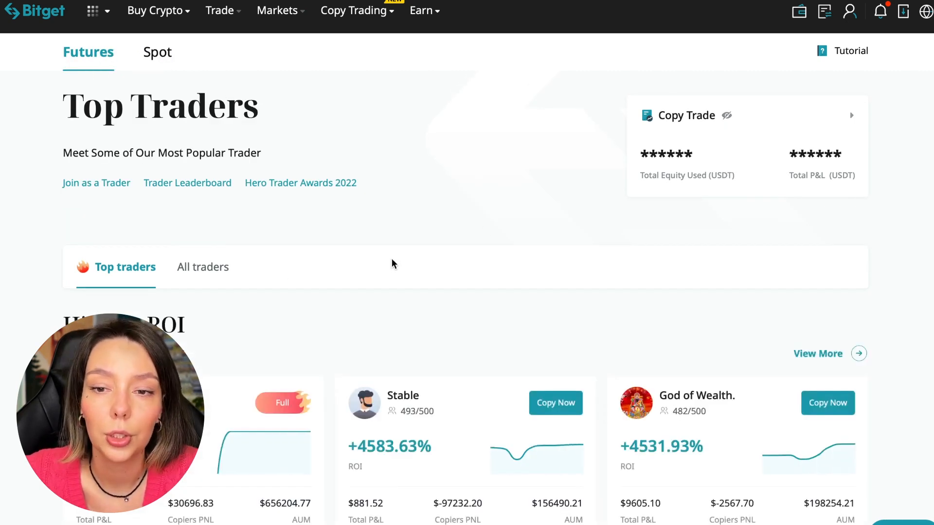
scroll("down", 3)
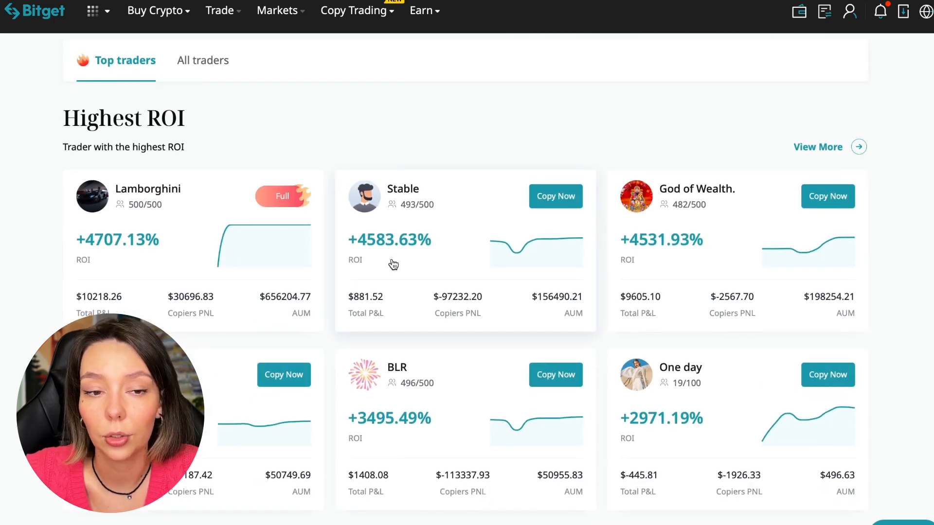
mouse_move(420, 170)
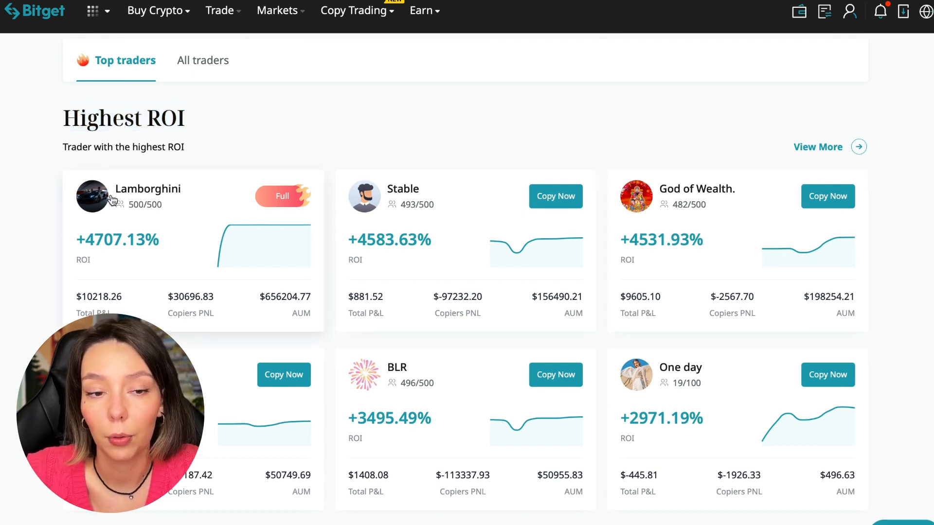
mouse_move(100, 249)
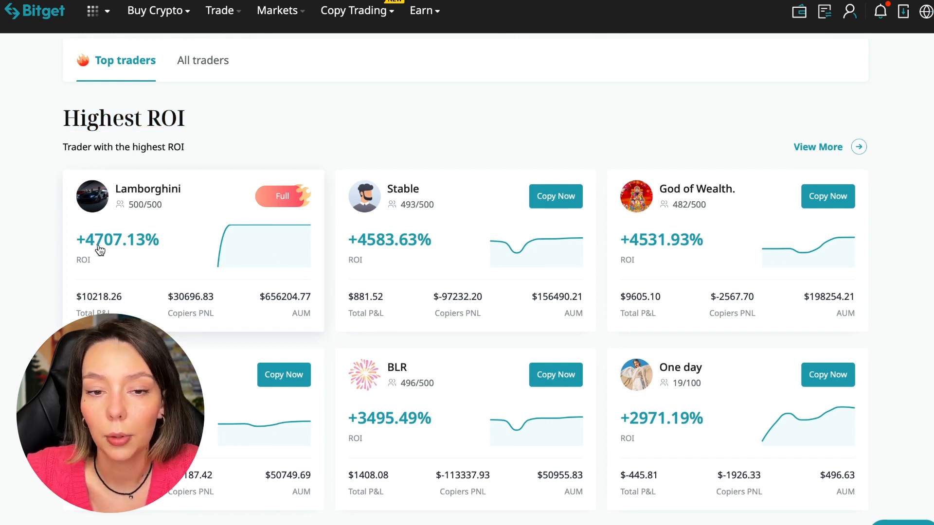
mouse_move(429, 199)
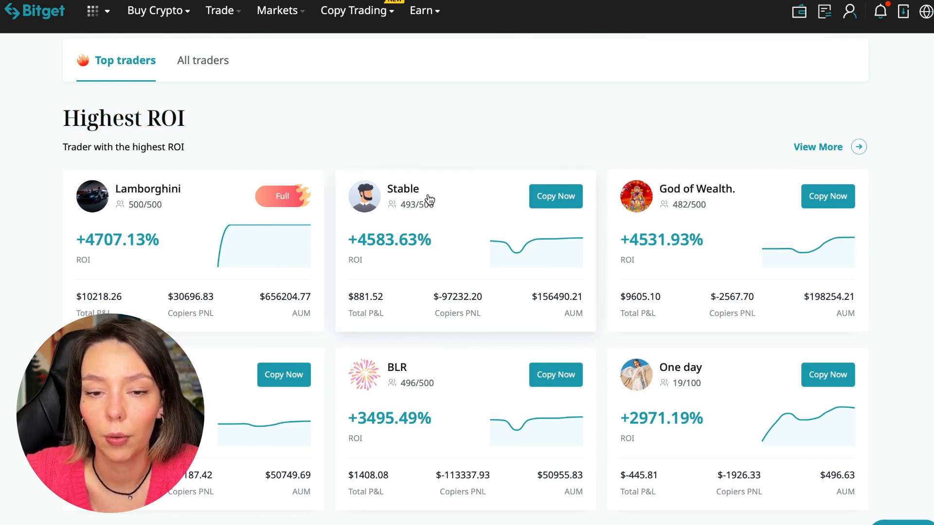
mouse_move(356, 257)
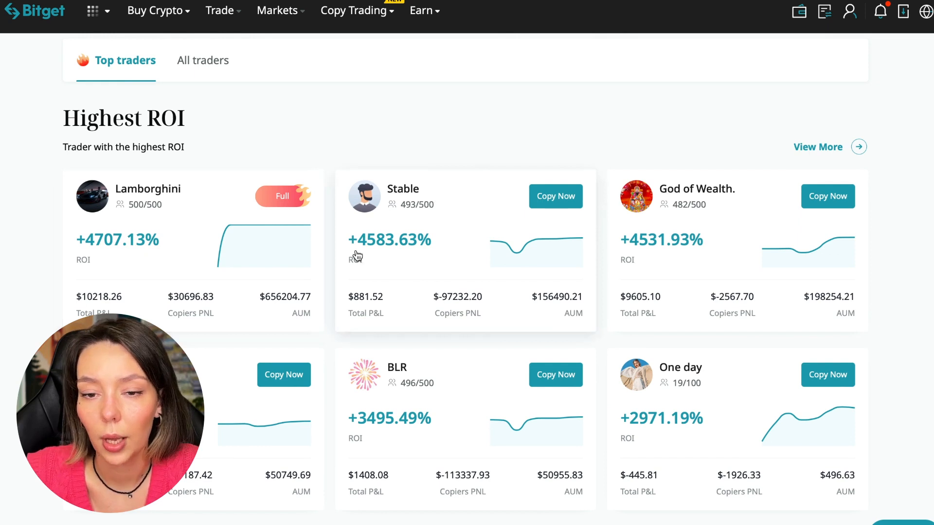
mouse_move(703, 204)
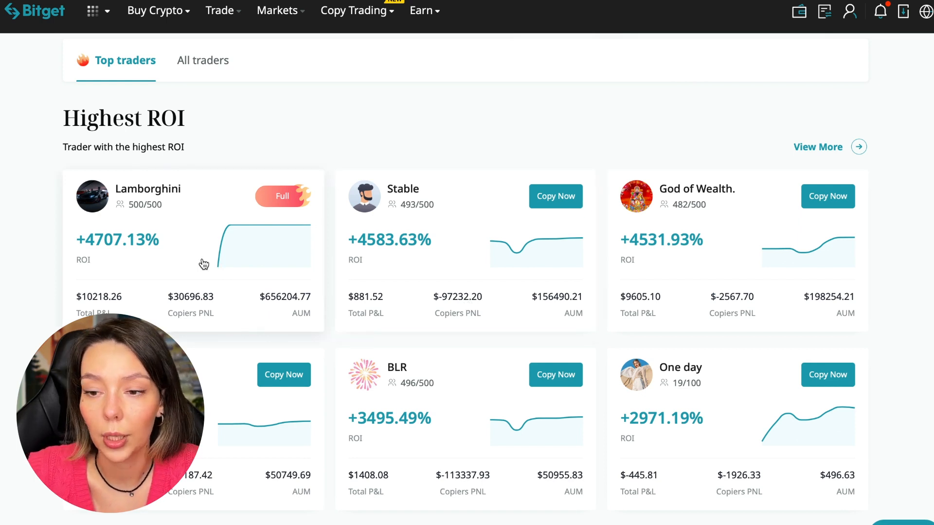
mouse_move(269, 314)
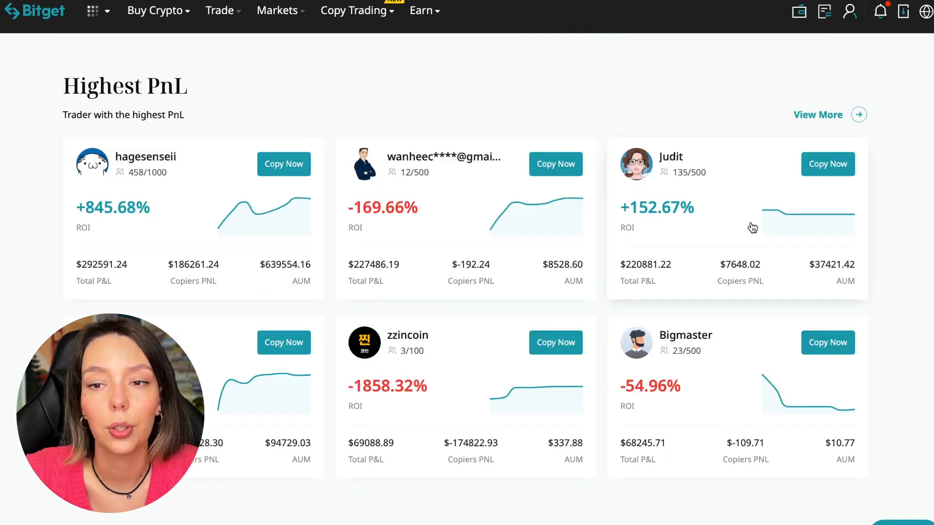
scroll("down", 3)
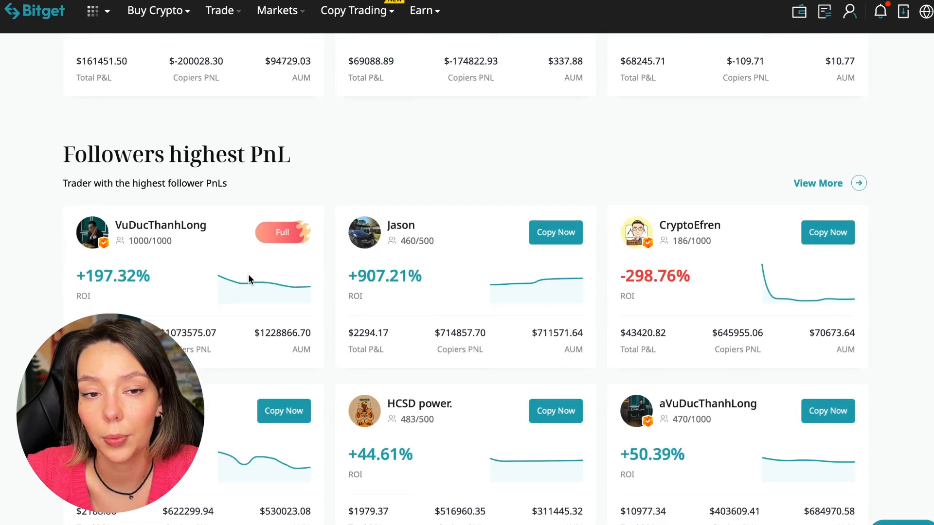
mouse_move(253, 226)
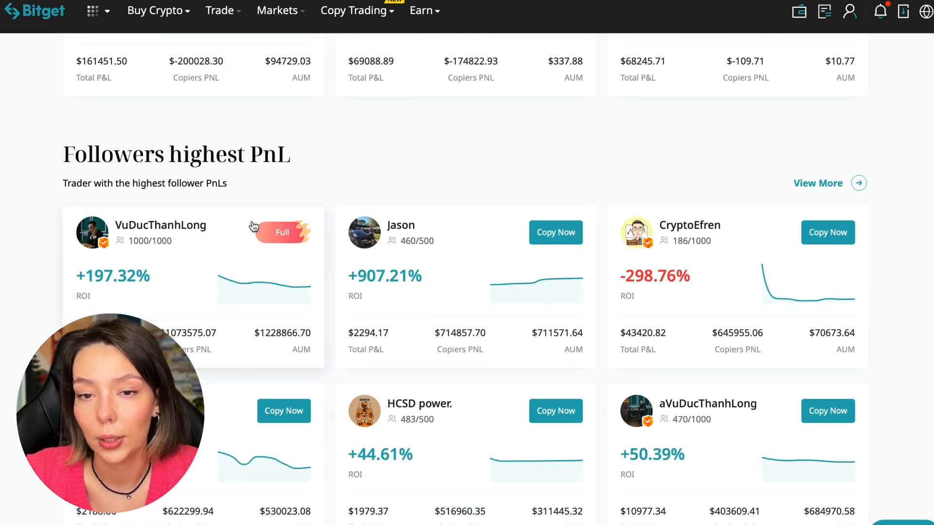
mouse_move(186, 300)
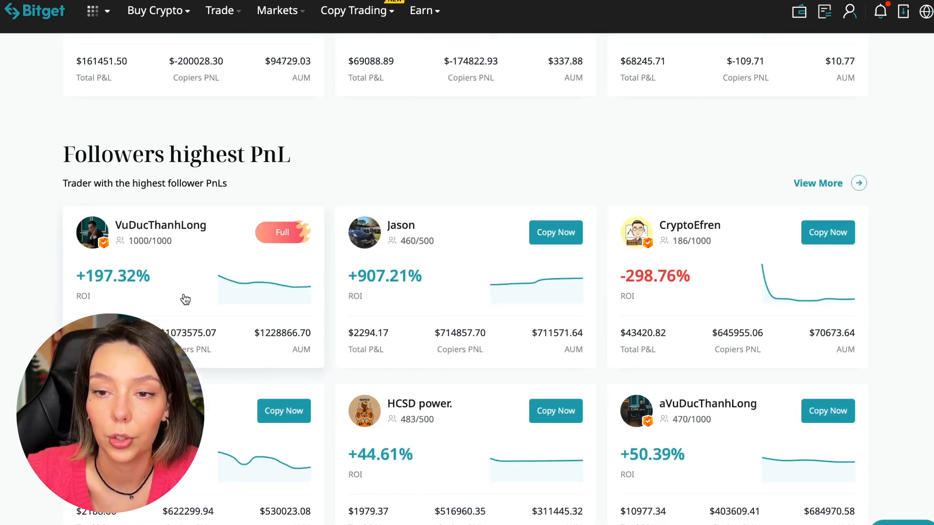
scroll("down", 3)
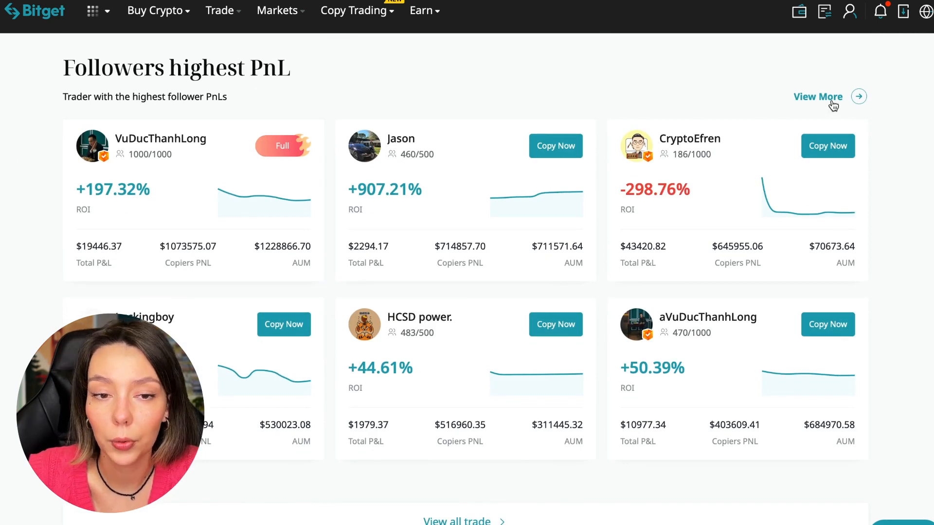
Step: Open the full futures trader list, finish the tutorial walkthrough, and browse the traders
left_click(817, 96)
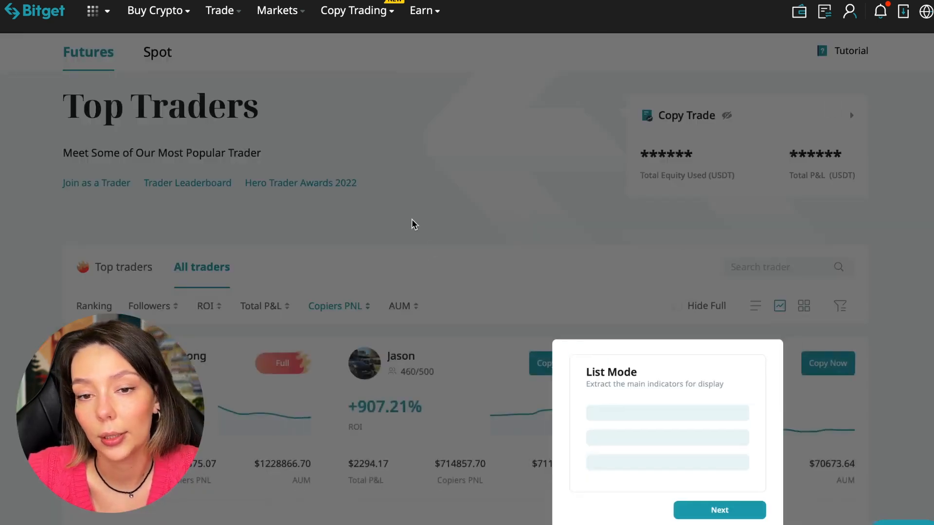
left_click(719, 510)
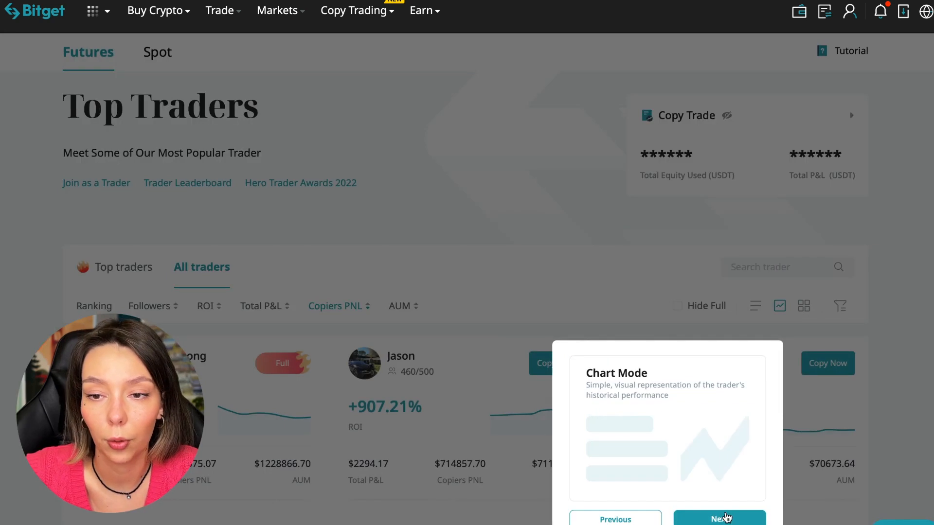
left_click(719, 519)
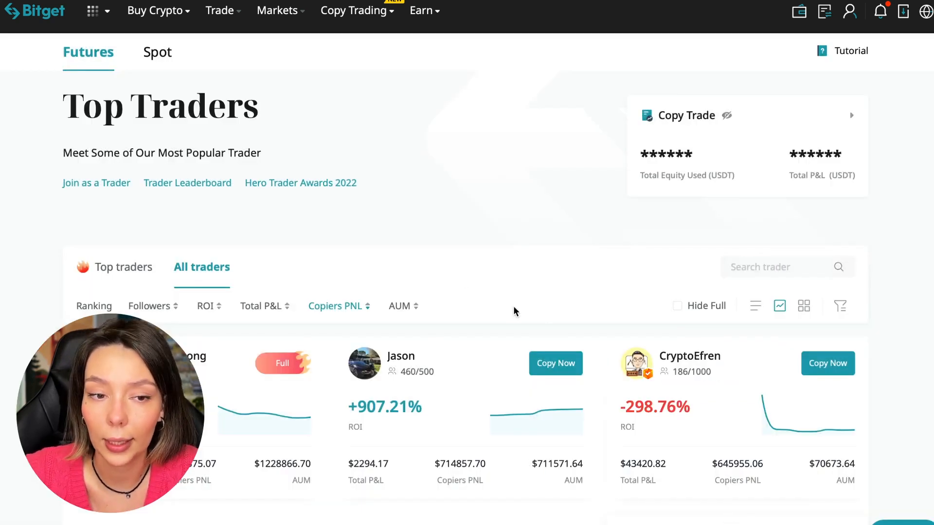
scroll("down", 3)
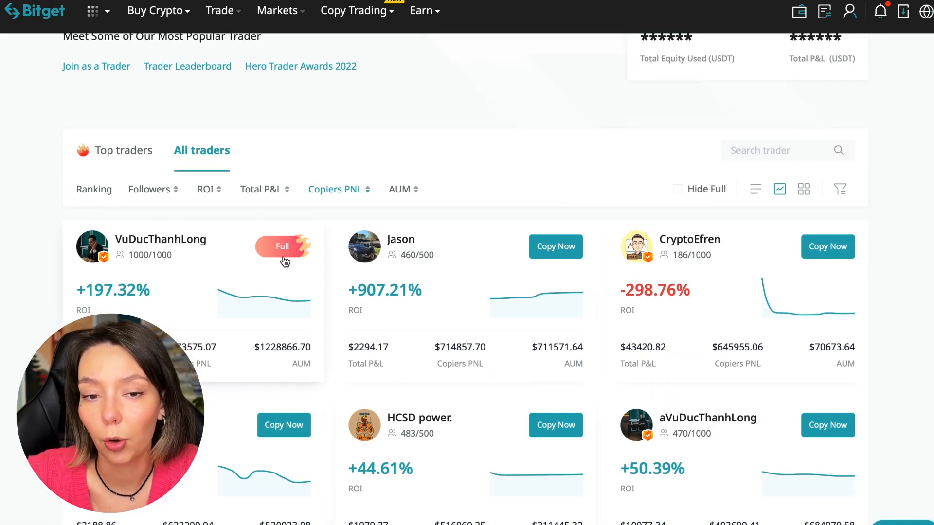
scroll("down", 3)
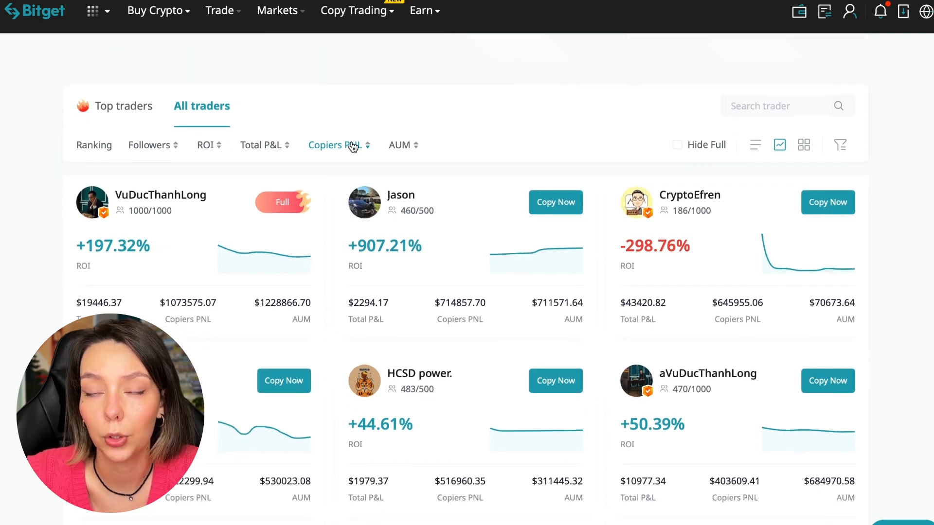
scroll("up", 3)
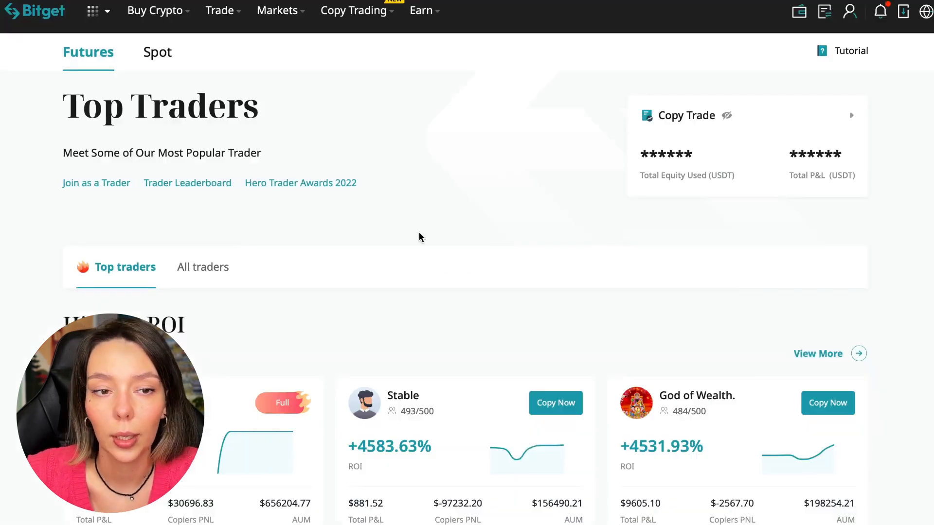
Step: In All traders, toggle the Followers sort off, then sort by ROI ascending
left_click(202, 267)
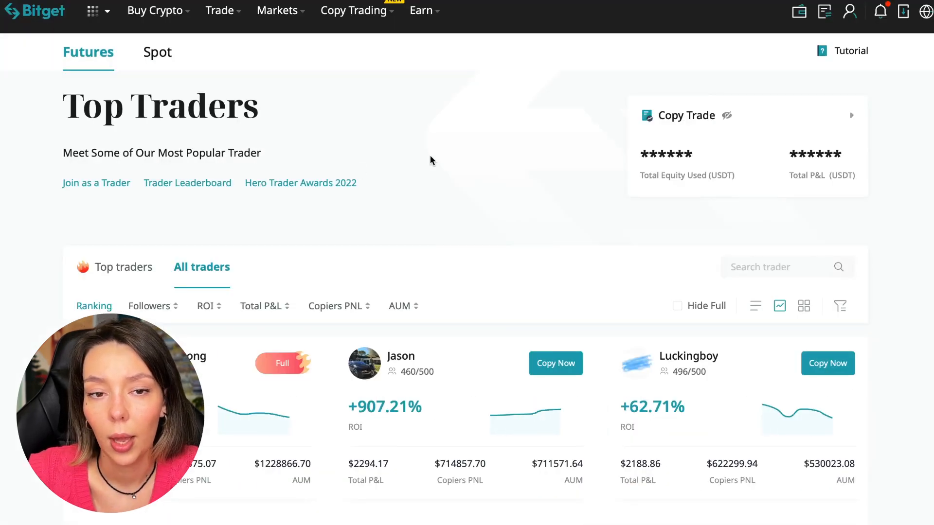
scroll("down", 3)
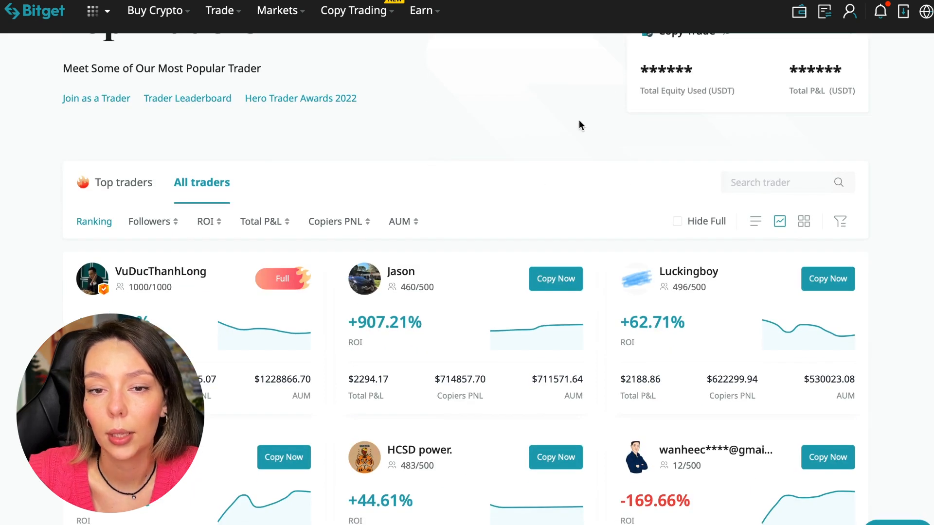
mouse_move(512, 139)
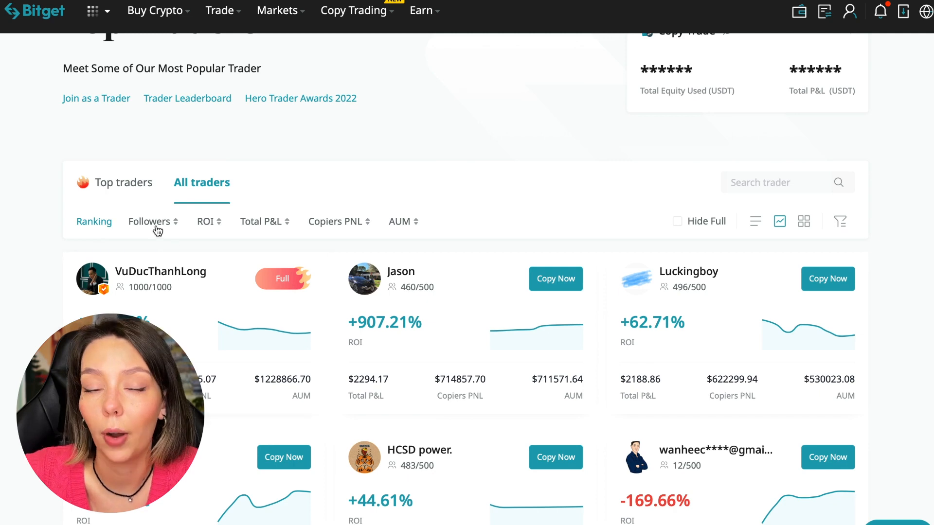
left_click(150, 220)
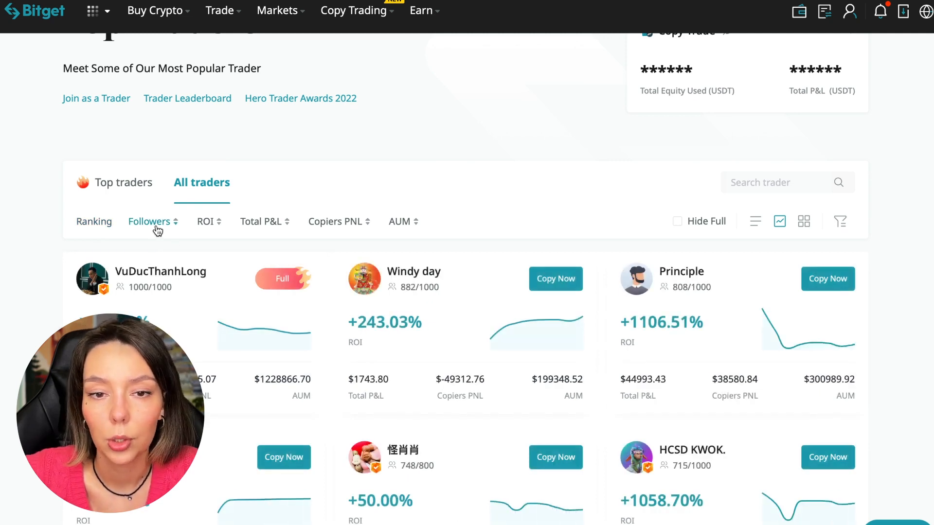
left_click(93, 221)
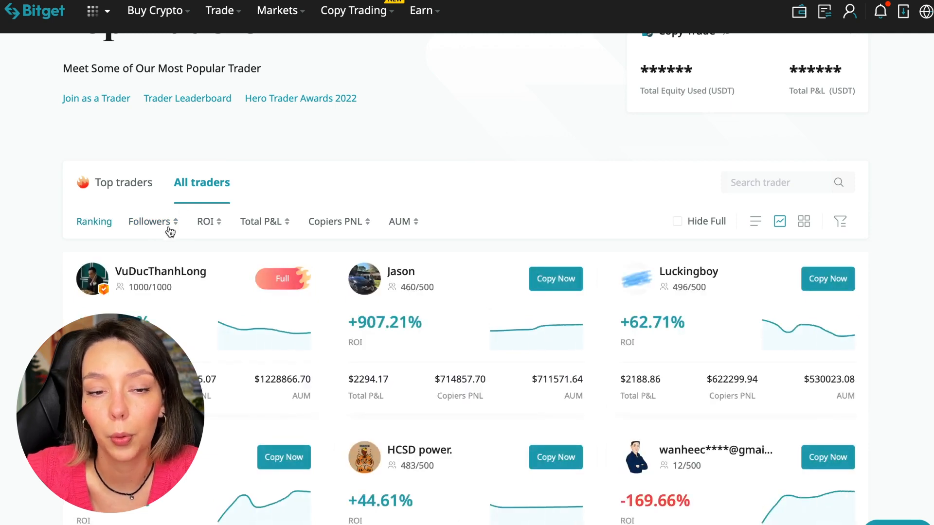
mouse_move(214, 233)
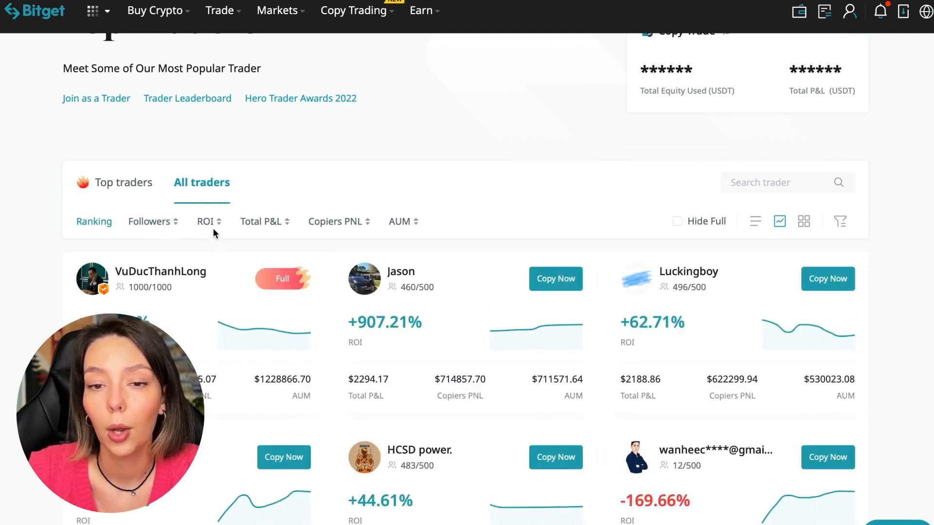
left_click(205, 222)
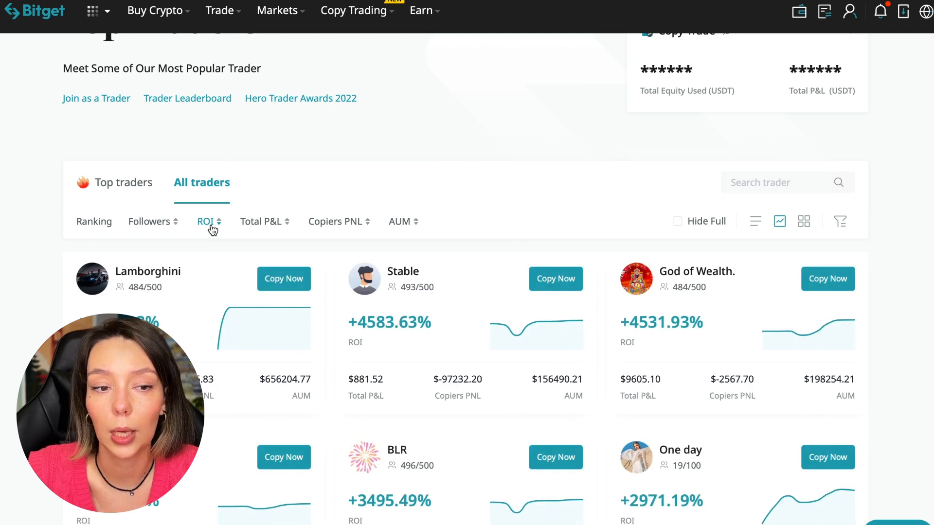
left_click(205, 221)
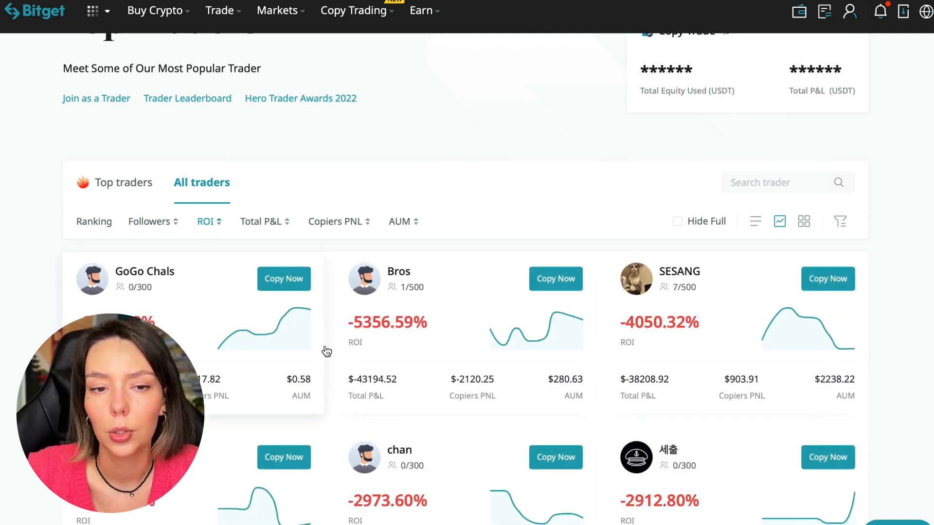
mouse_move(226, 350)
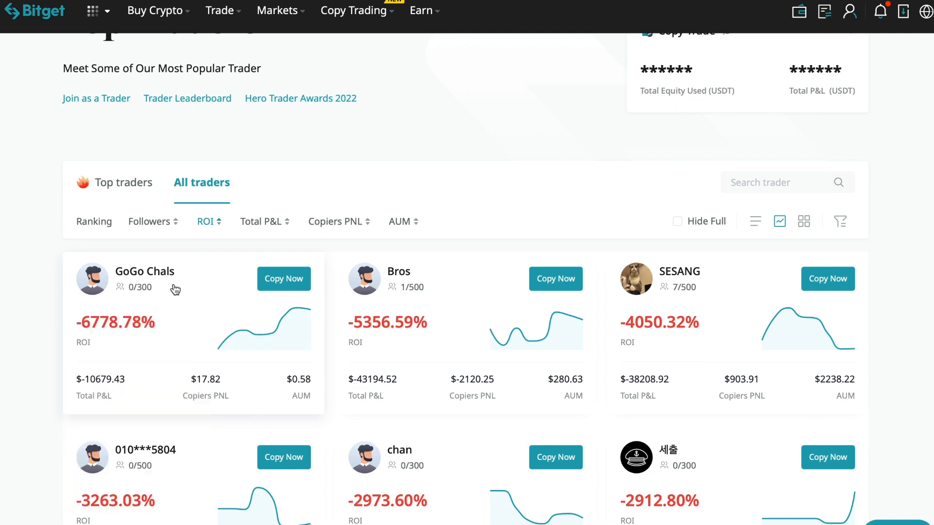
mouse_move(130, 304)
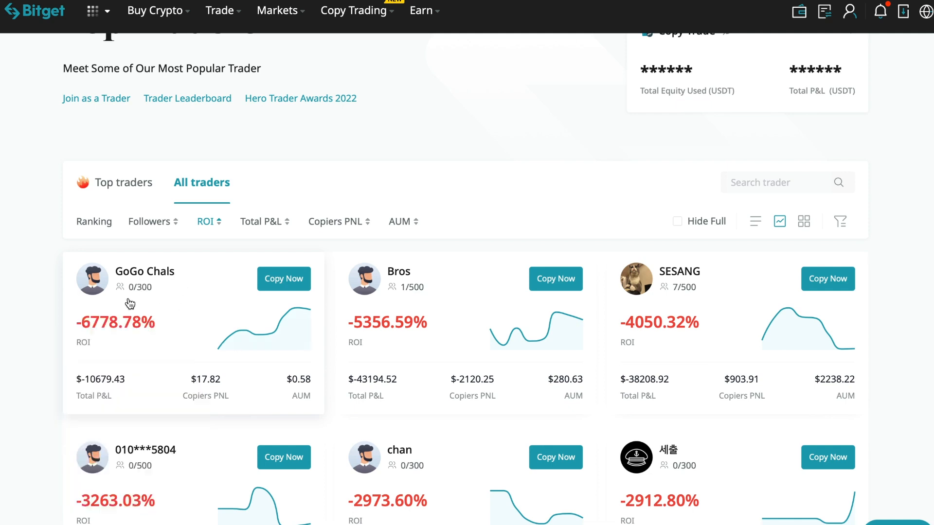
mouse_move(173, 349)
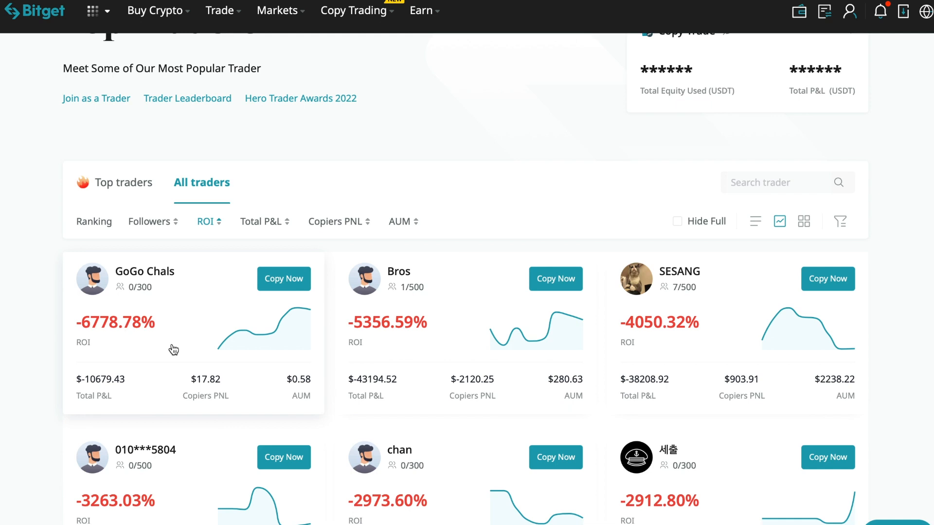
mouse_move(193, 348)
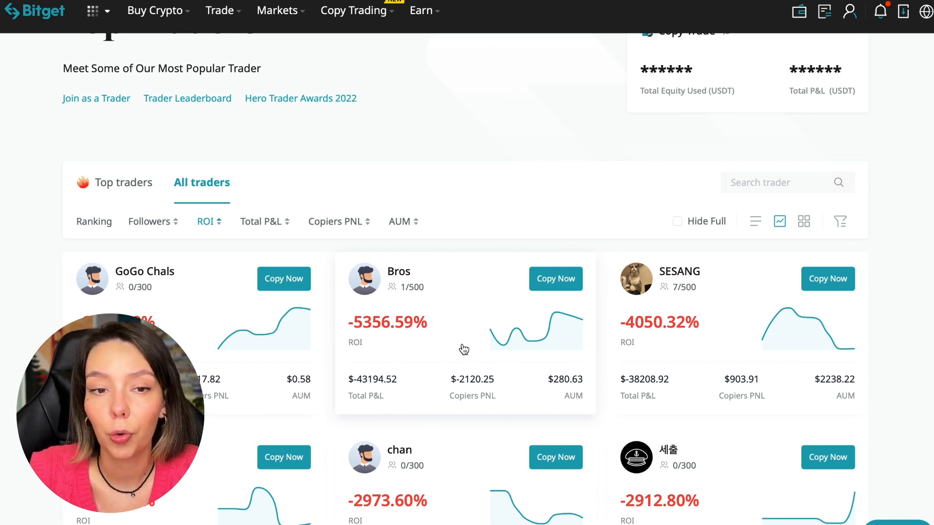
mouse_move(491, 210)
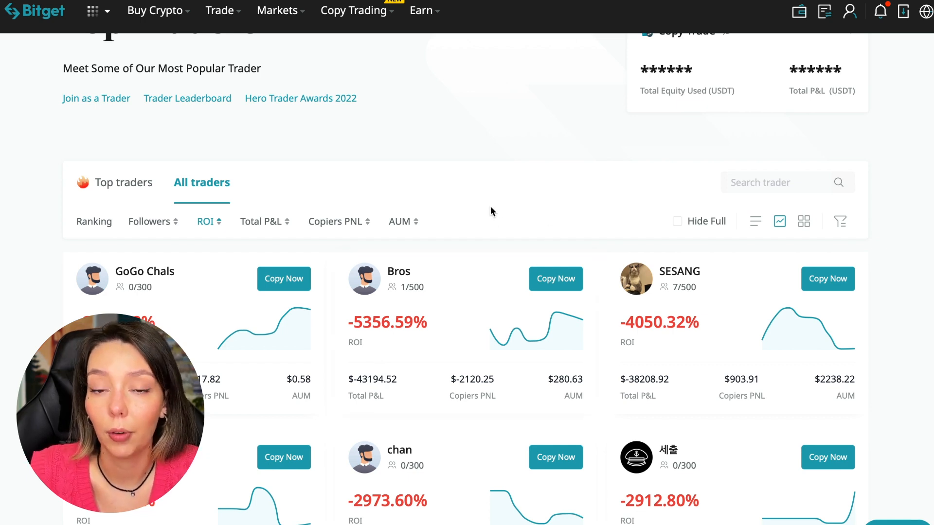
mouse_move(206, 236)
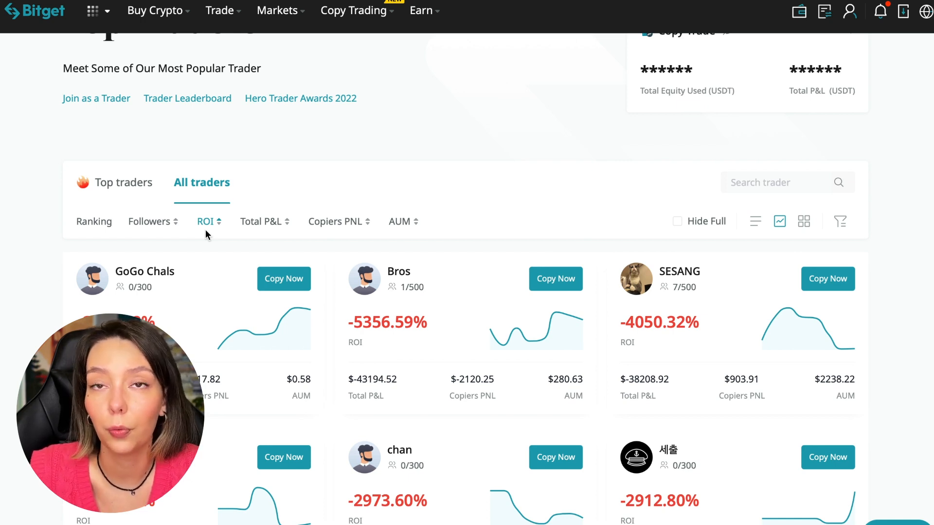
scroll("down", 3)
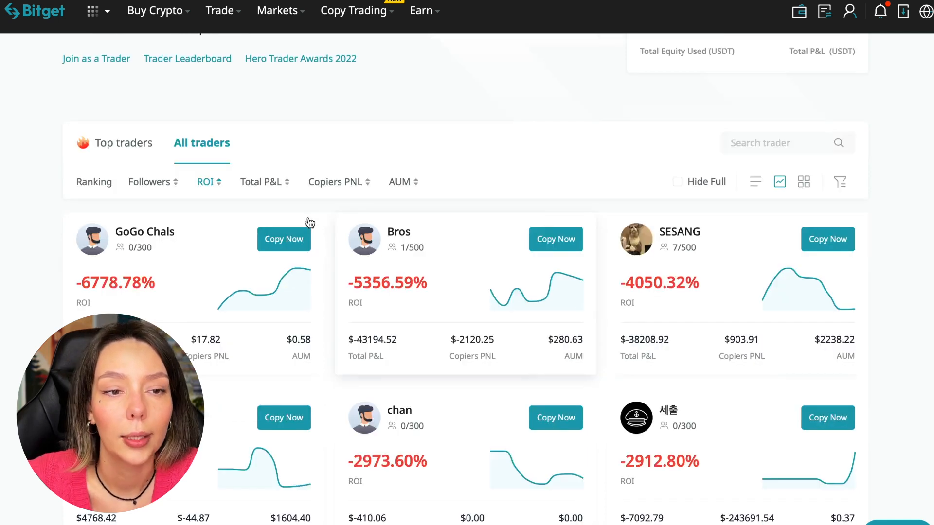
left_click(260, 181)
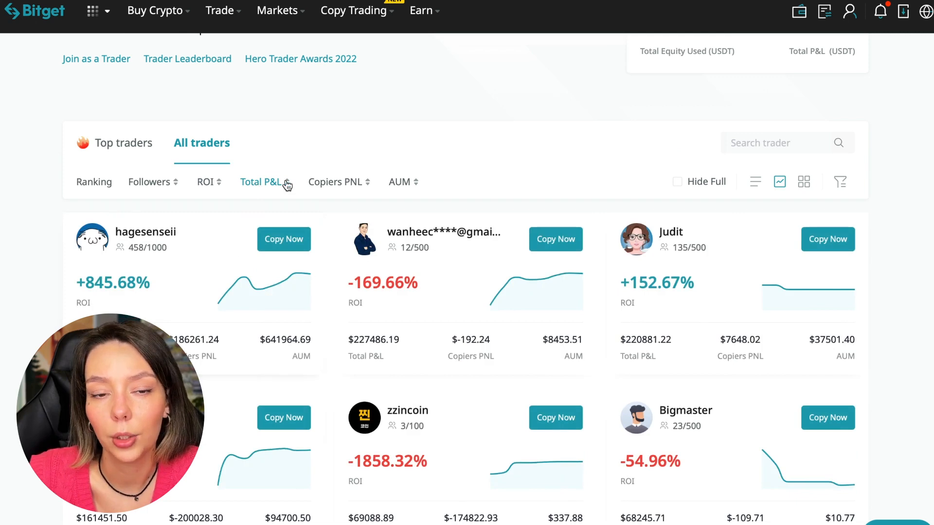
mouse_move(350, 312)
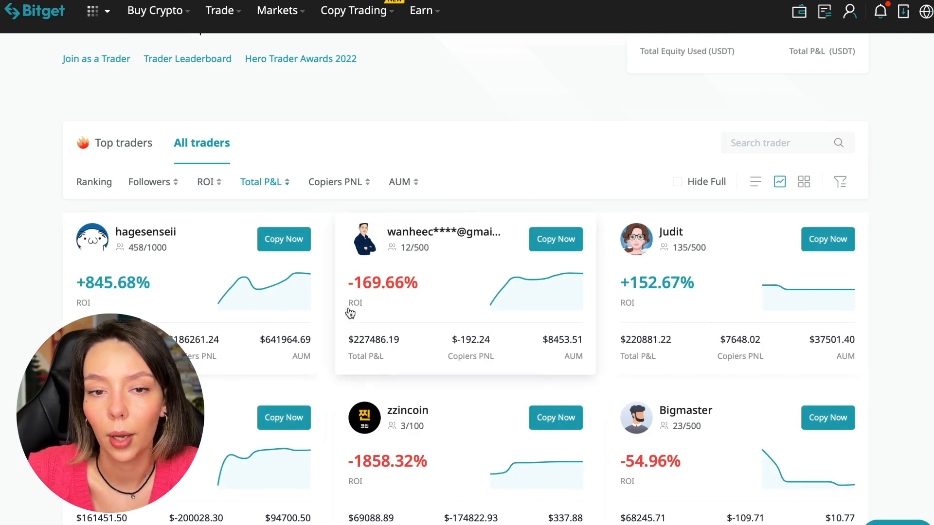
mouse_move(646, 337)
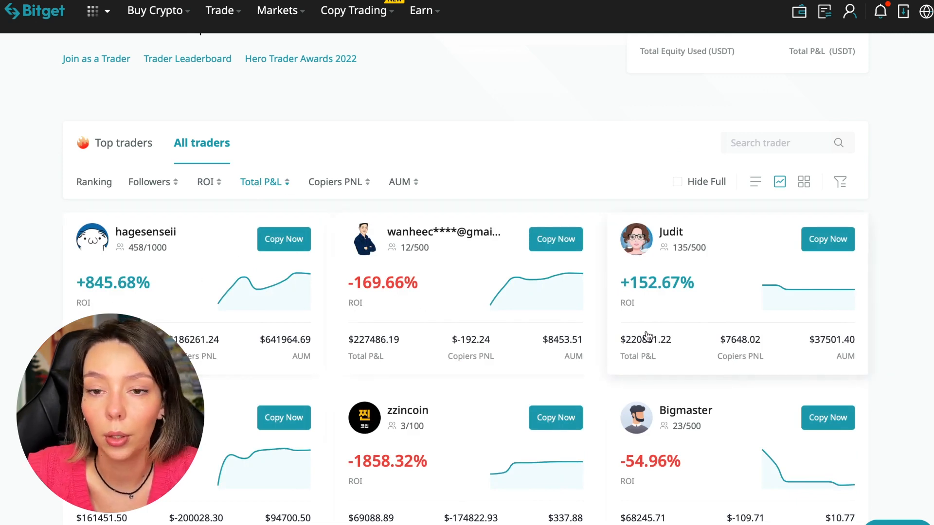
scroll("down", 3)
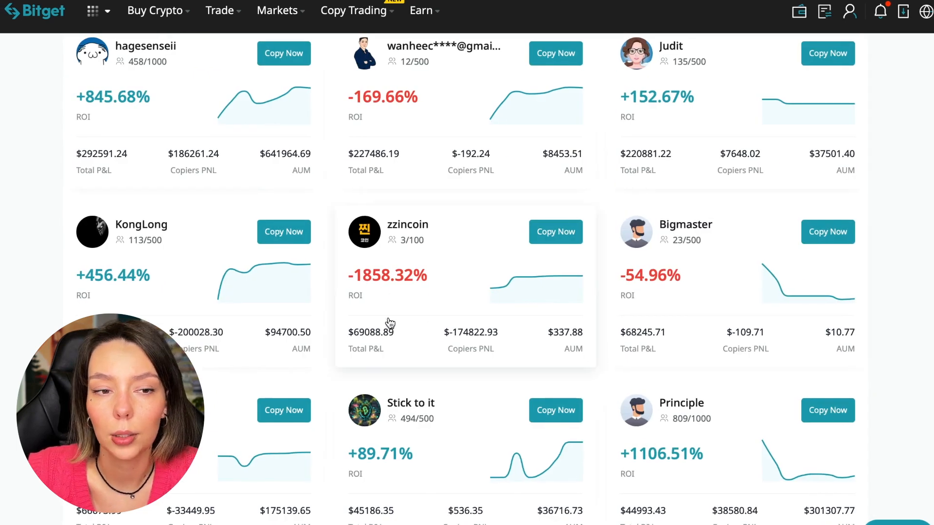
scroll("up", 3)
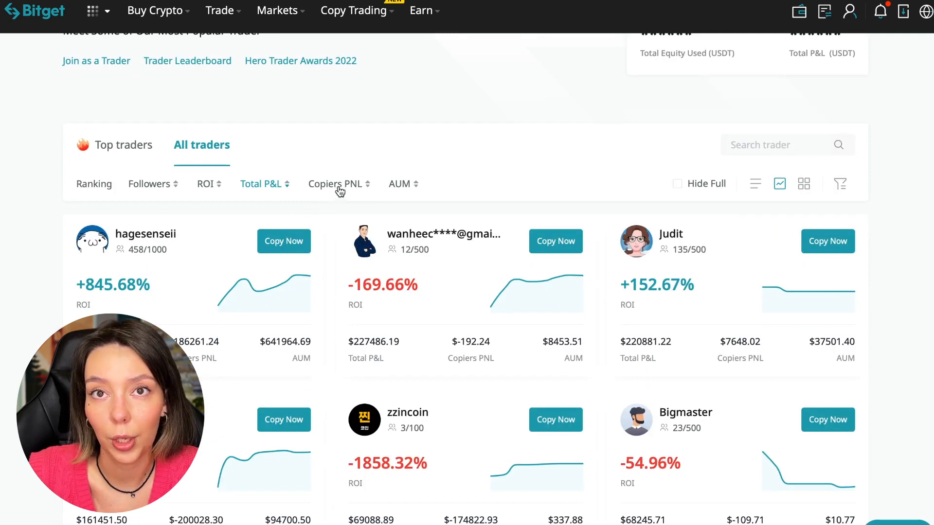
left_click(334, 183)
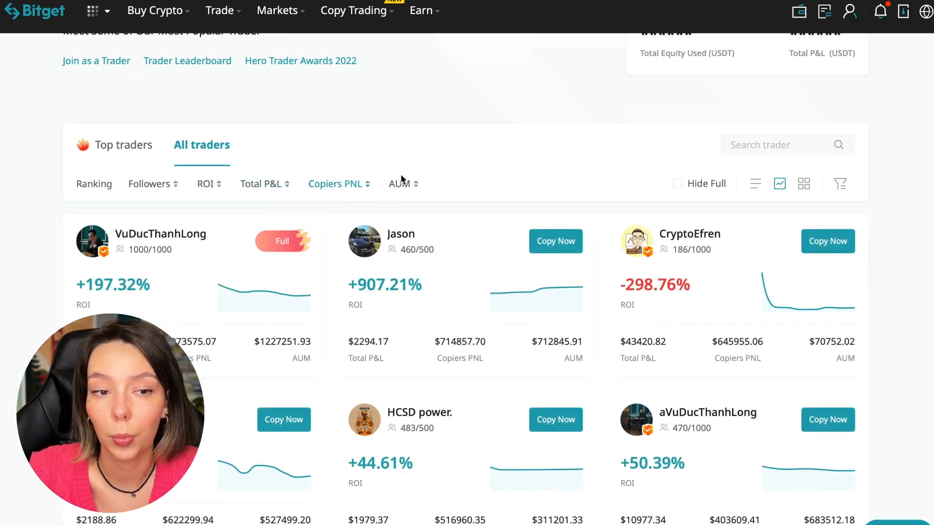
left_click(400, 183)
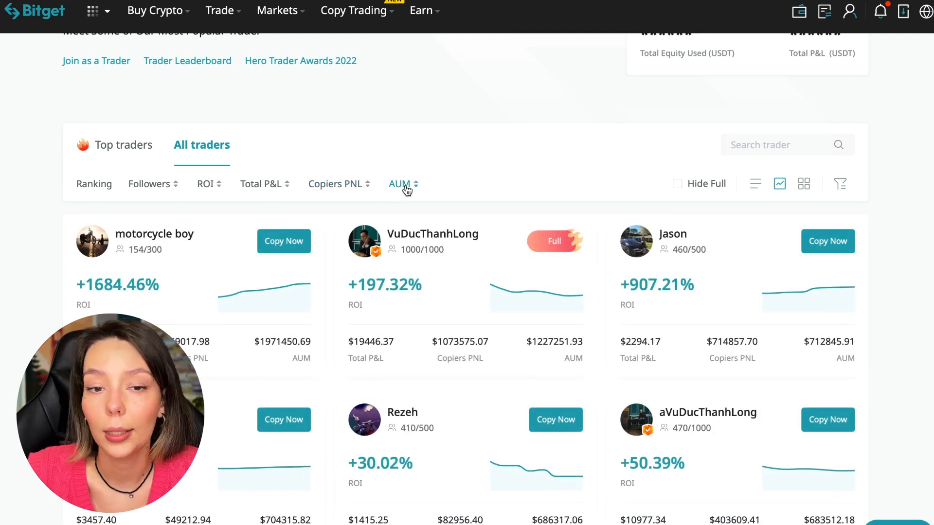
mouse_move(274, 354)
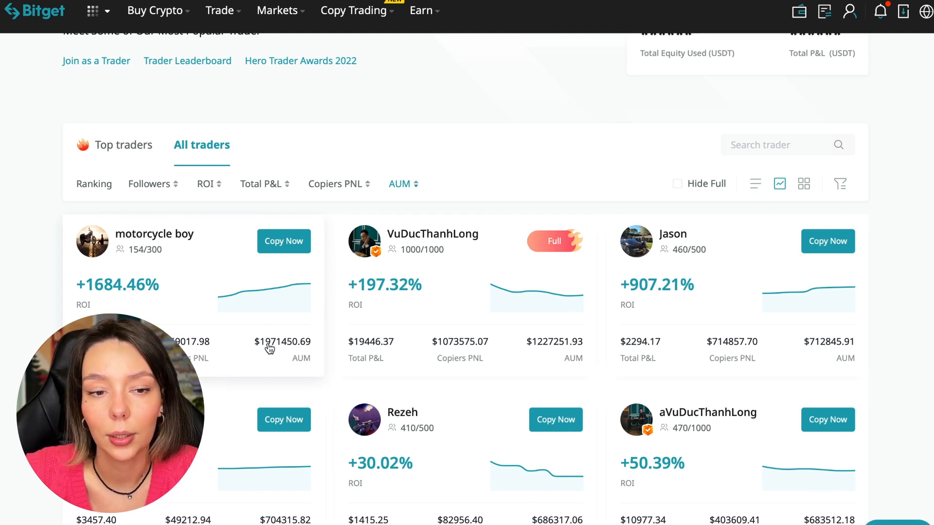
mouse_move(558, 362)
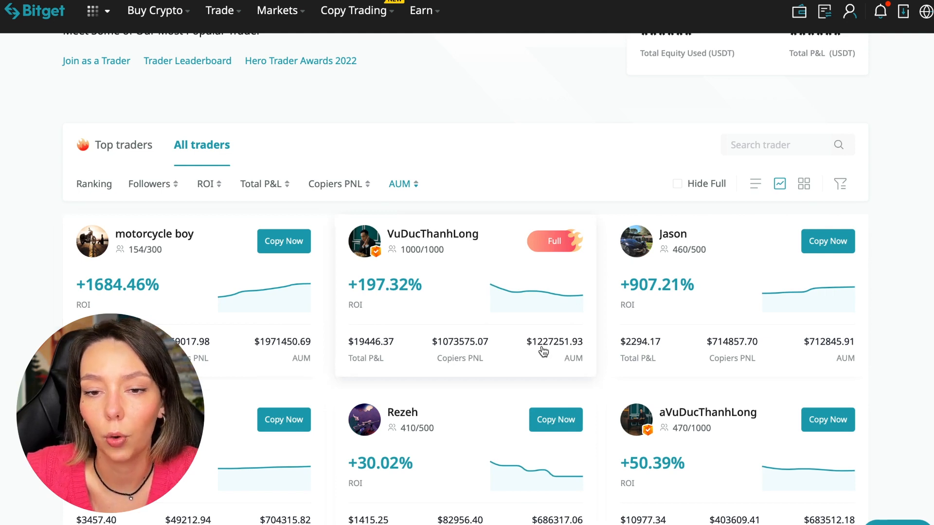
scroll("down", 3)
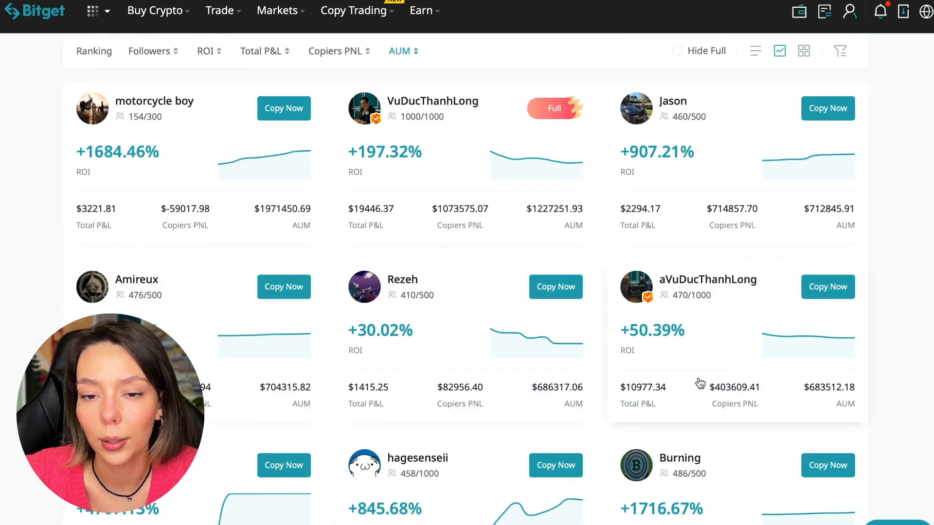
scroll("down", 3)
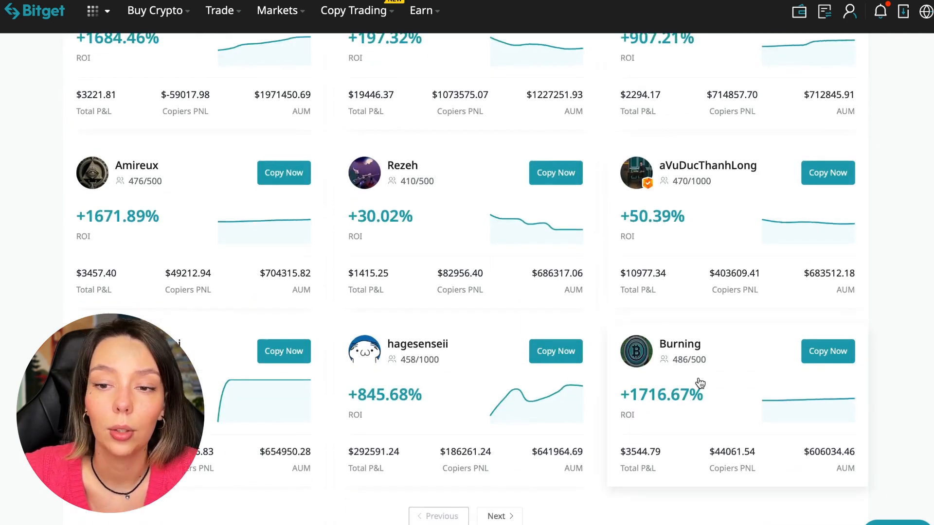
scroll("down", 3)
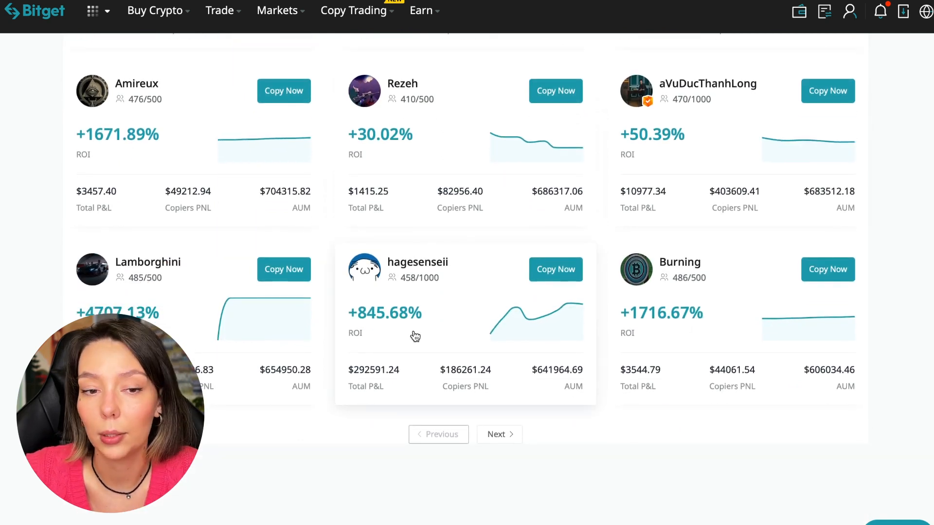
scroll("up", 3)
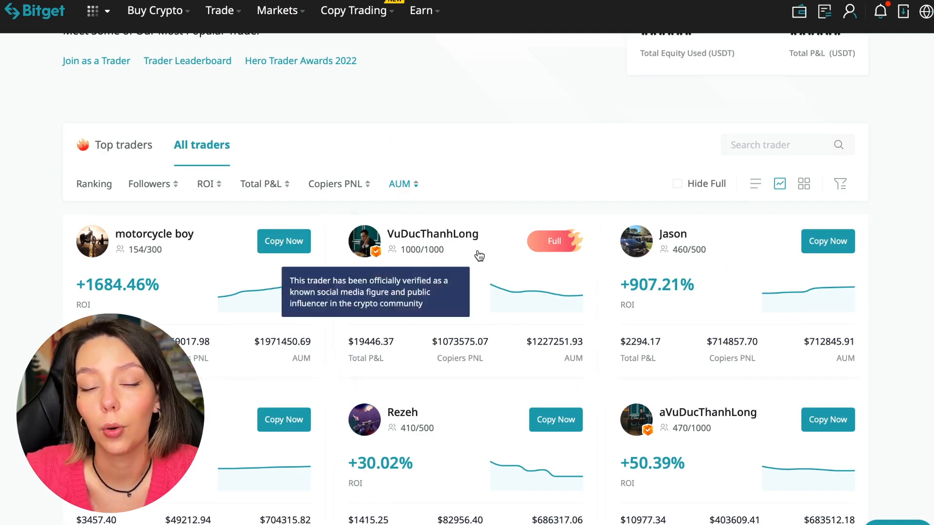
mouse_move(467, 256)
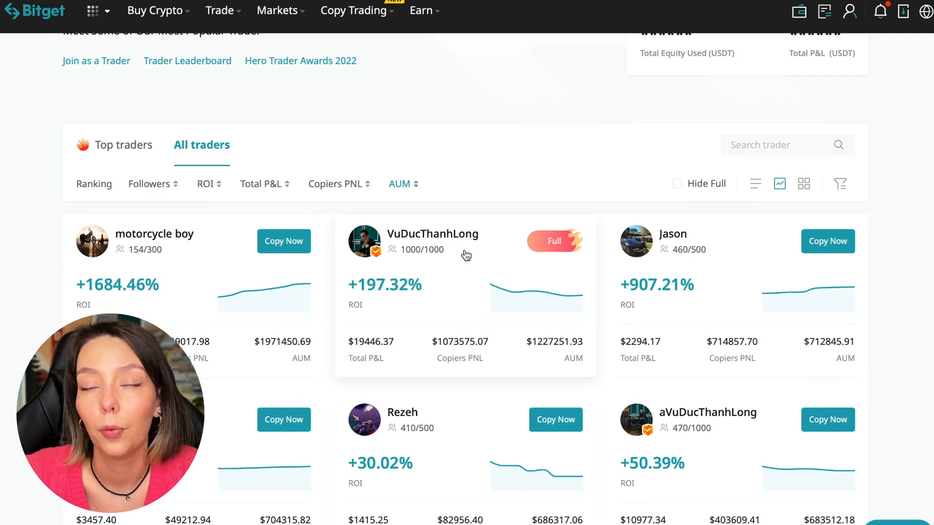
left_click(432, 233)
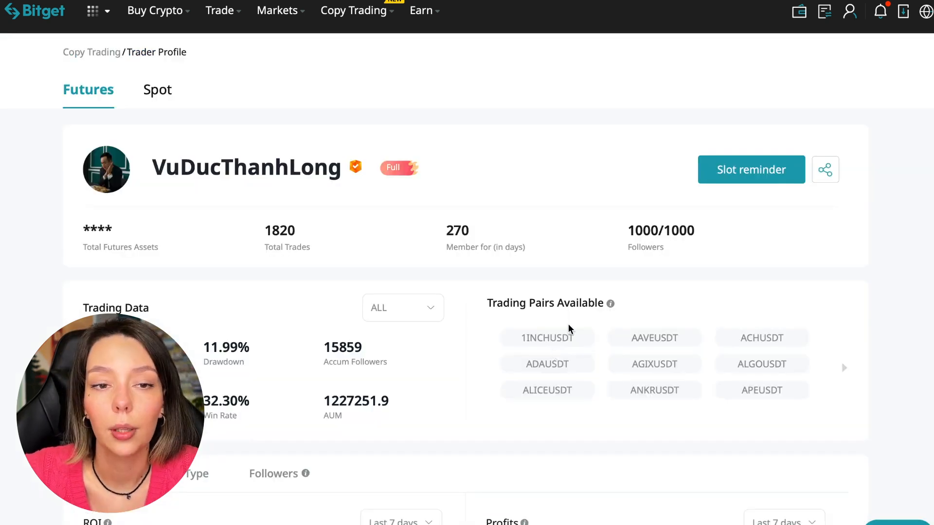
mouse_move(501, 199)
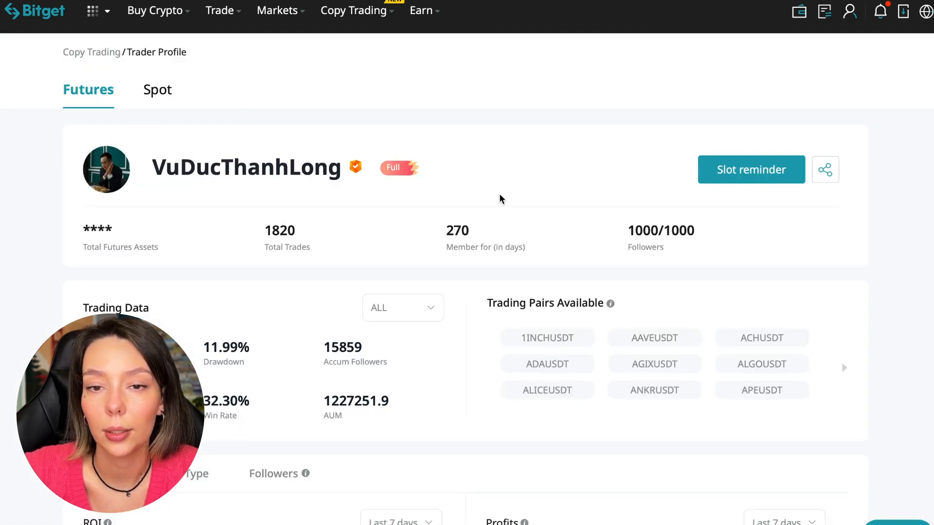
mouse_move(549, 296)
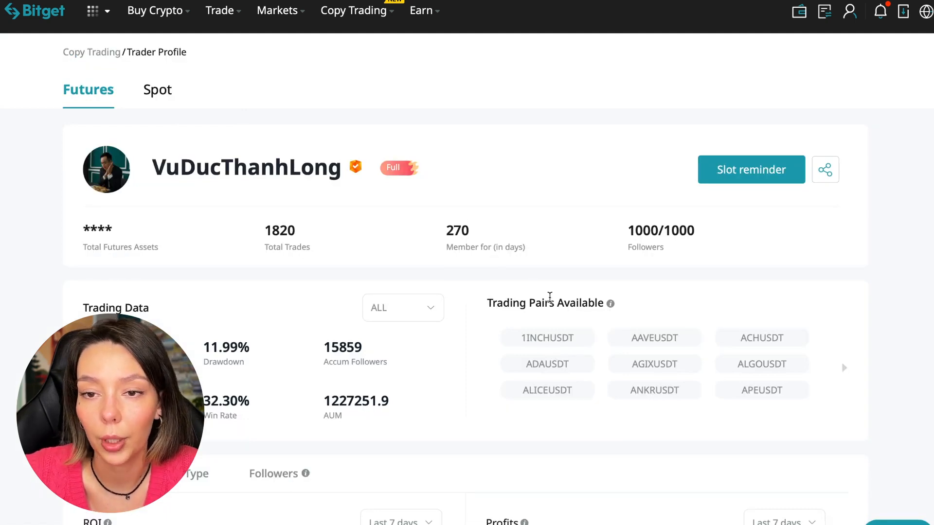
mouse_move(812, 349)
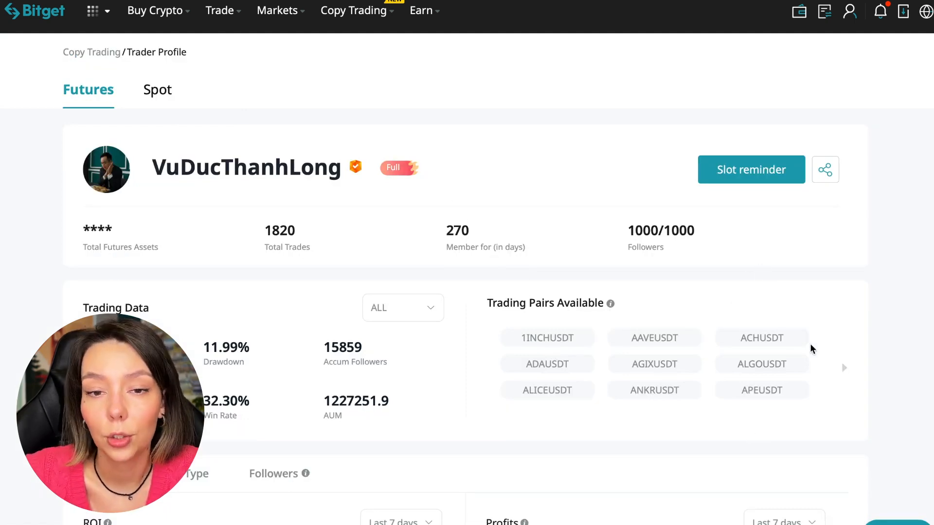
mouse_move(768, 446)
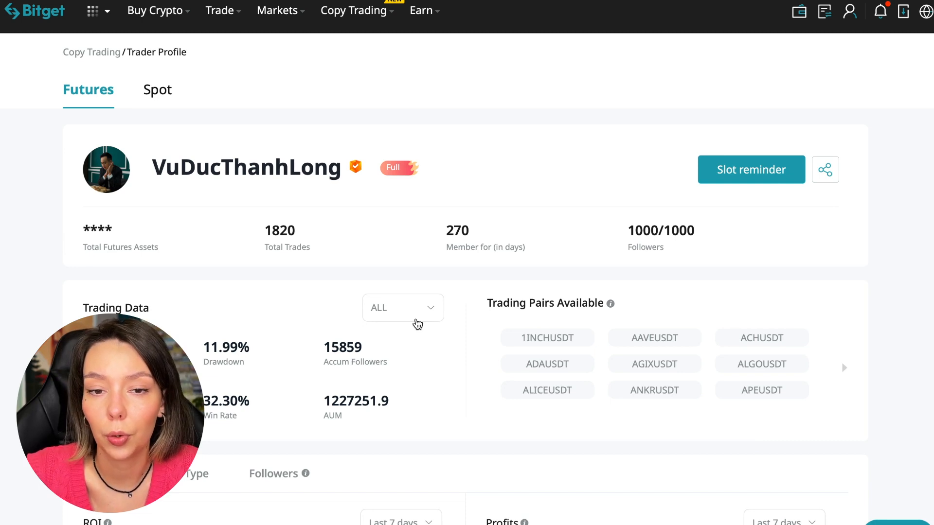
left_click(751, 170)
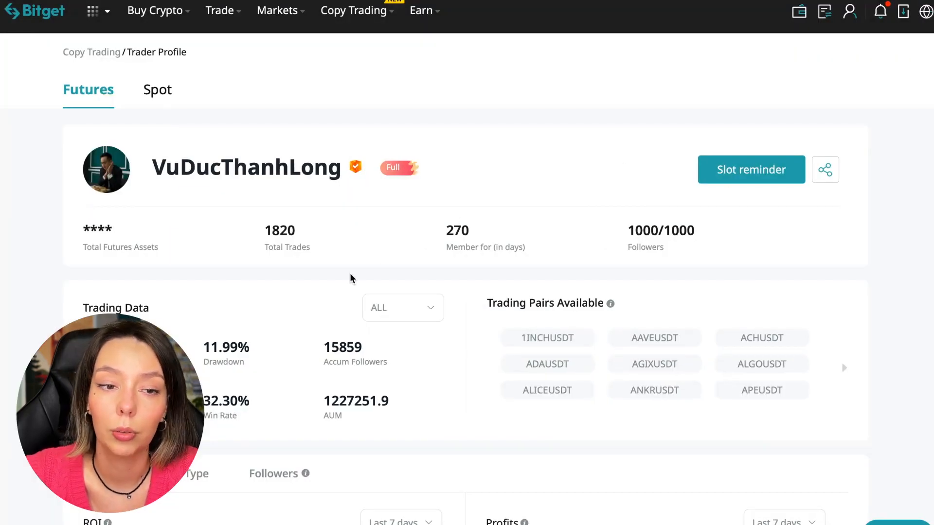
mouse_move(226, 427)
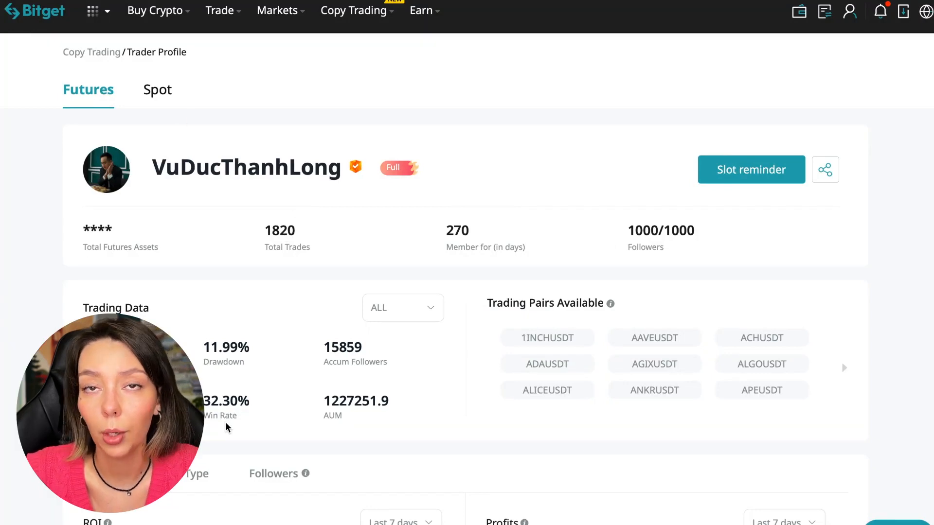
mouse_move(636, 225)
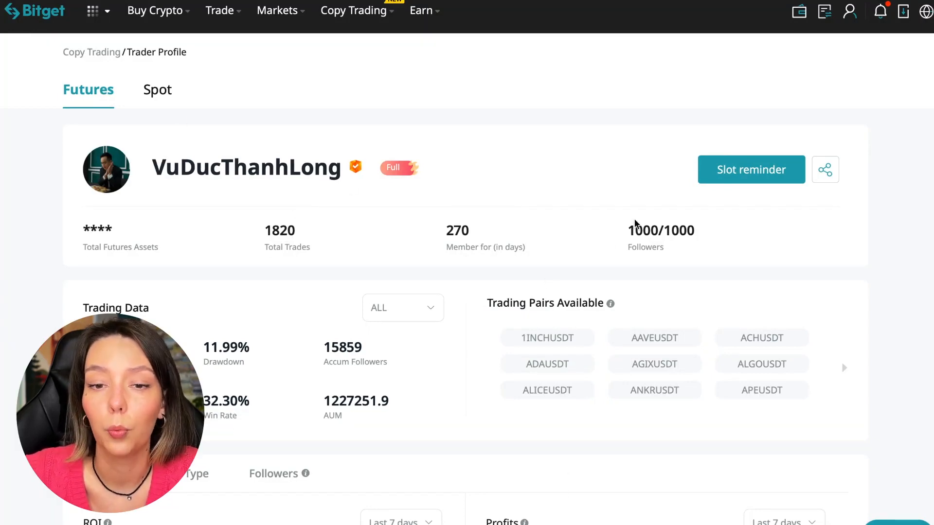
mouse_move(259, 305)
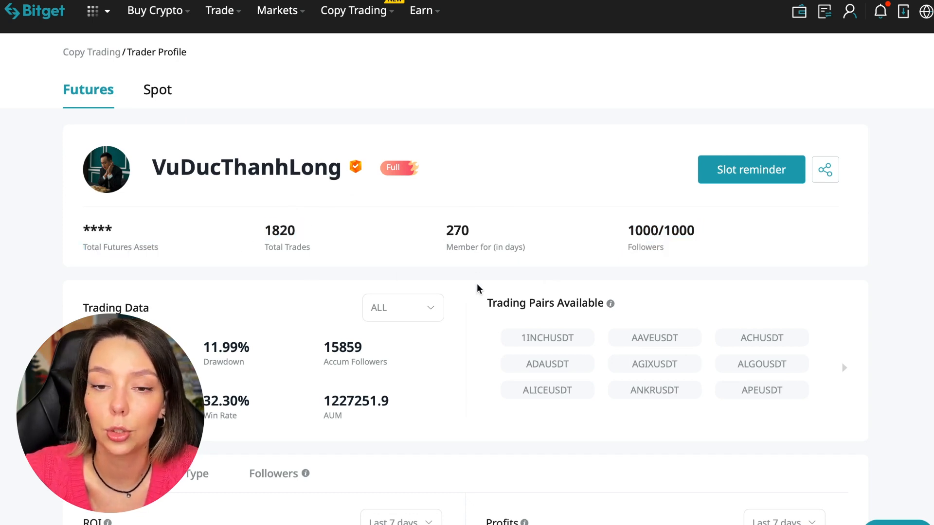
mouse_move(470, 231)
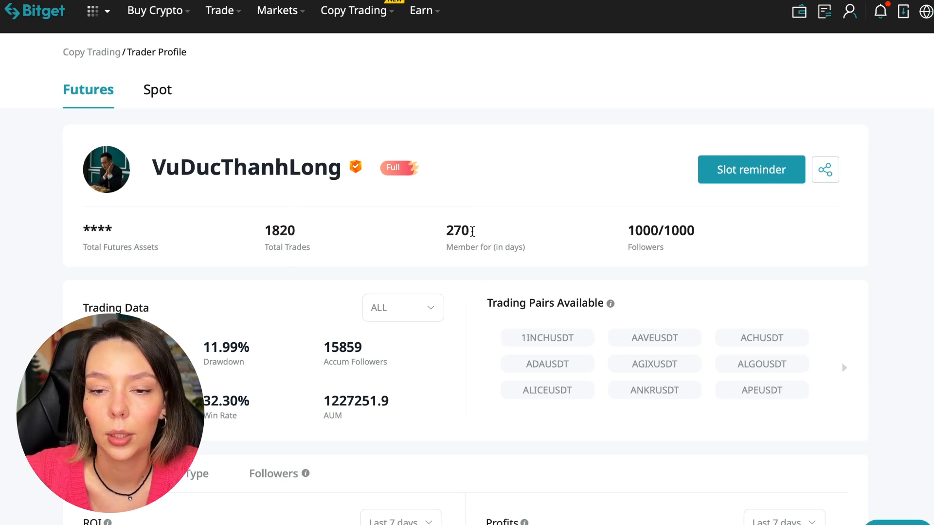
scroll("down", 3)
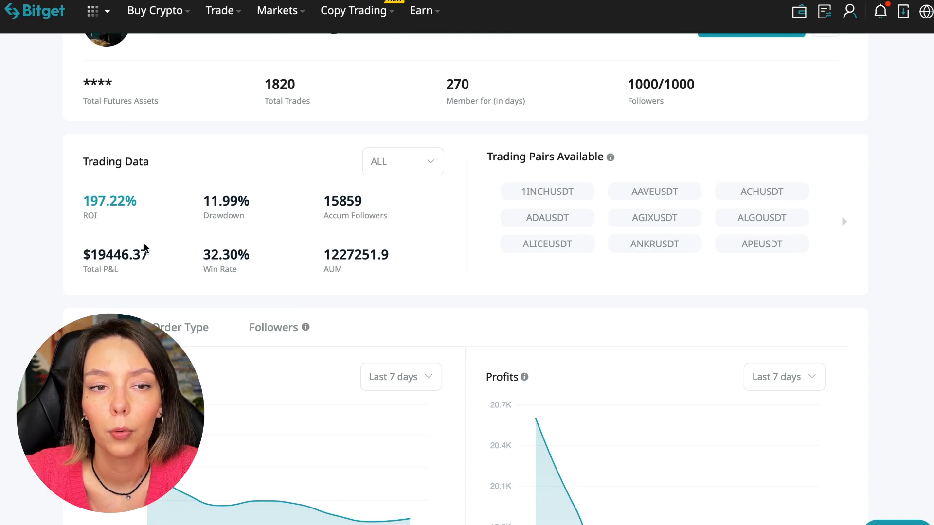
mouse_move(265, 212)
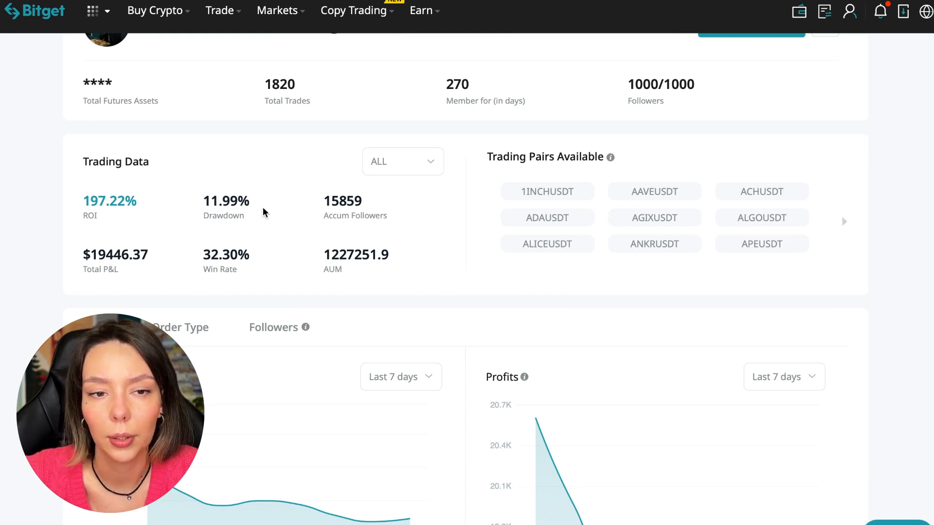
mouse_move(247, 240)
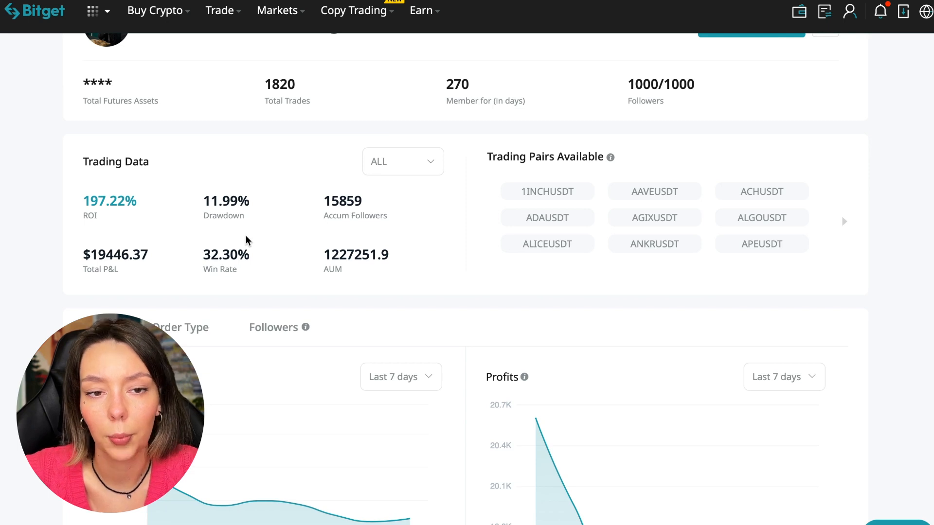
mouse_move(256, 187)
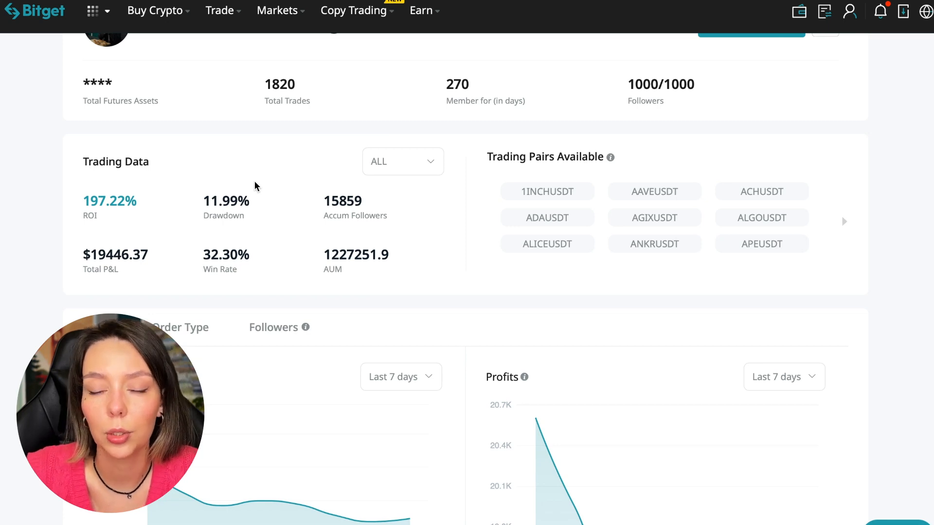
mouse_move(413, 243)
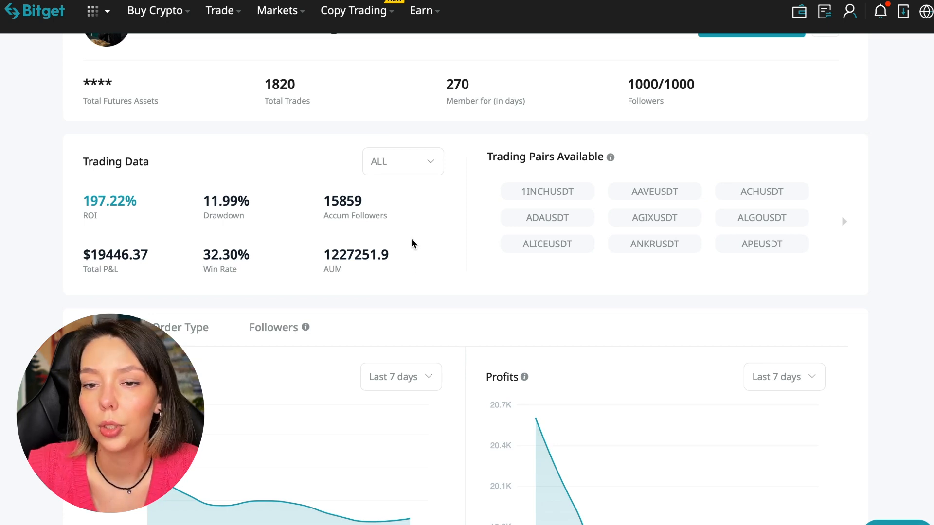
mouse_move(347, 228)
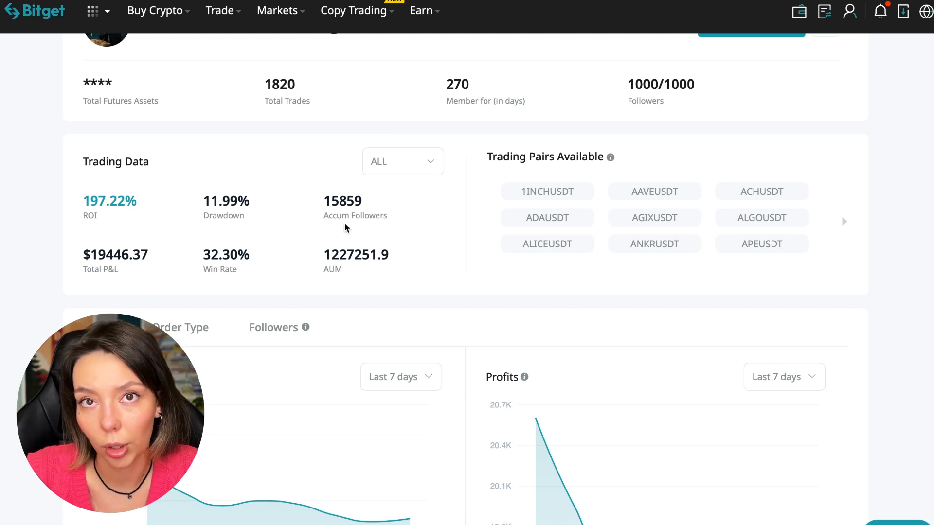
mouse_move(375, 202)
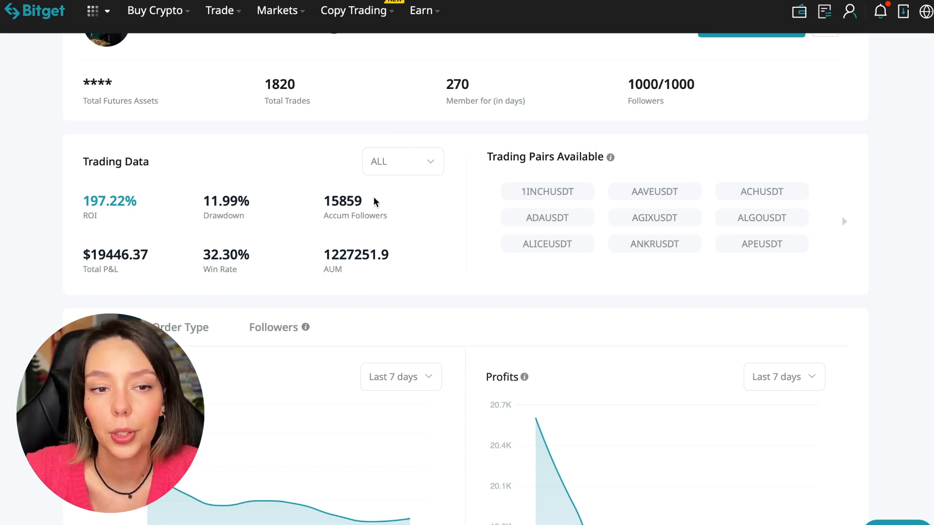
scroll("up", 3)
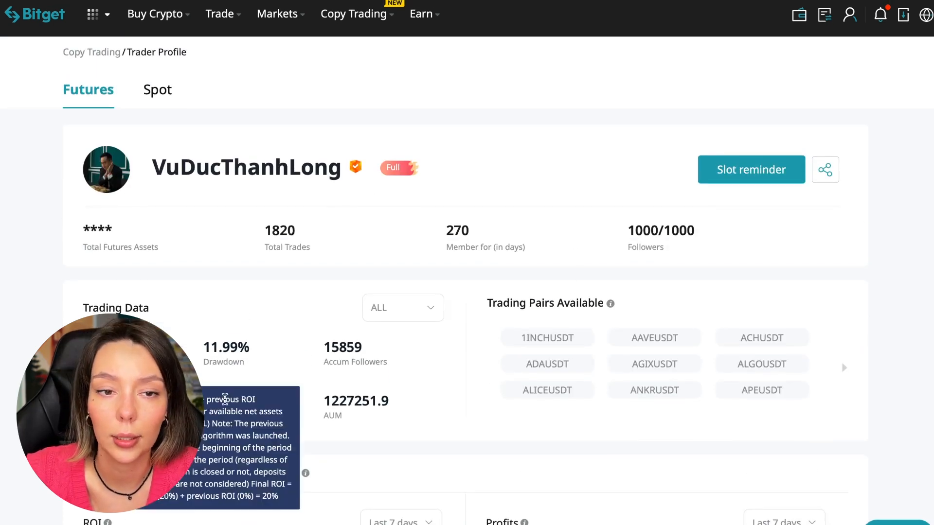
mouse_move(475, 386)
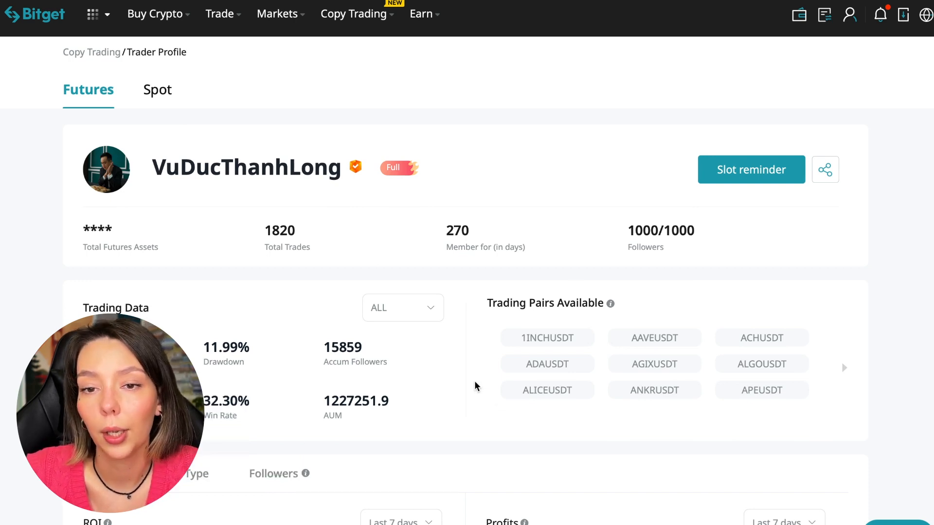
scroll("down", 3)
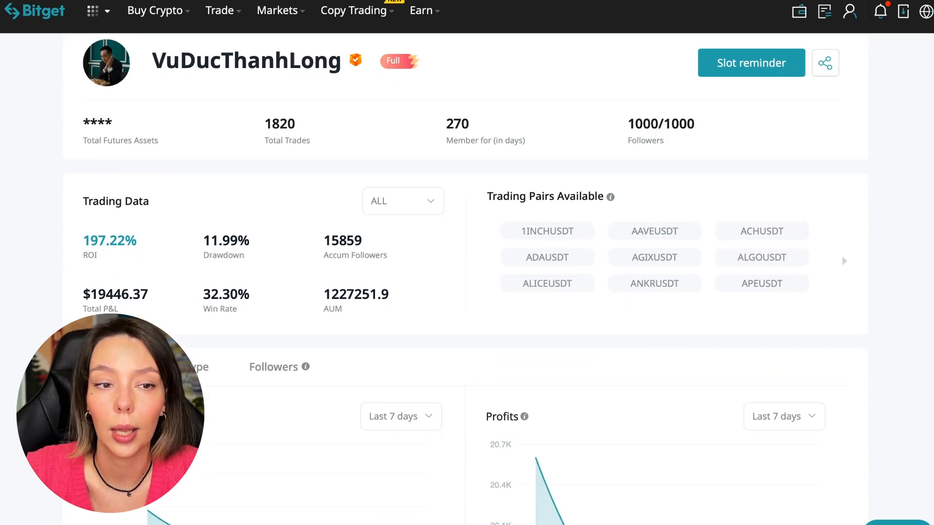
mouse_move(258, 307)
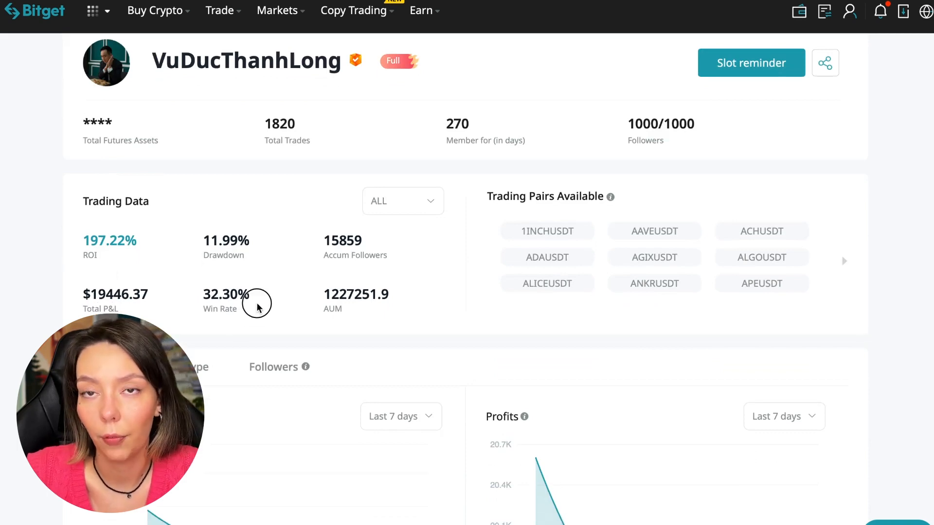
mouse_move(333, 301)
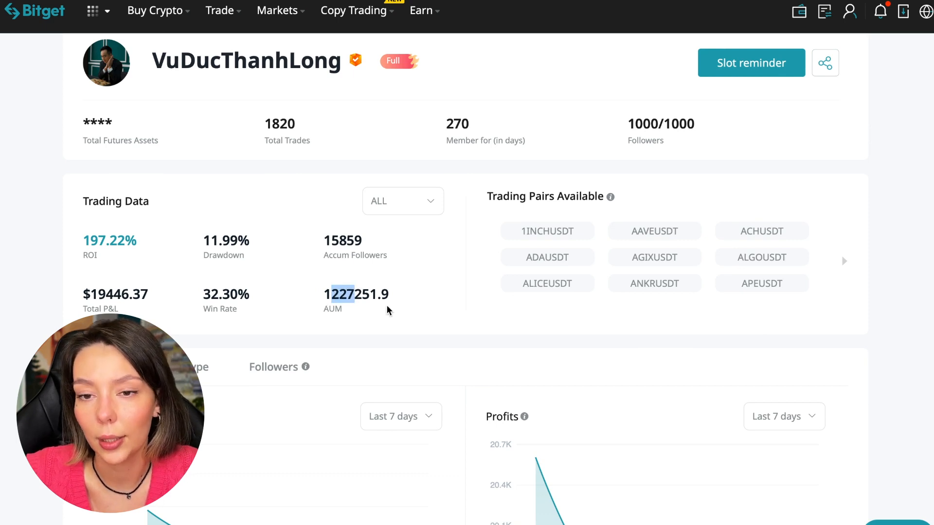
scroll("down", 3)
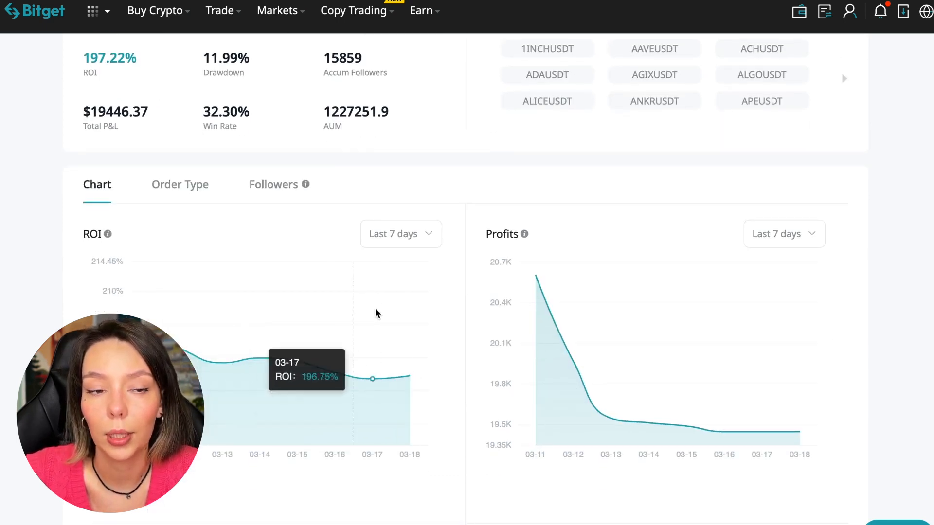
mouse_move(389, 371)
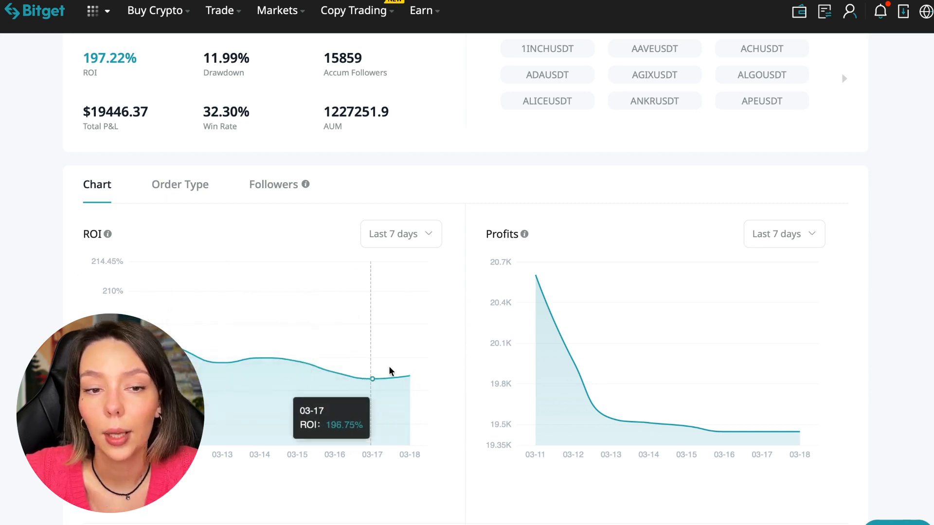
Step: Switch both the ROI and Profits charts to Last 1 month
left_click(400, 234)
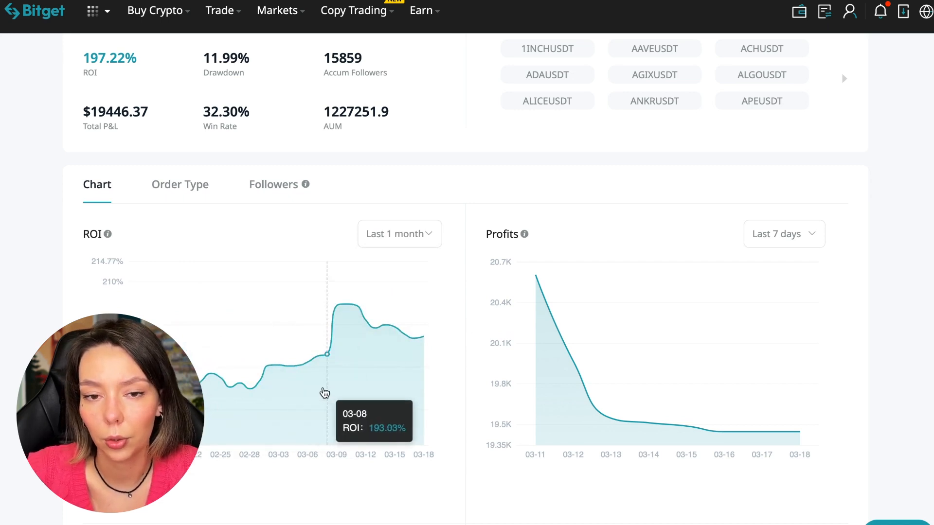
mouse_move(305, 378)
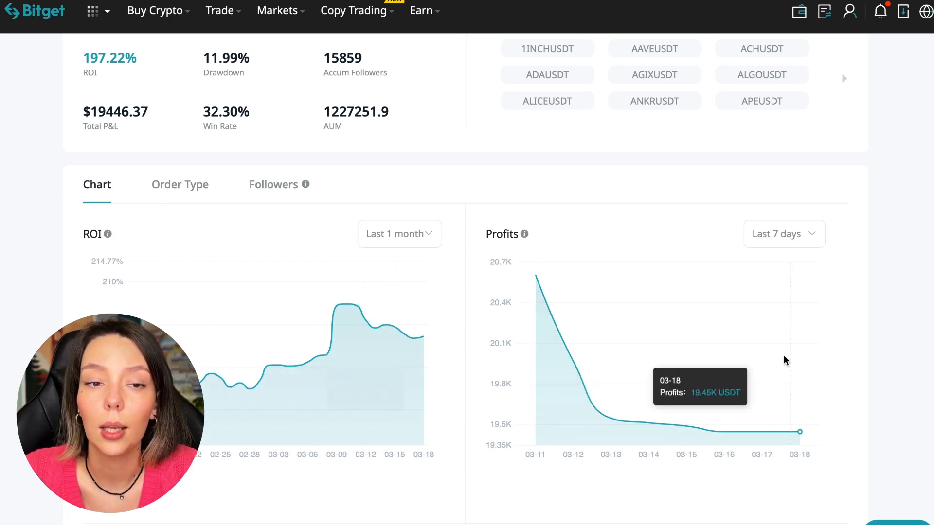
left_click(783, 234)
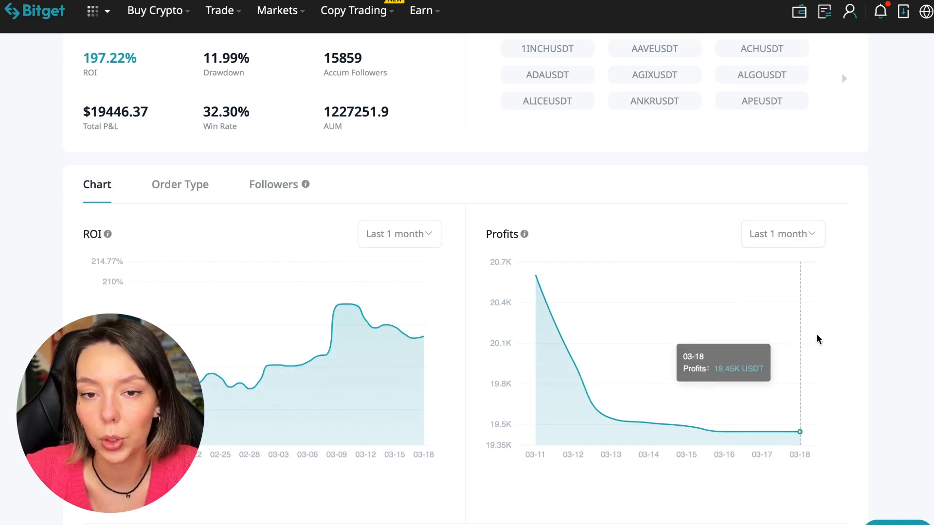
mouse_move(735, 364)
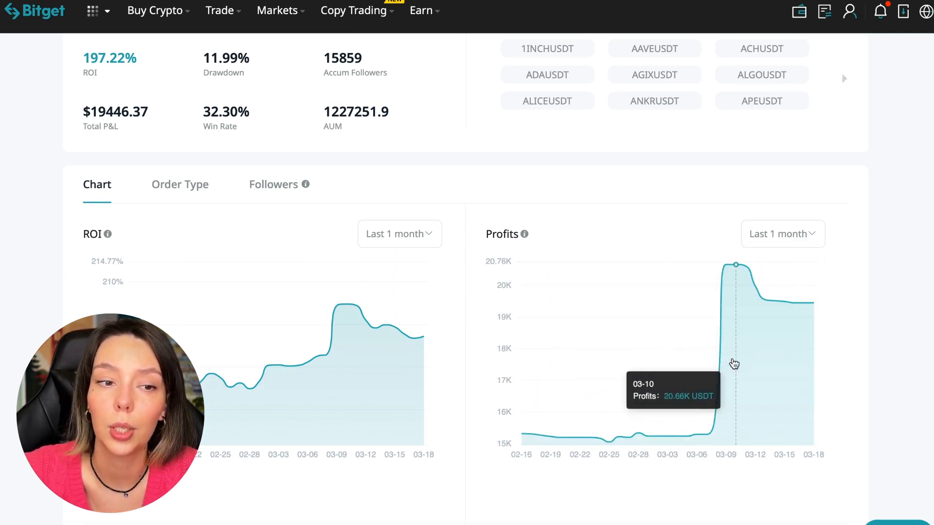
mouse_move(705, 340)
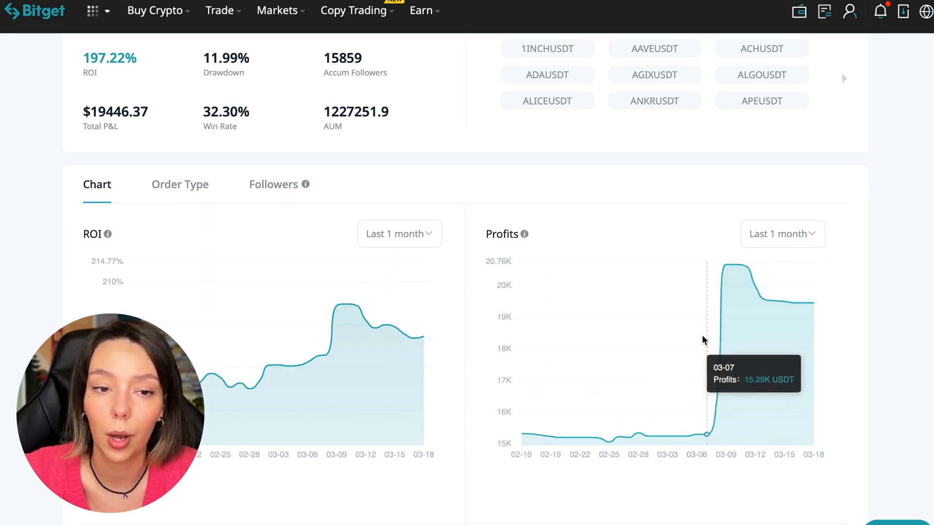
mouse_move(723, 409)
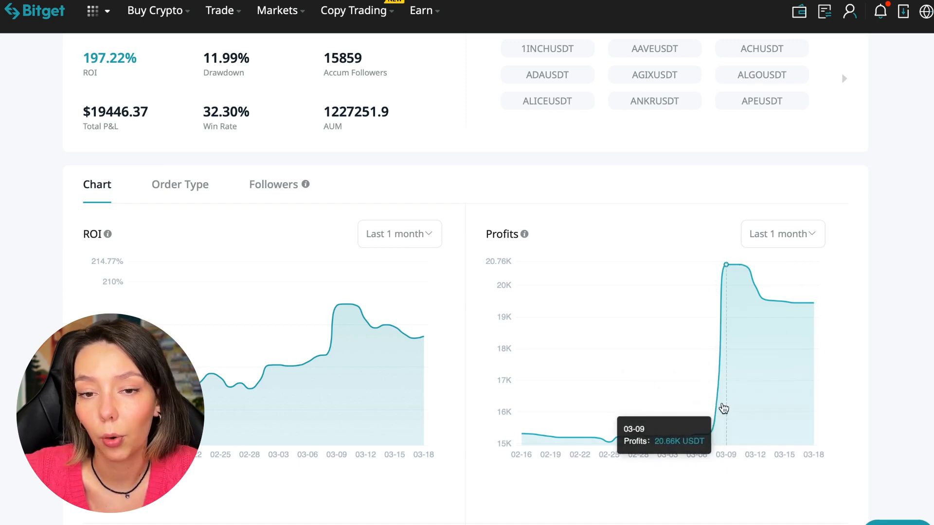
mouse_move(781, 304)
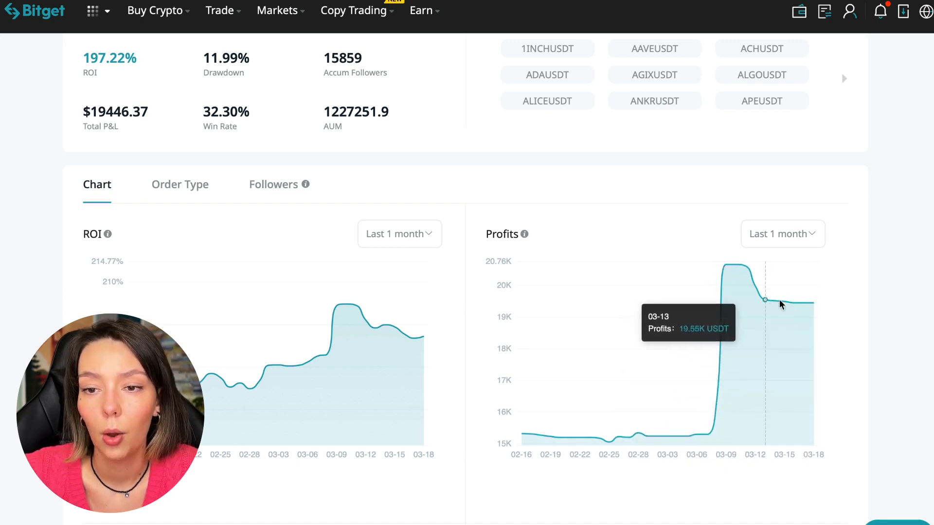
mouse_move(885, 296)
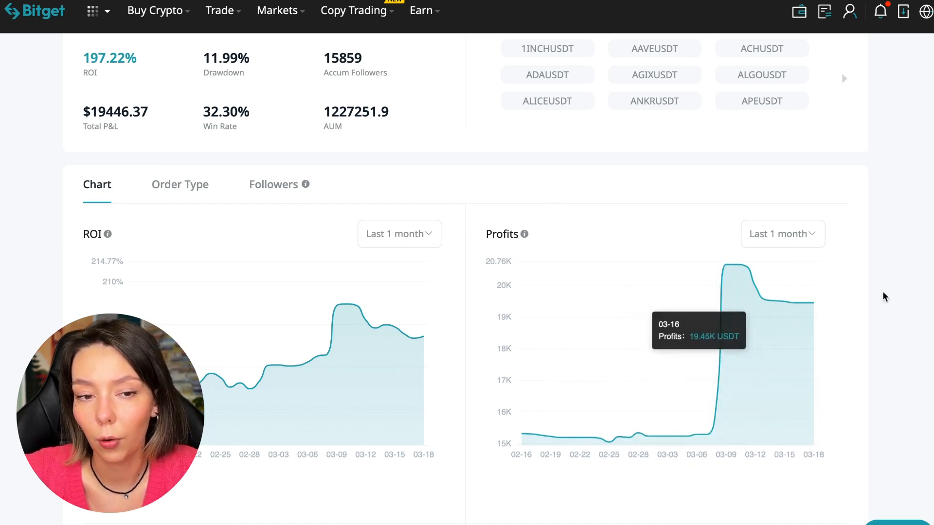
Step: Scroll down to the Preferred Trading Pairs and Position Hold Duration charts
scroll("down", 3)
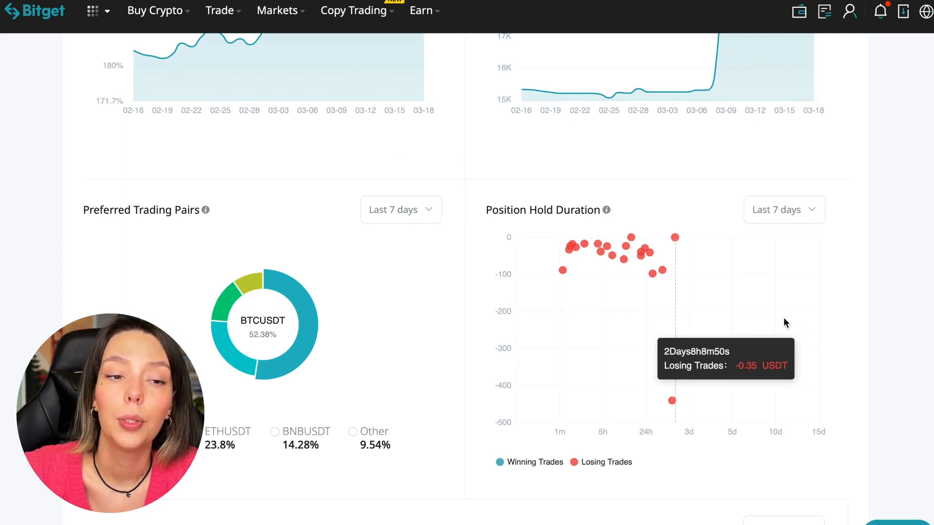
mouse_move(685, 266)
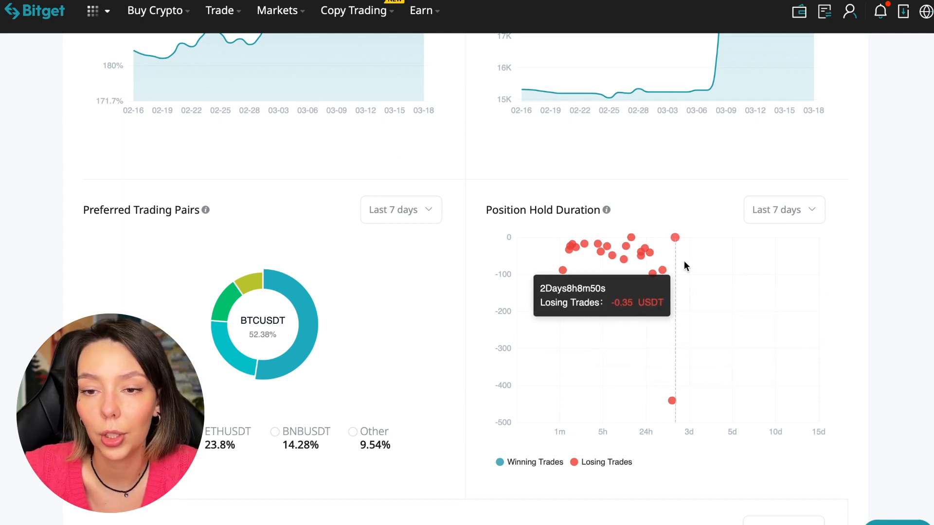
mouse_move(652, 275)
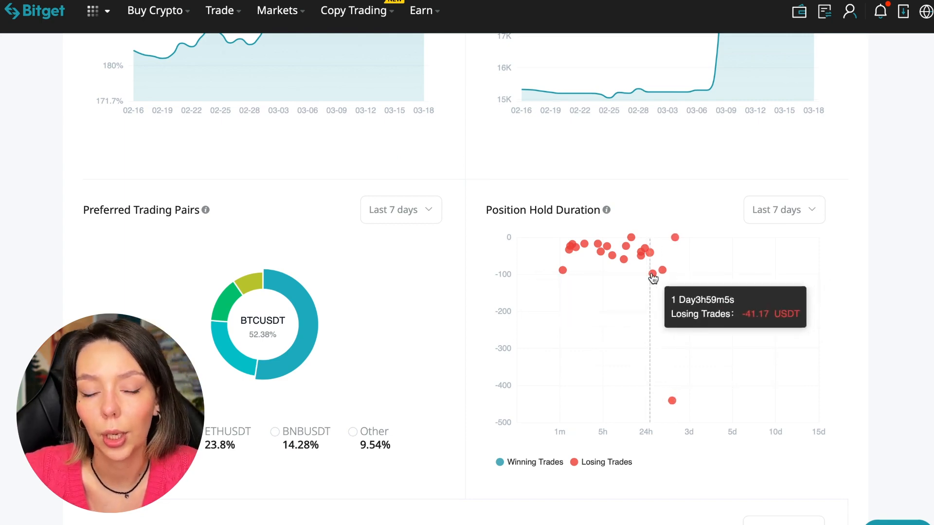
mouse_move(563, 267)
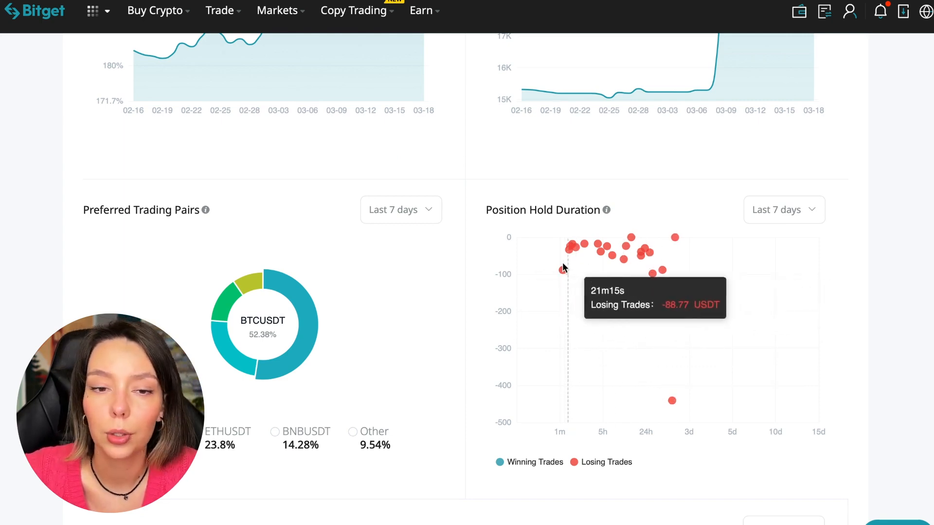
mouse_move(570, 253)
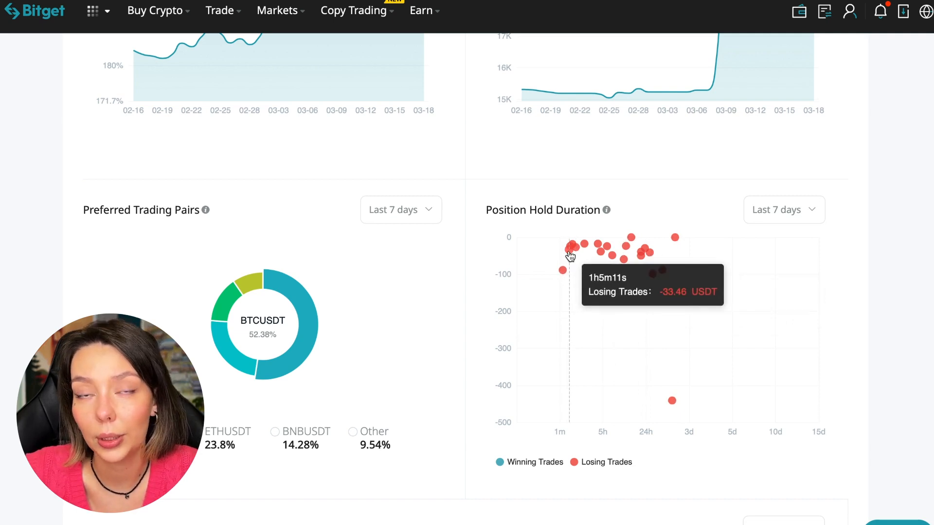
mouse_move(584, 255)
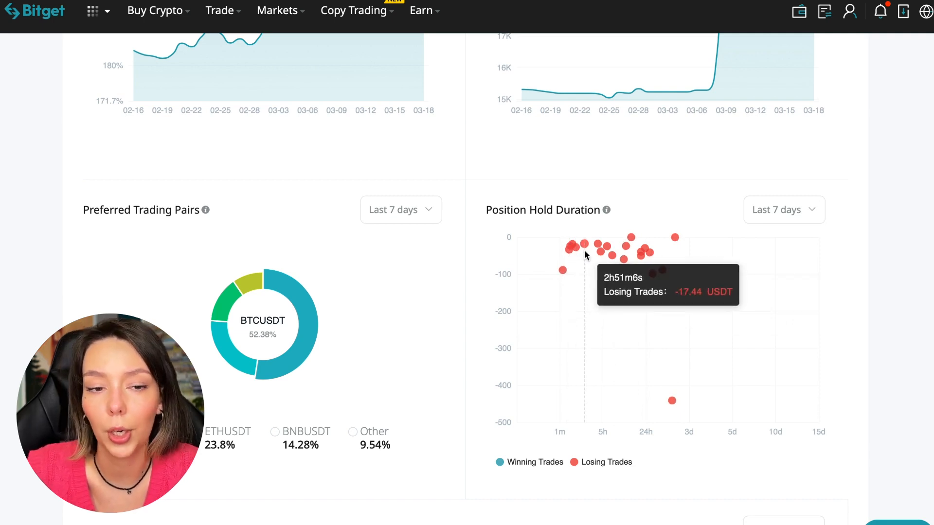
mouse_move(734, 338)
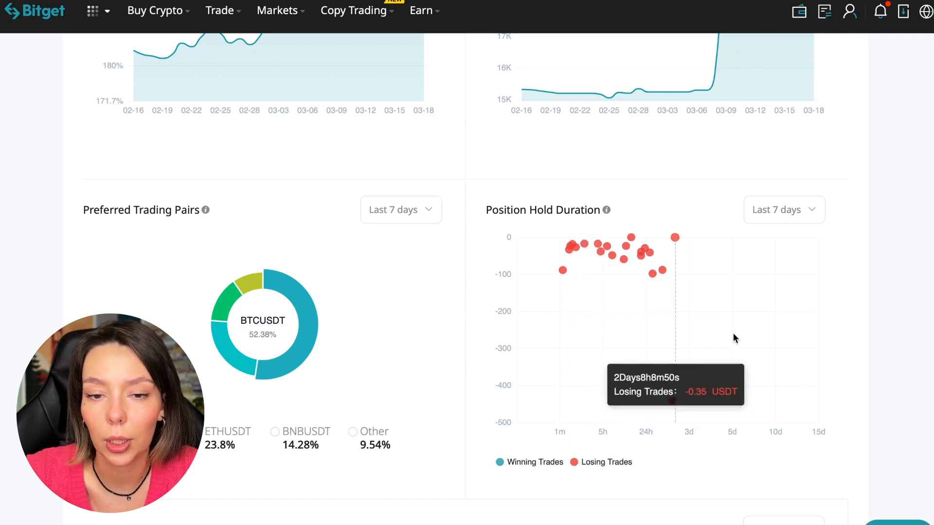
mouse_move(641, 294)
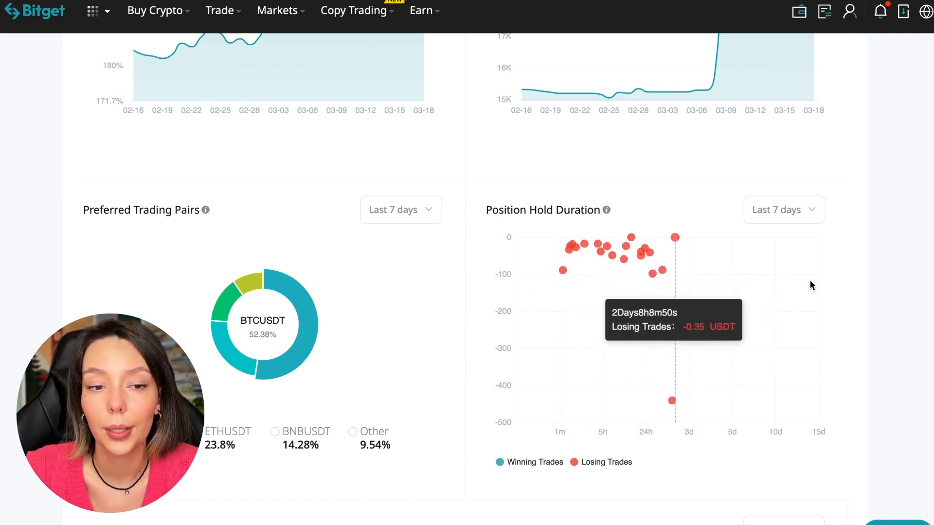
mouse_move(707, 327)
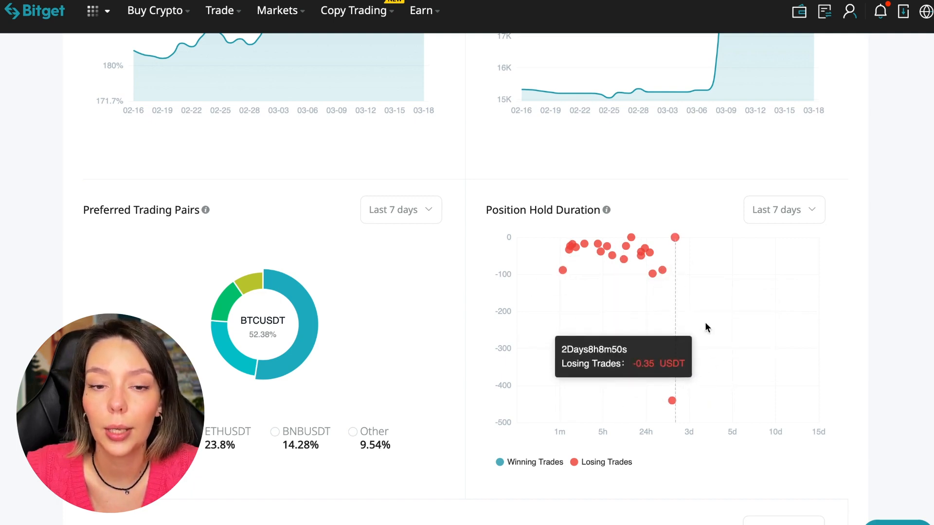
mouse_move(649, 302)
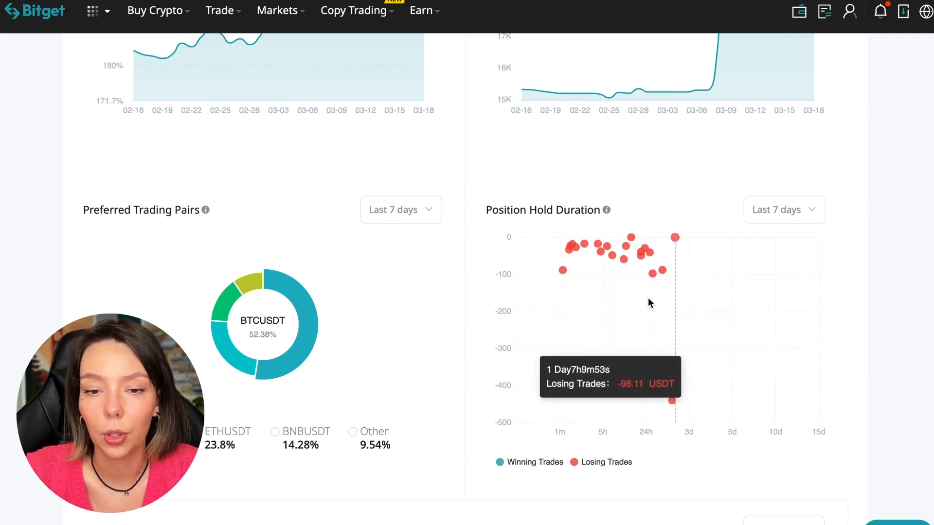
mouse_move(675, 248)
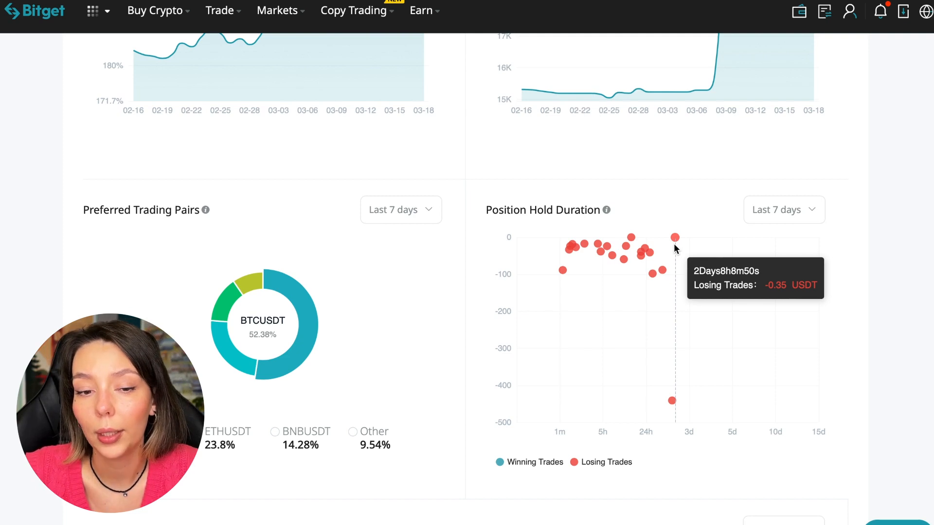
mouse_move(560, 252)
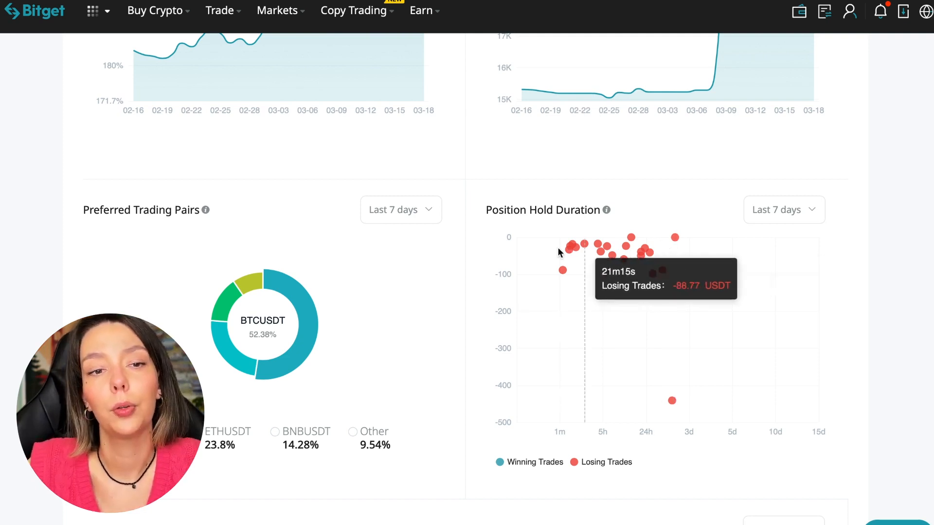
mouse_move(563, 268)
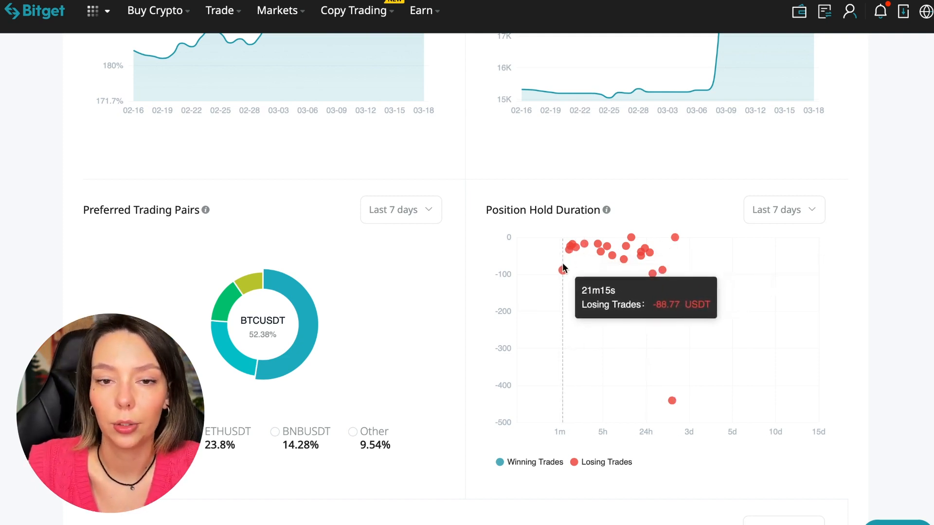
mouse_move(901, 228)
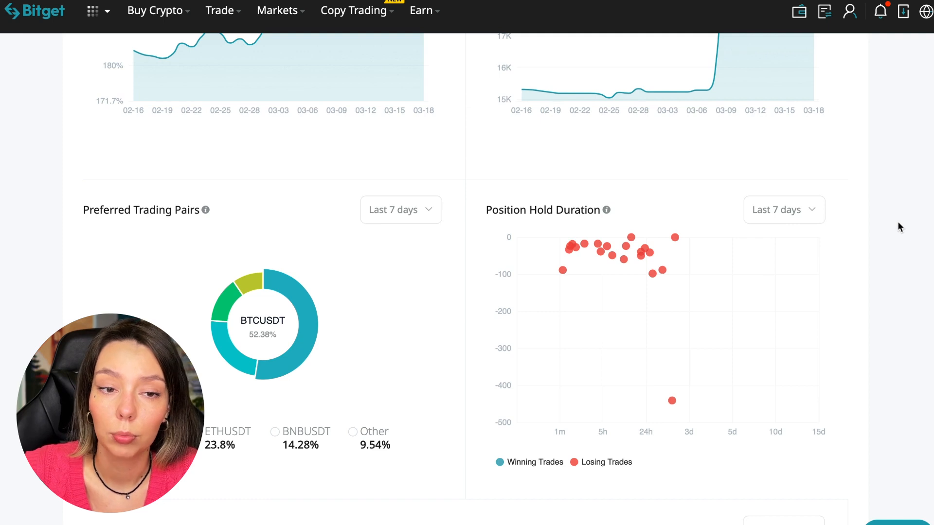
mouse_move(397, 303)
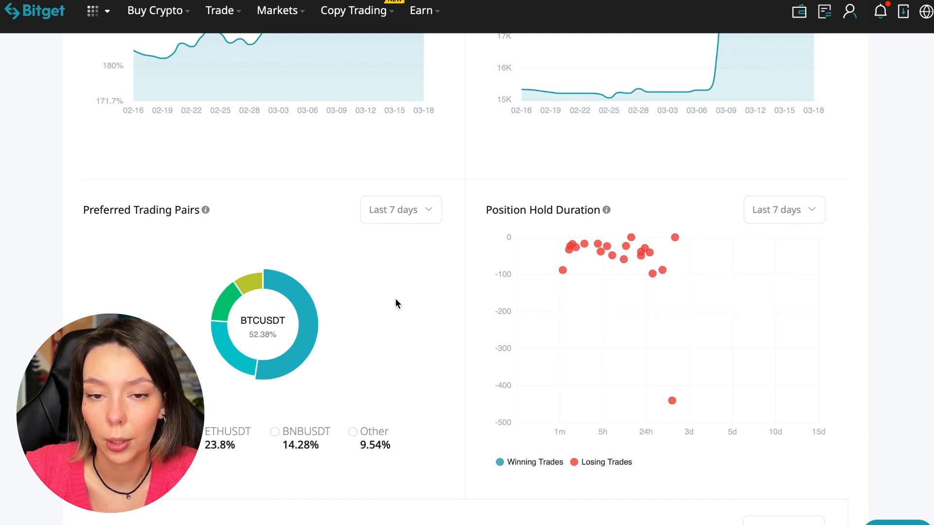
mouse_move(406, 277)
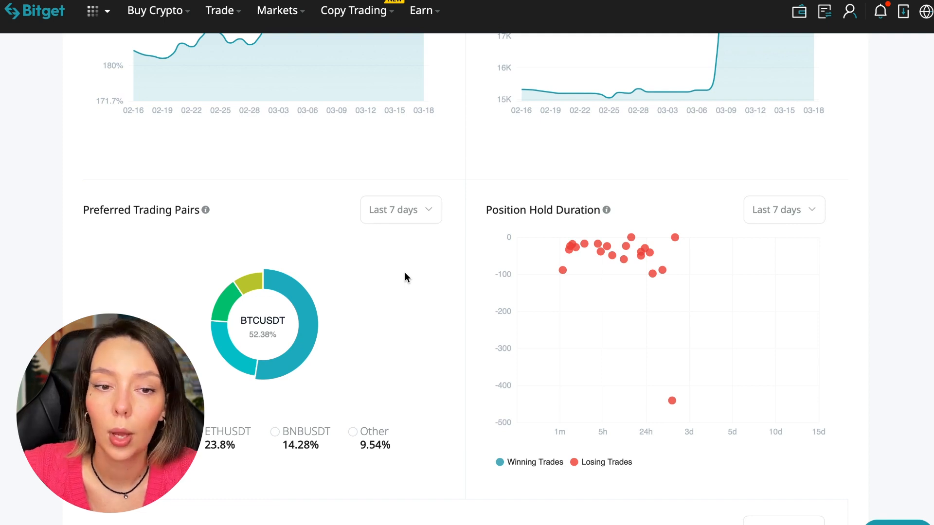
mouse_move(353, 449)
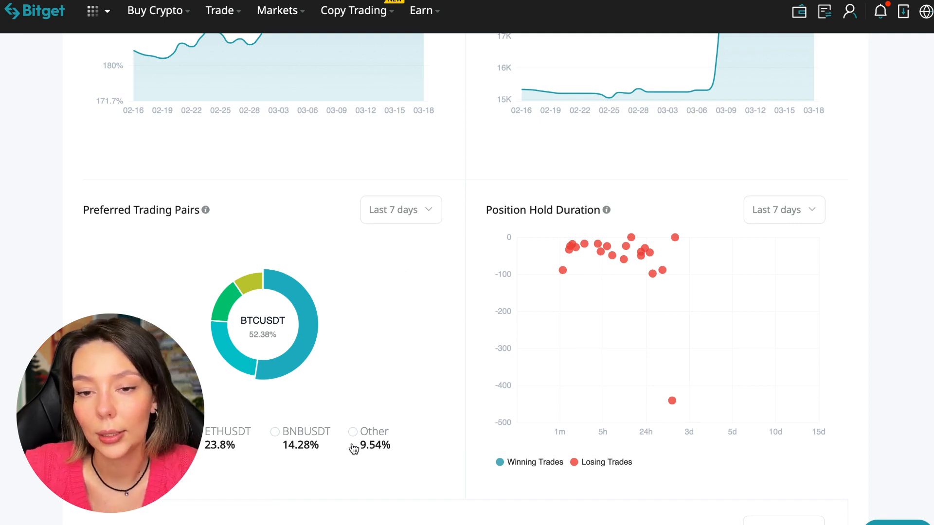
mouse_move(314, 240)
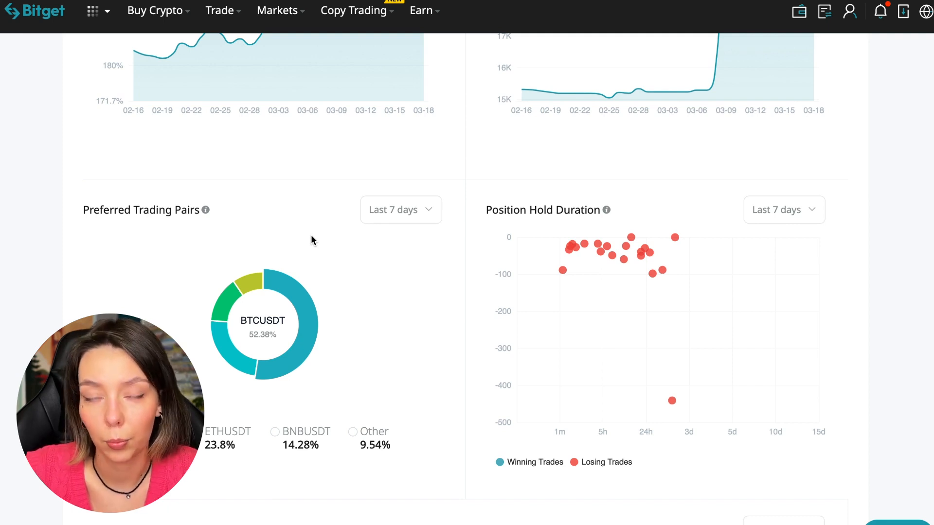
mouse_move(300, 302)
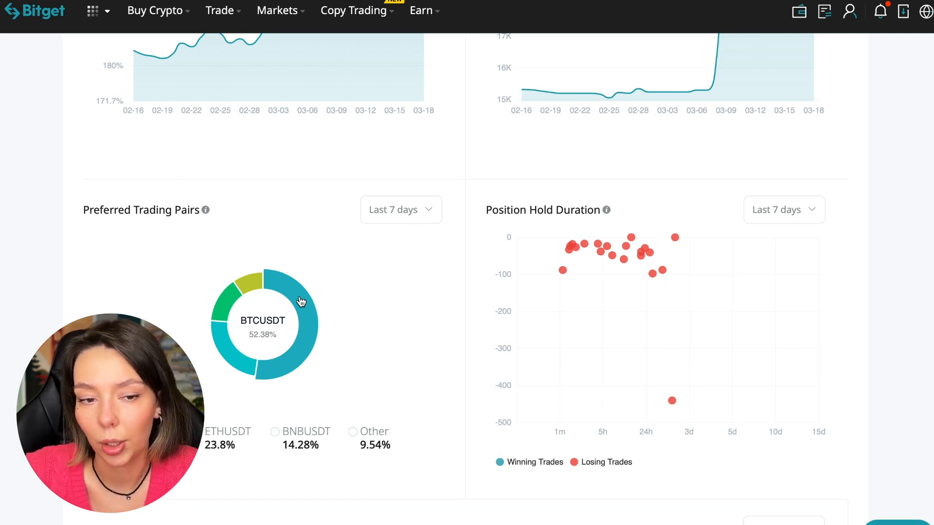
Step: Set the Trading Volume chart to Last 1 month, peaking at 81.63K USDT
scroll("down", 3)
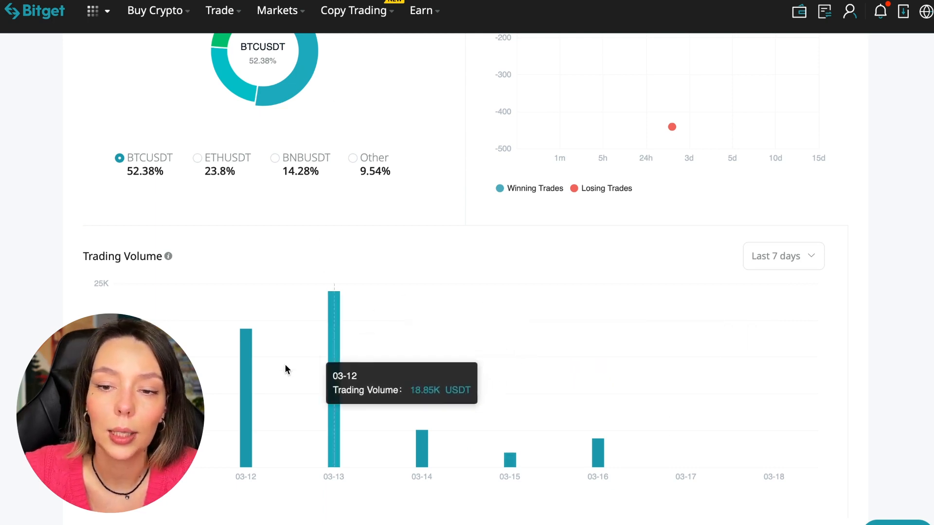
mouse_move(246, 393)
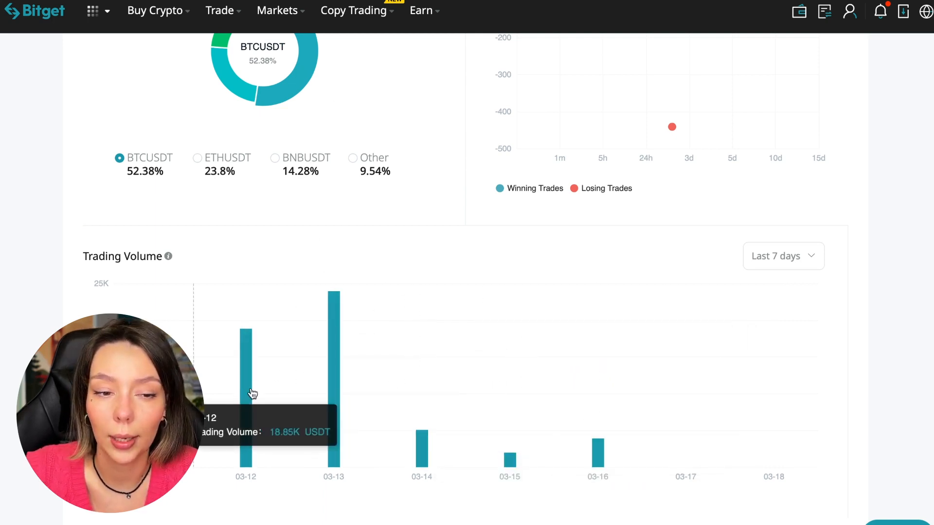
left_click(782, 256)
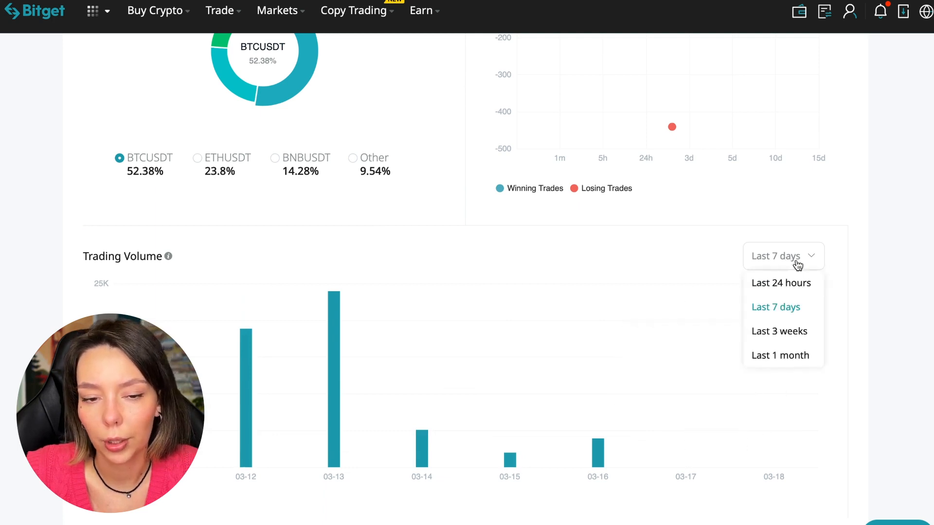
left_click(779, 355)
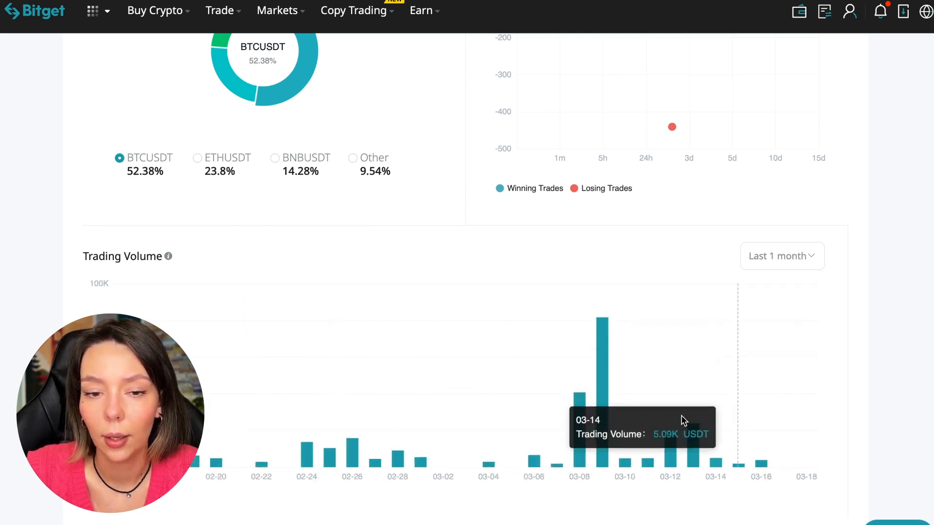
mouse_move(603, 372)
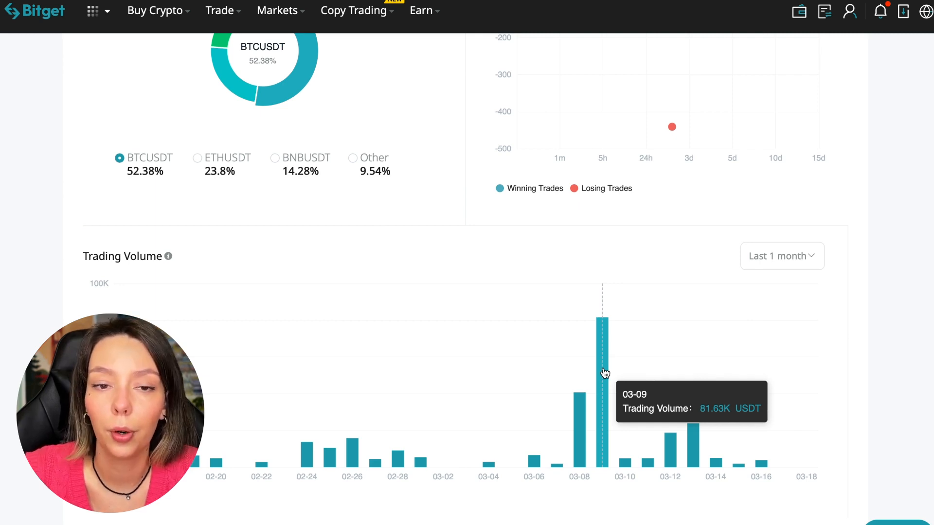
scroll("down", 3)
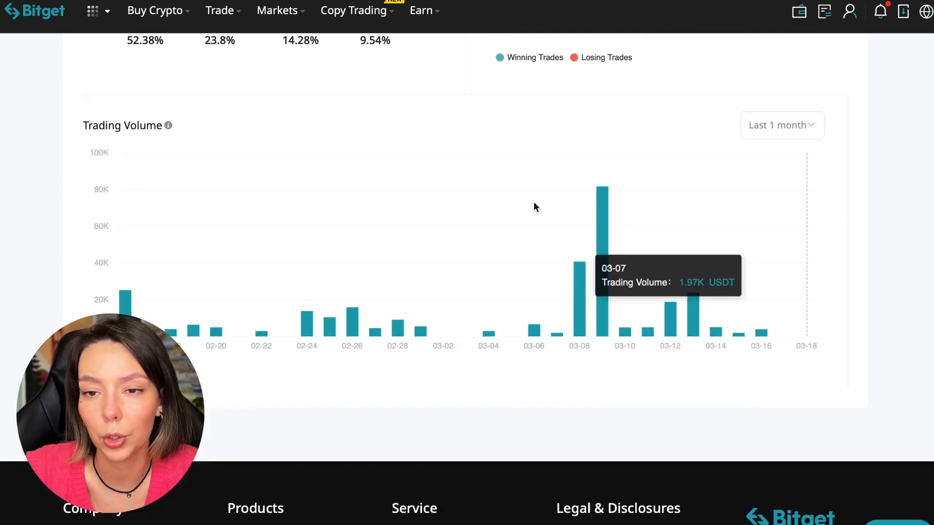
Step: Scroll through the top followers list, led by S4S, INC at +57,634 USDT
scroll("up", 3)
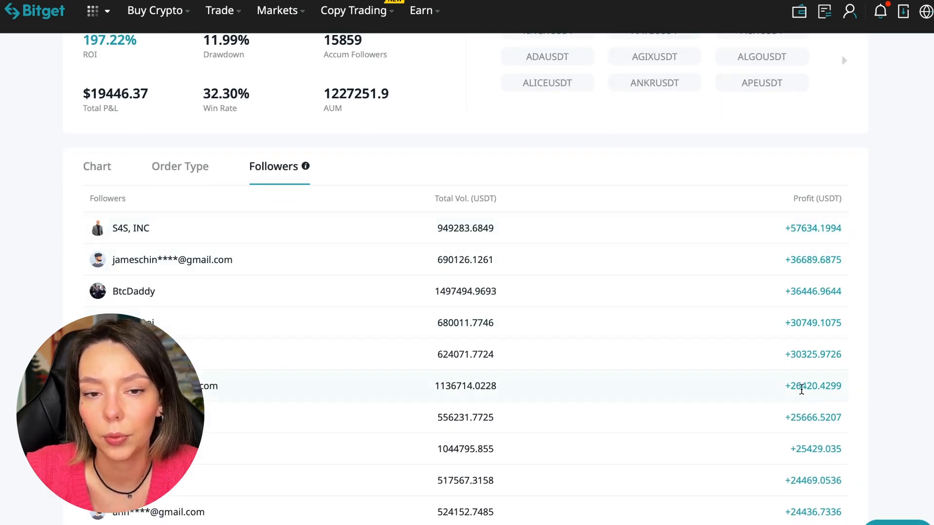
mouse_move(798, 233)
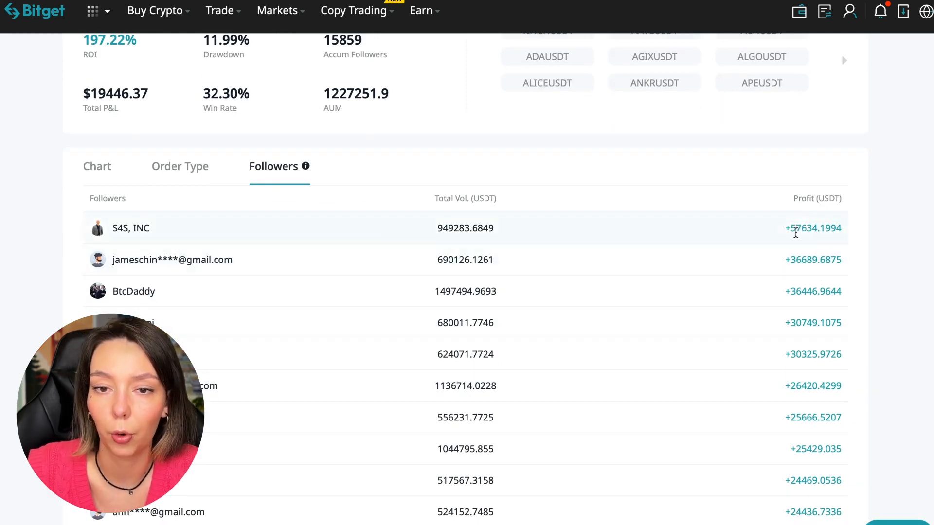
mouse_move(884, 246)
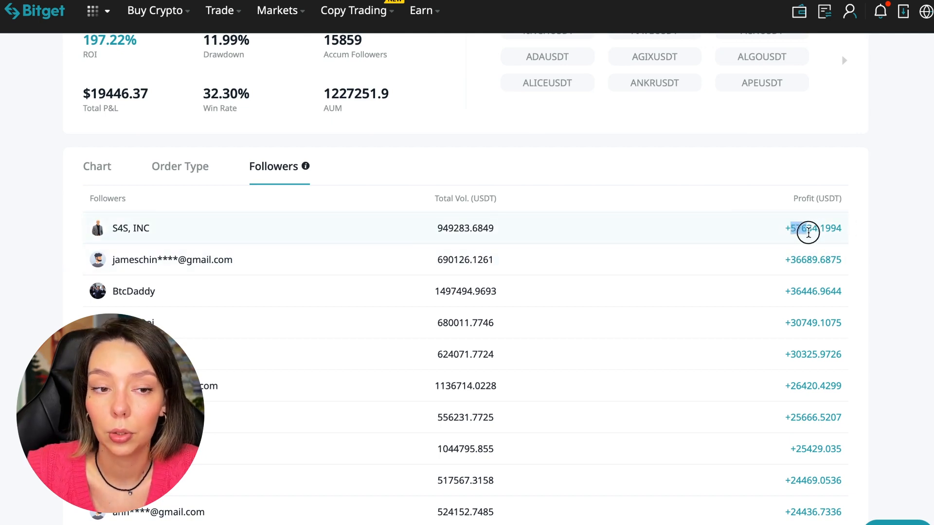
mouse_move(303, 167)
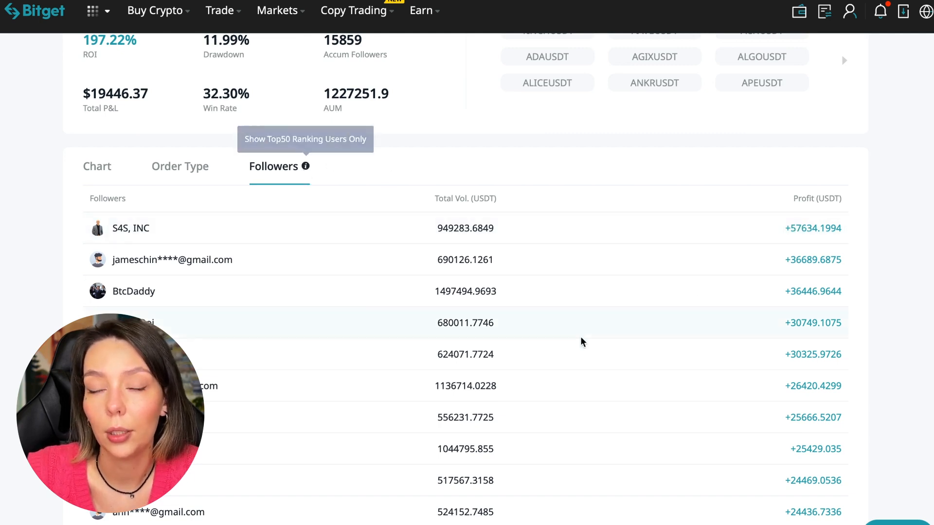
scroll("down", 3)
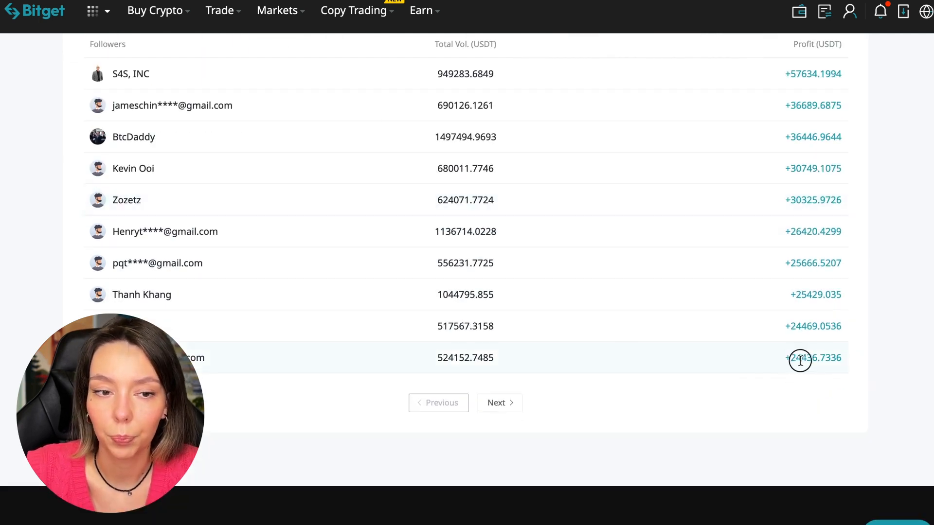
scroll("up", 3)
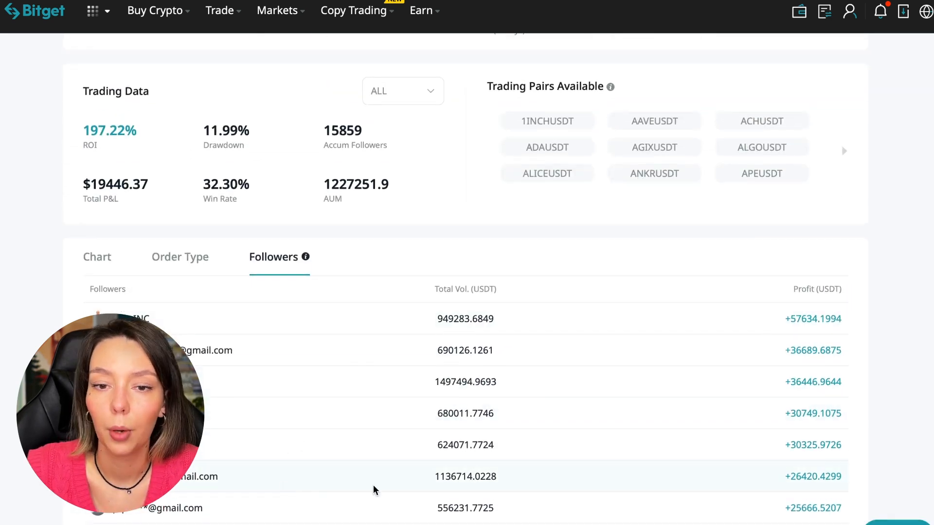
Step: Open the trader's order History and scroll through the closed orders
left_click(180, 256)
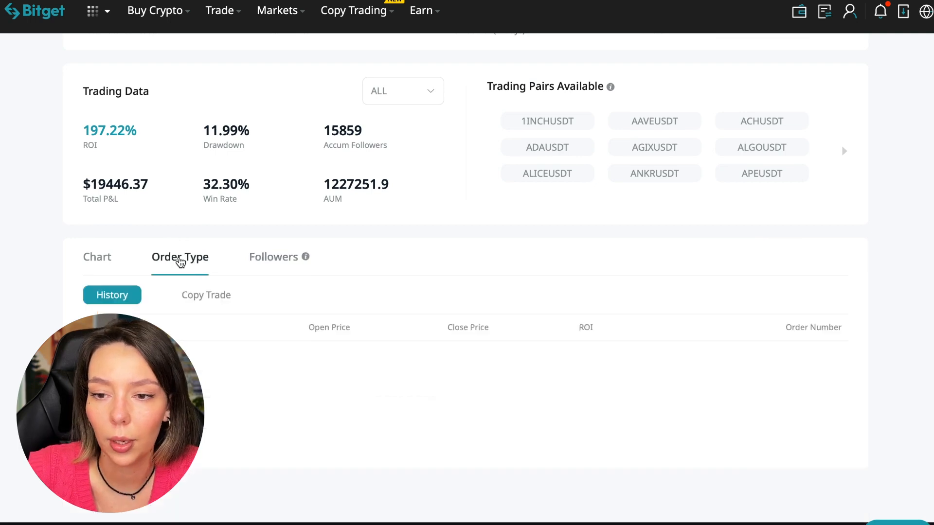
scroll("down", 3)
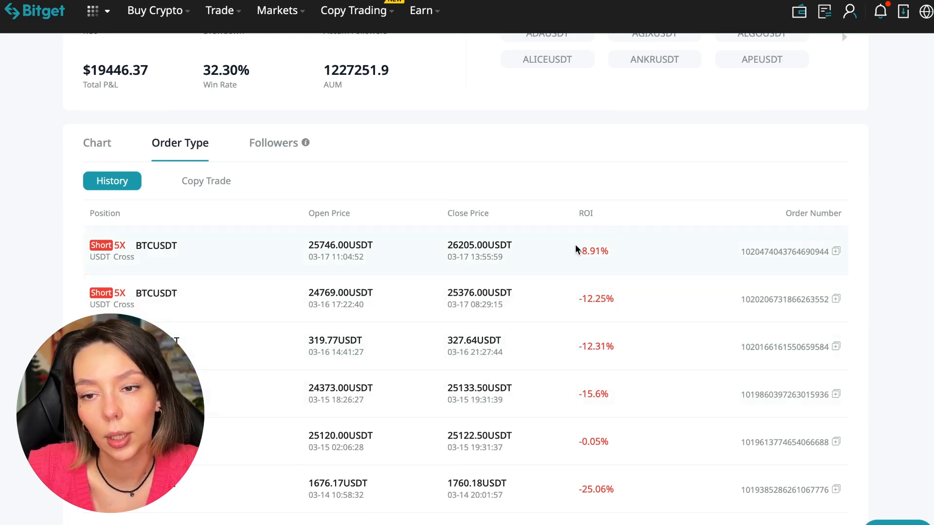
mouse_move(231, 325)
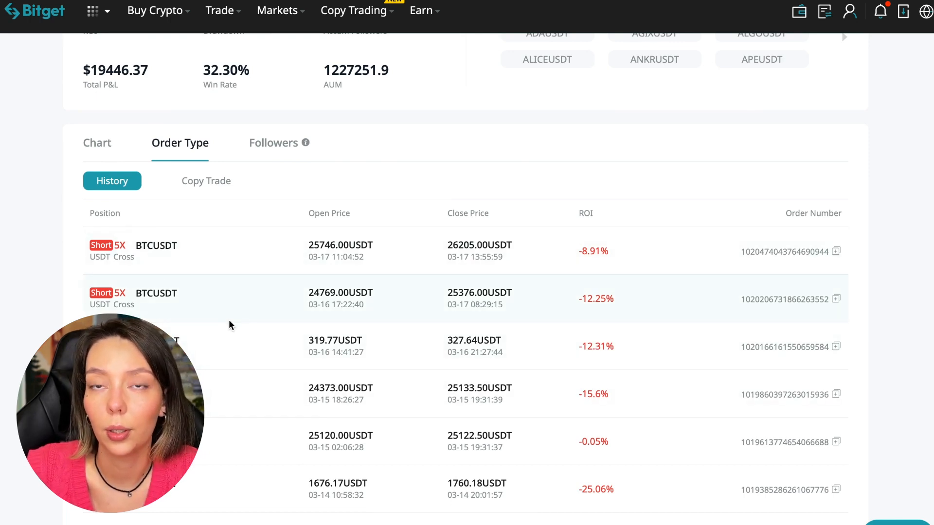
scroll("down", 3)
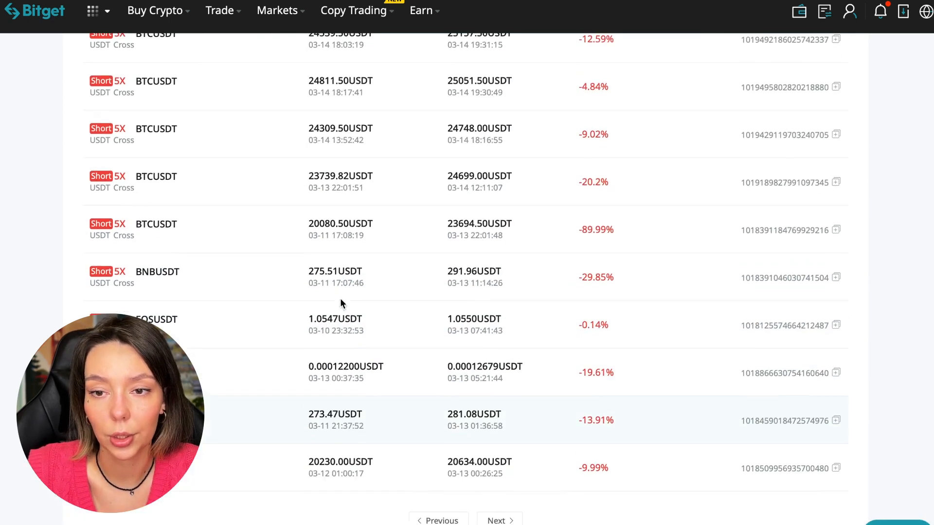
scroll("up", 3)
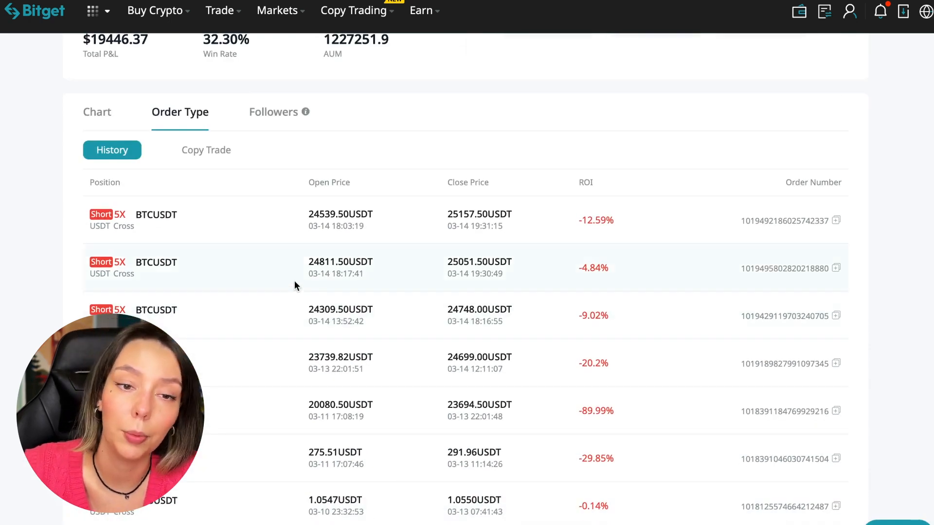
mouse_move(219, 308)
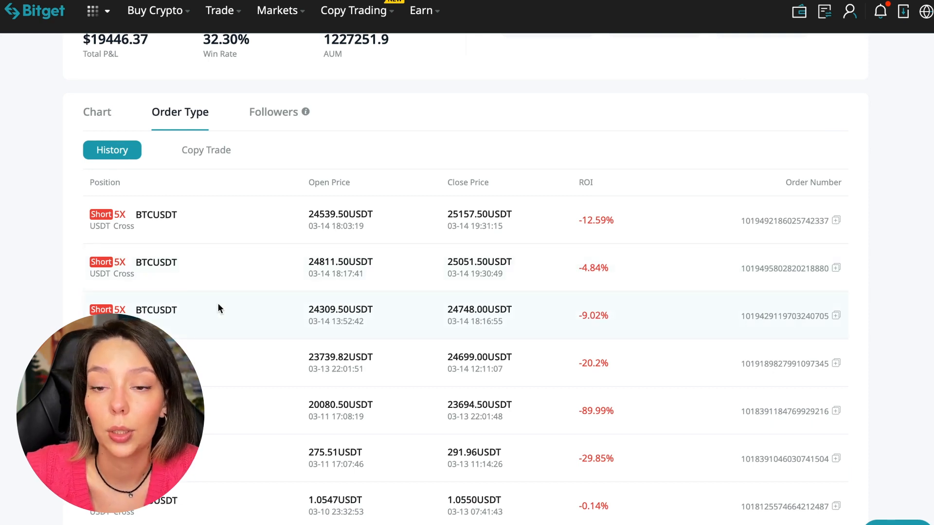
scroll("down", 3)
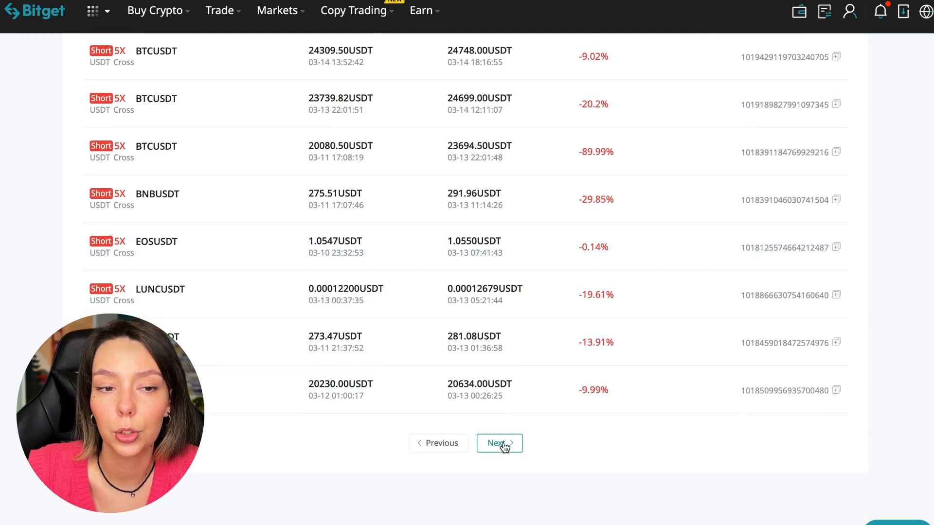
Step: Go to the second page of past orders, with gains up to +95.49%
left_click(498, 443)
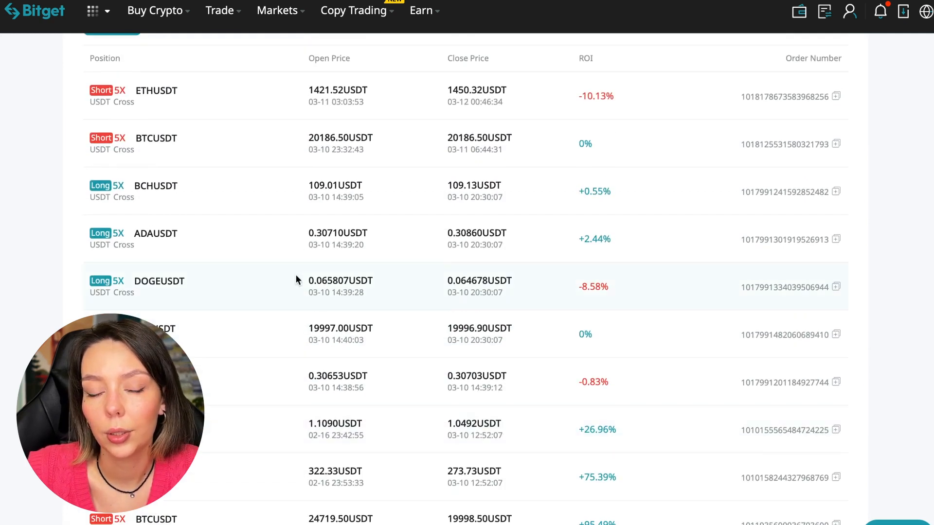
scroll("down", 3)
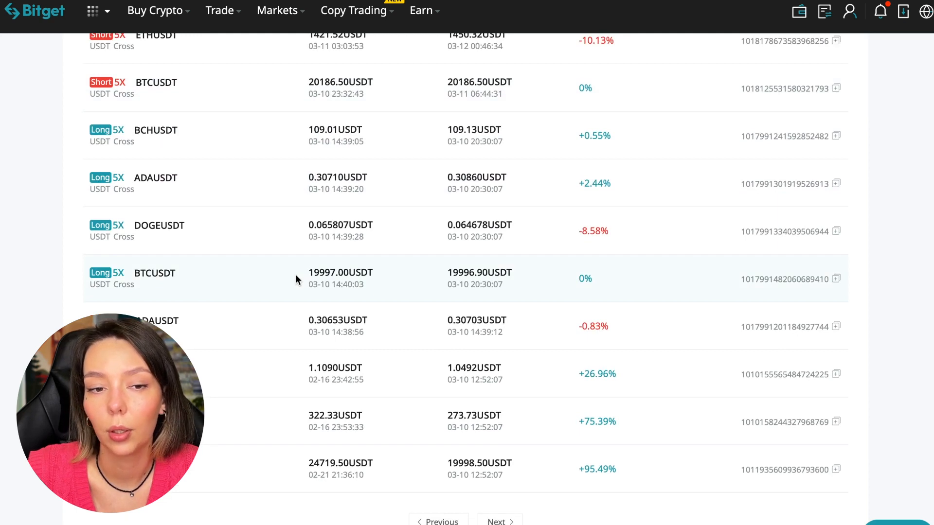
scroll("down", 3)
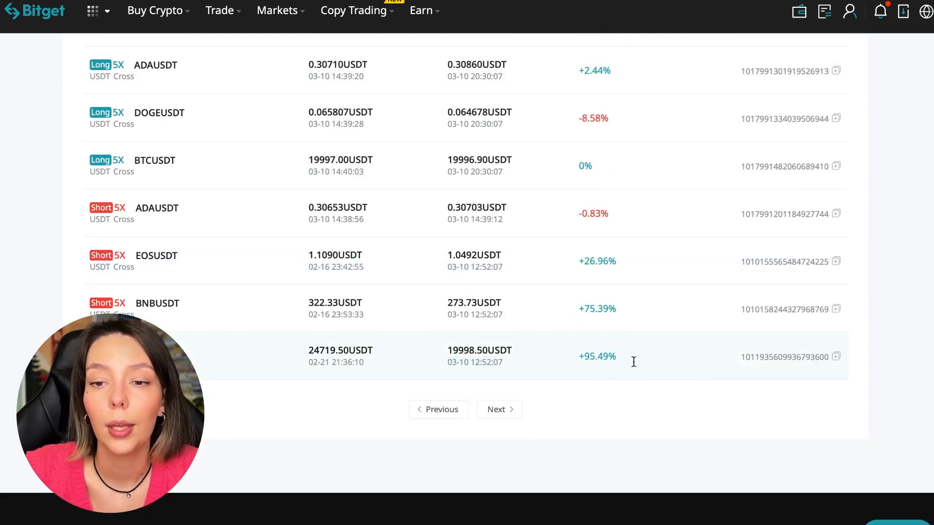
scroll("up", 3)
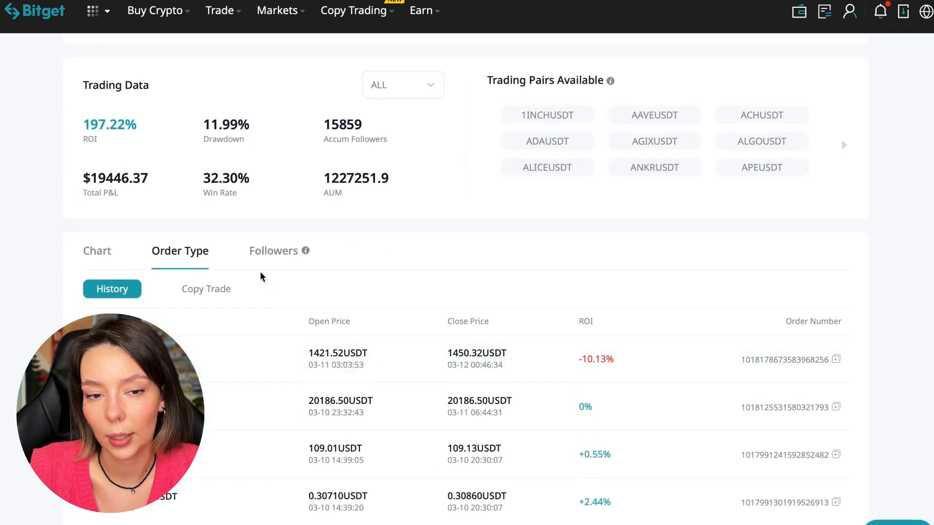
left_click(205, 289)
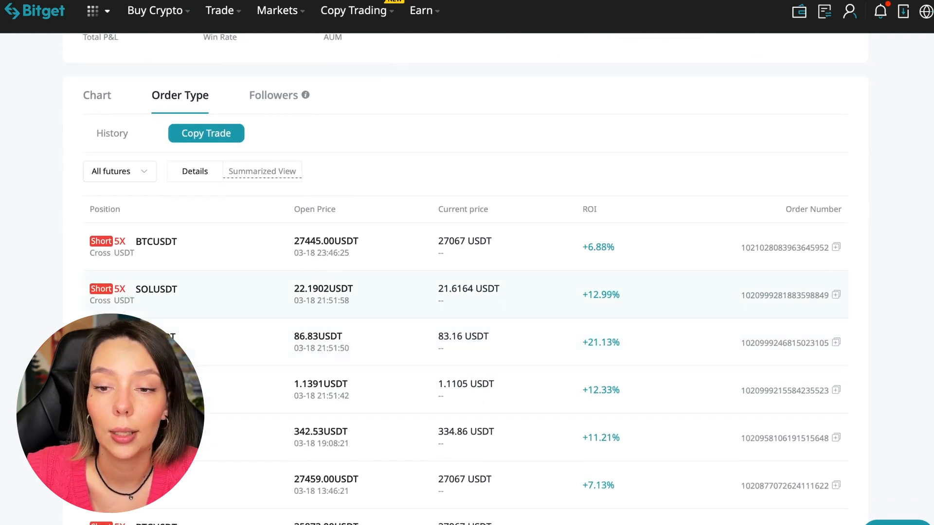
scroll("down", 3)
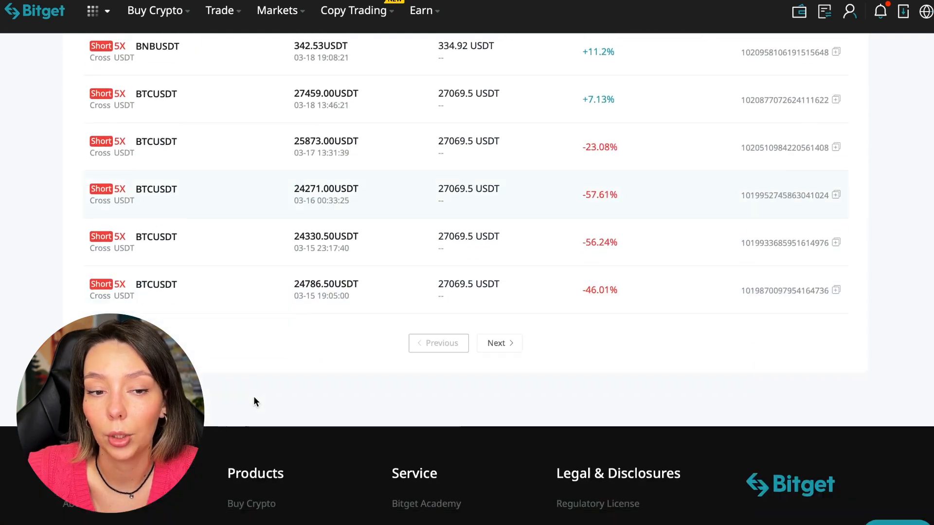
scroll("up", 3)
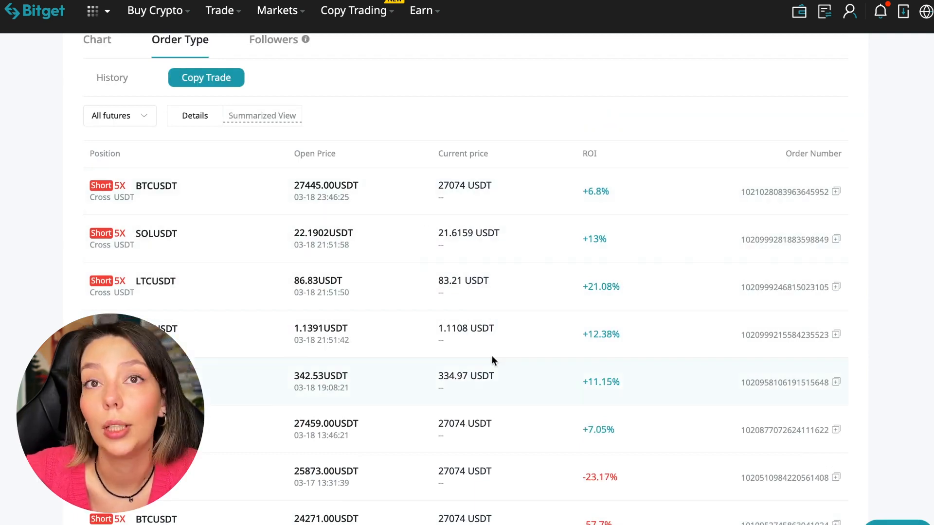
scroll("up", 3)
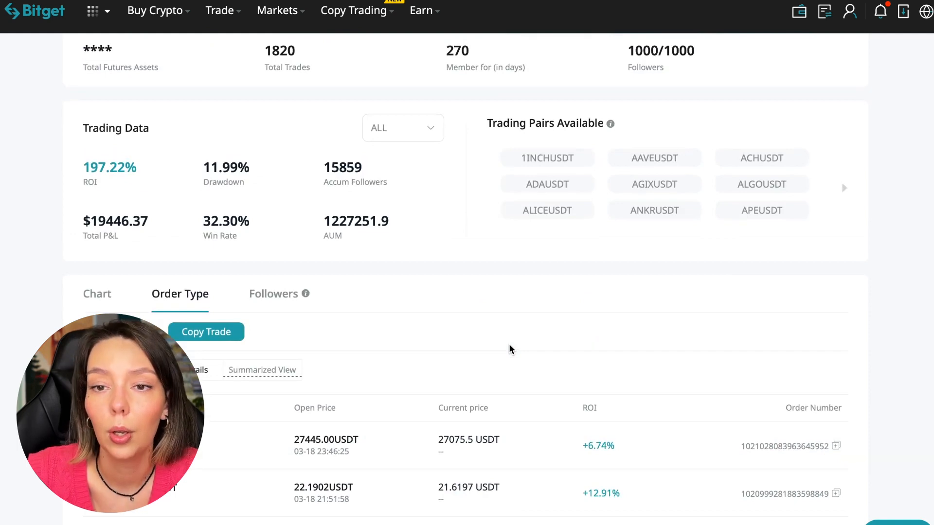
scroll("up", 3)
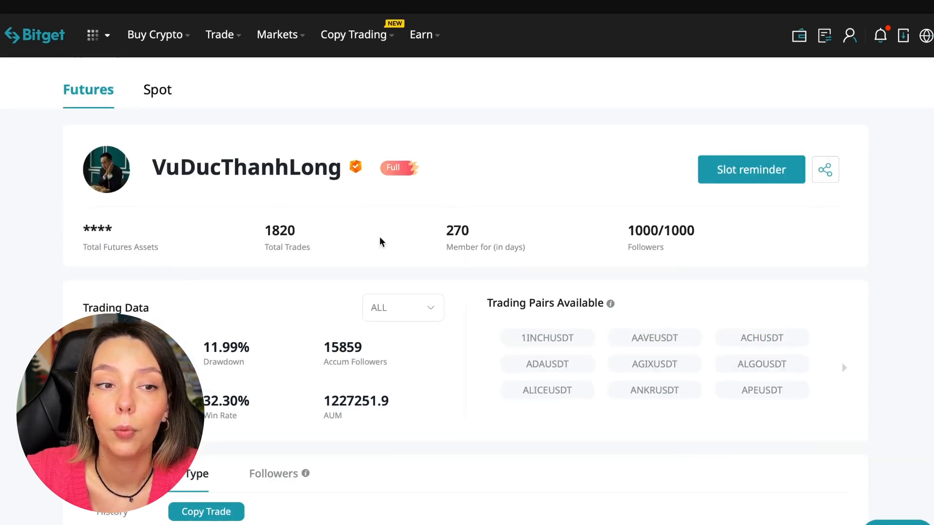
mouse_move(197, 126)
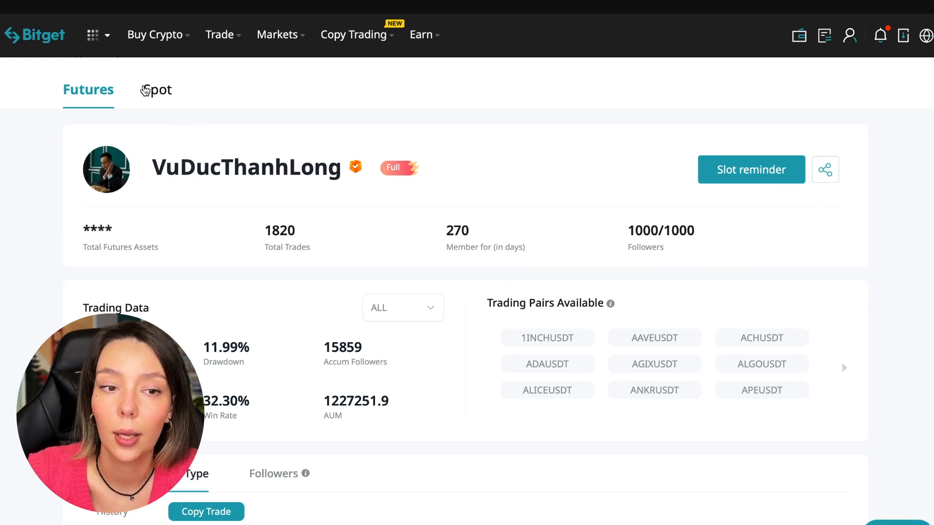
mouse_move(366, 109)
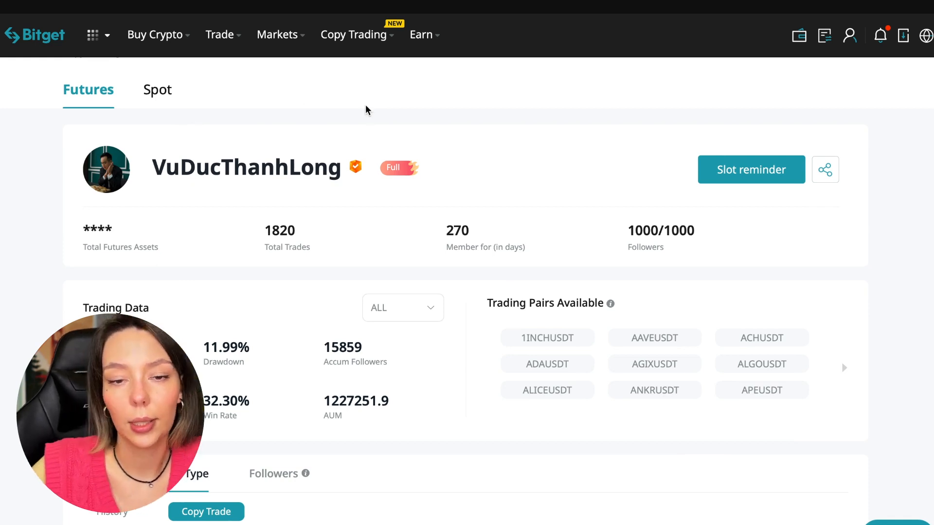
mouse_move(228, 189)
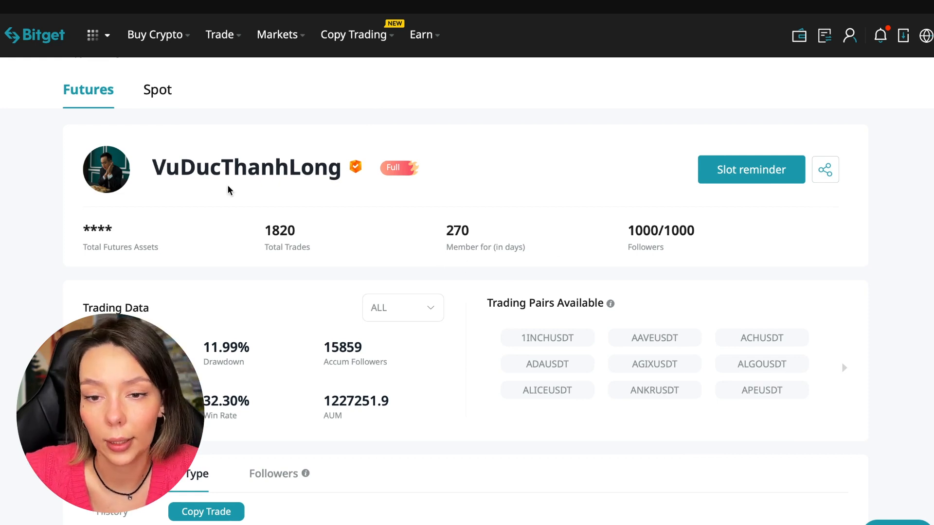
mouse_move(507, 383)
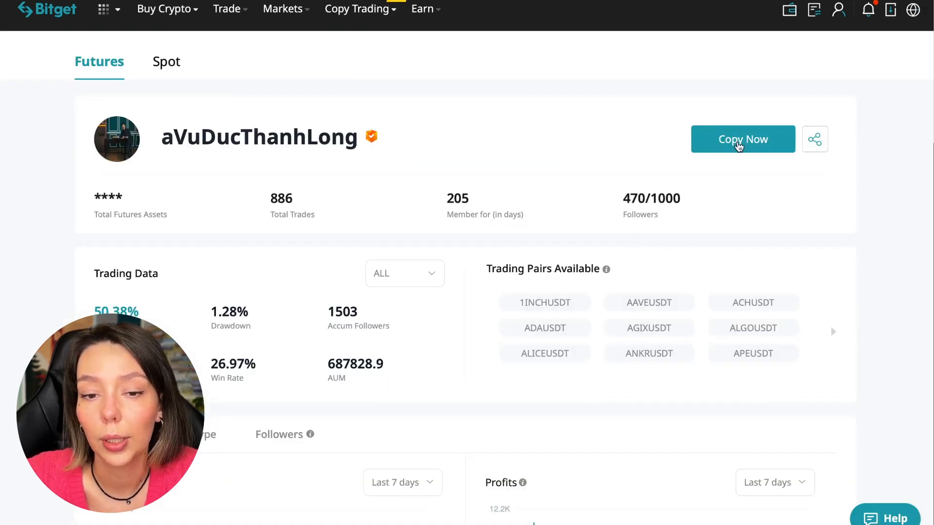
left_click(742, 138)
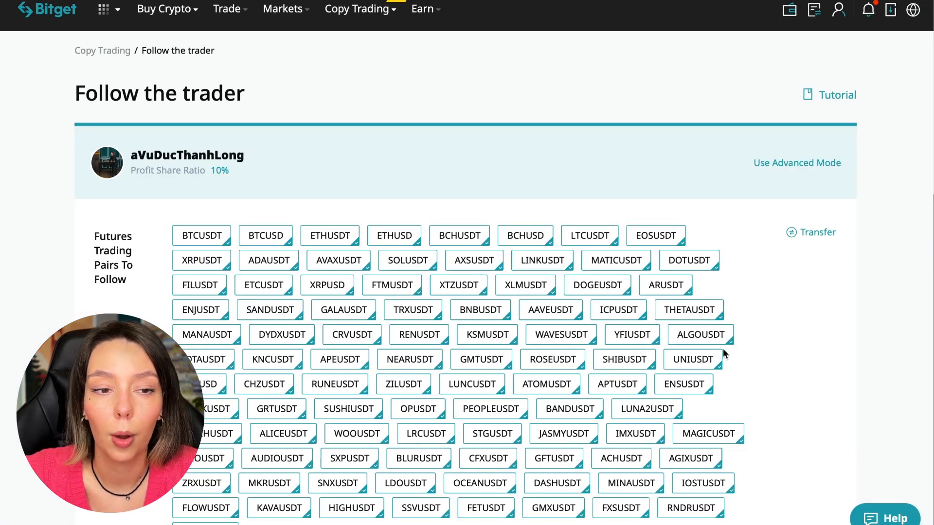
mouse_move(816, 268)
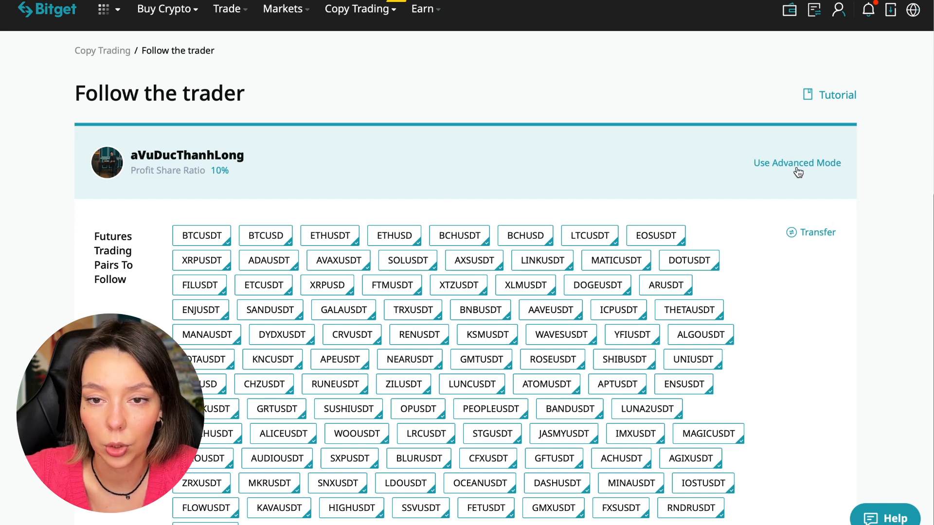
left_click(796, 163)
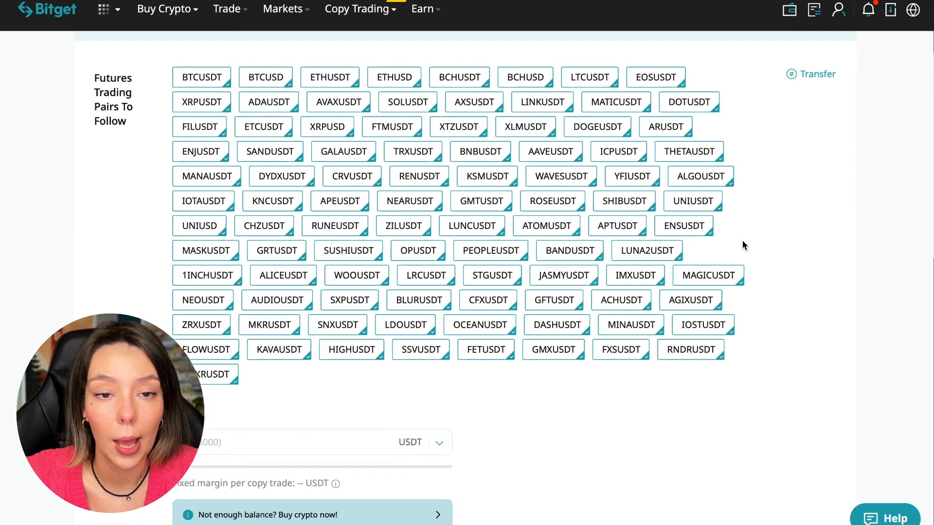
scroll("up", 3)
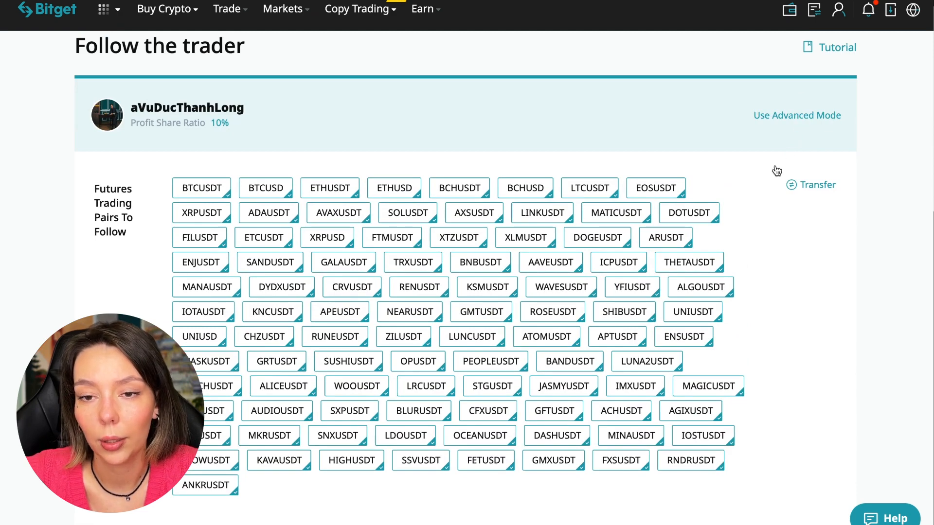
scroll("down", 3)
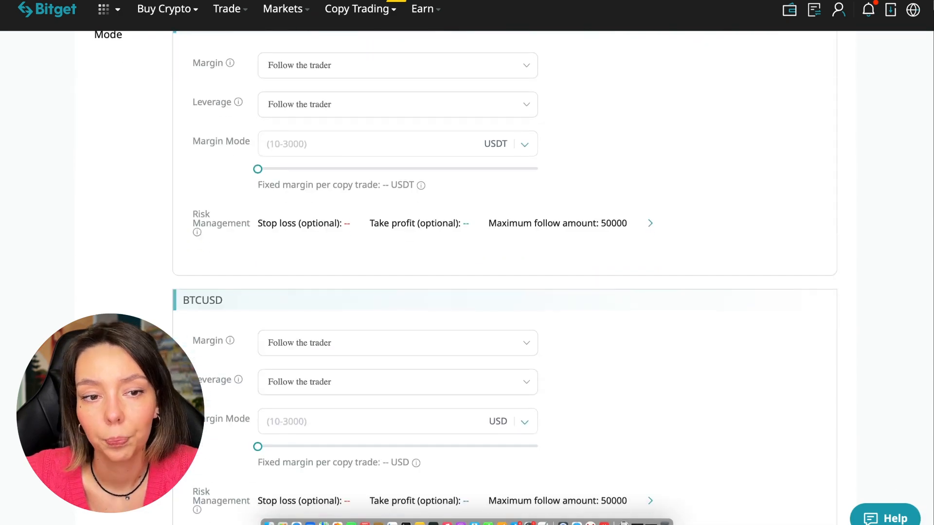
scroll("down", 3)
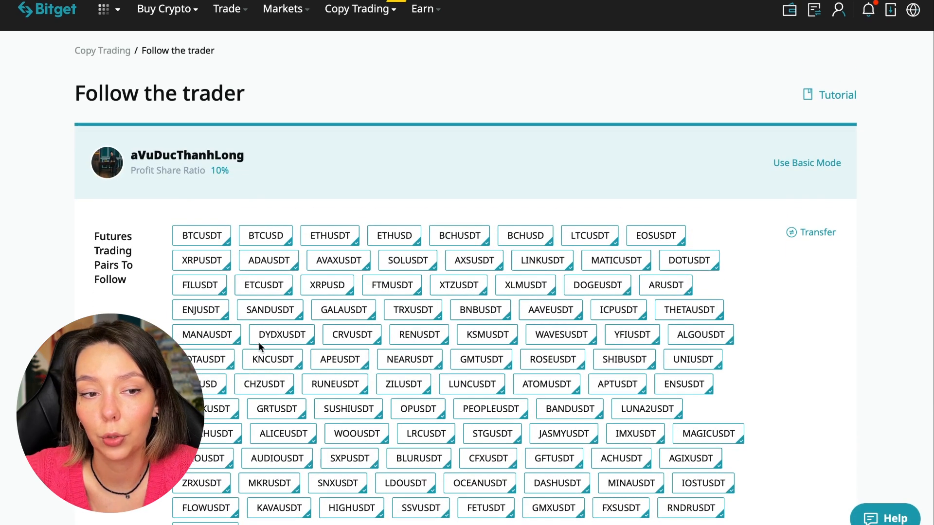
mouse_move(283, 427)
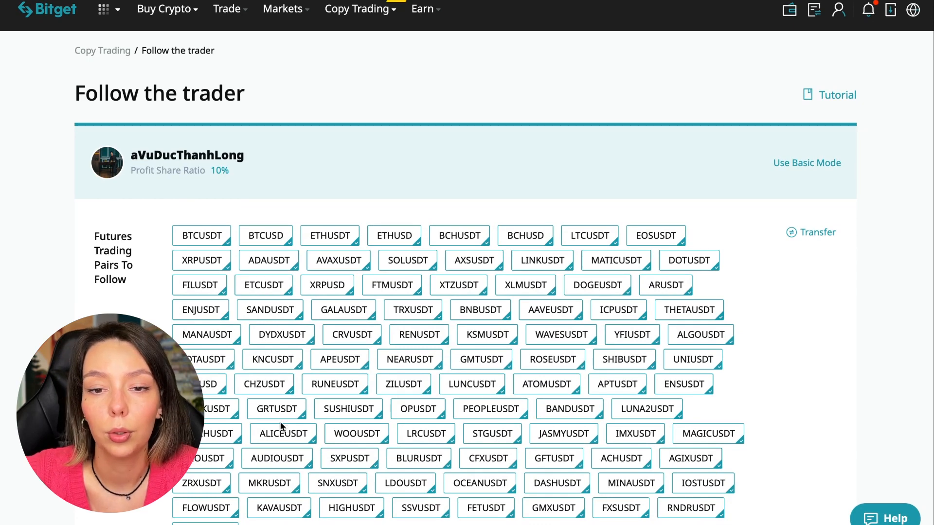
scroll("down", 3)
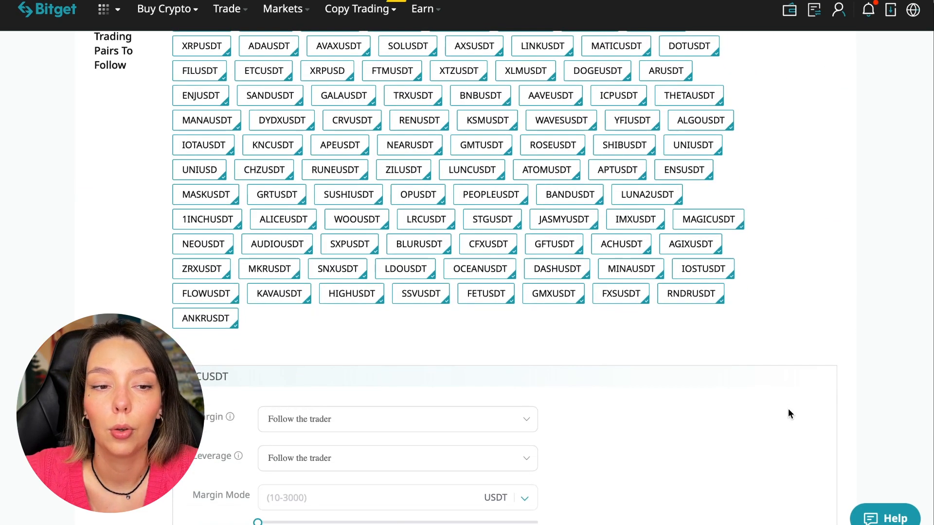
scroll("up", 3)
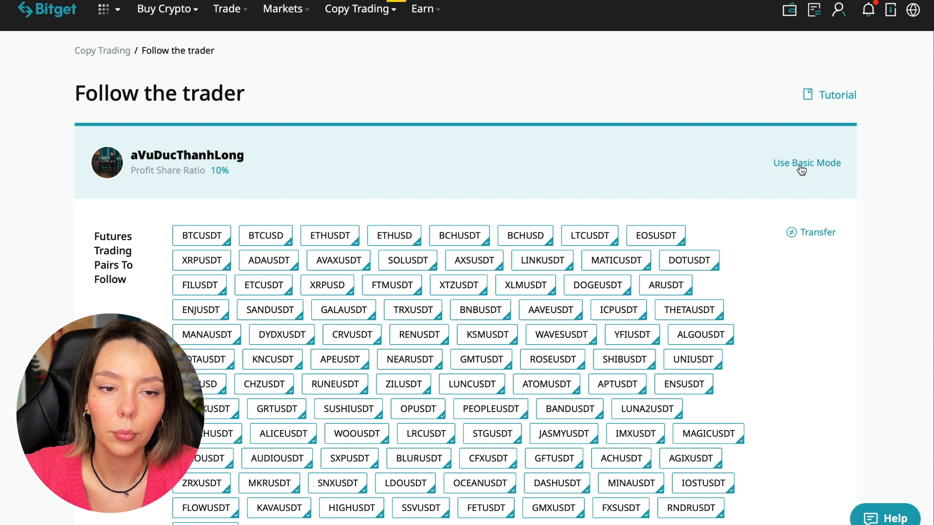
scroll("down", 3)
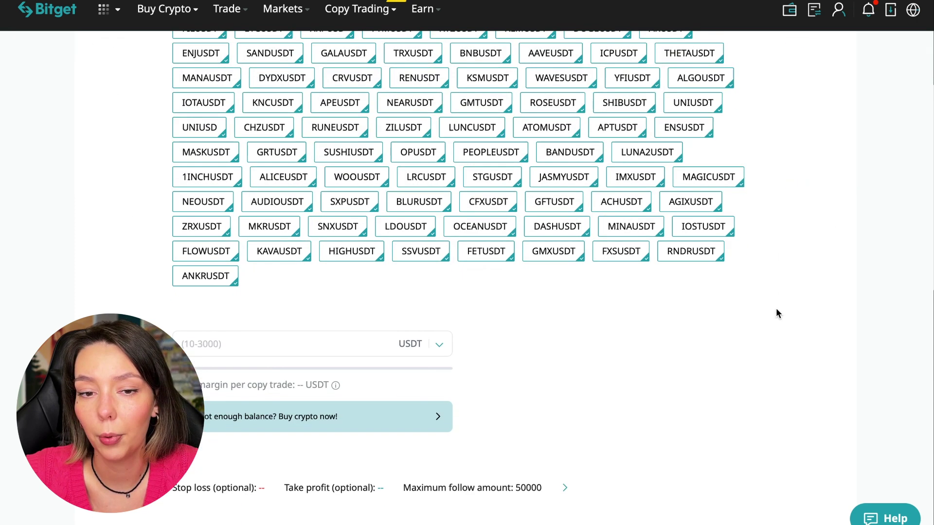
Step: Scroll down to bring the rest of the basic follow form into view
scroll("down", 3)
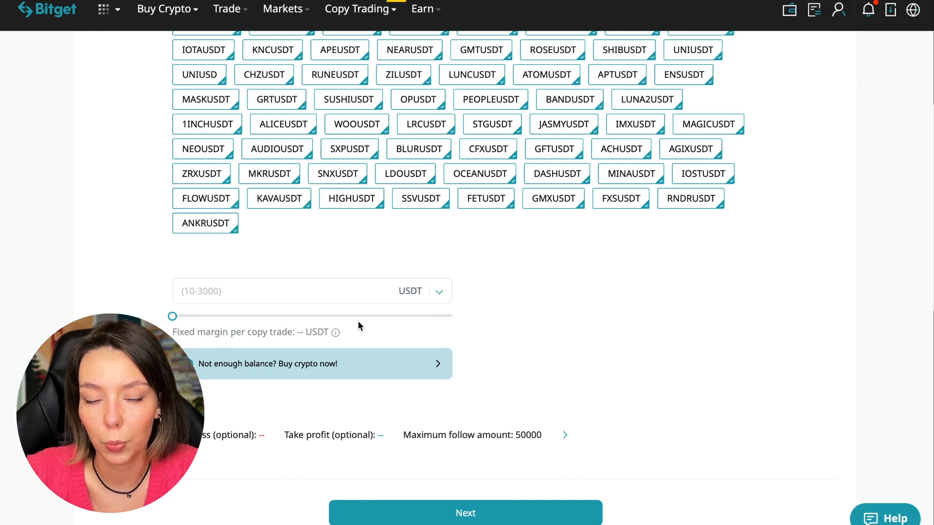
mouse_move(274, 355)
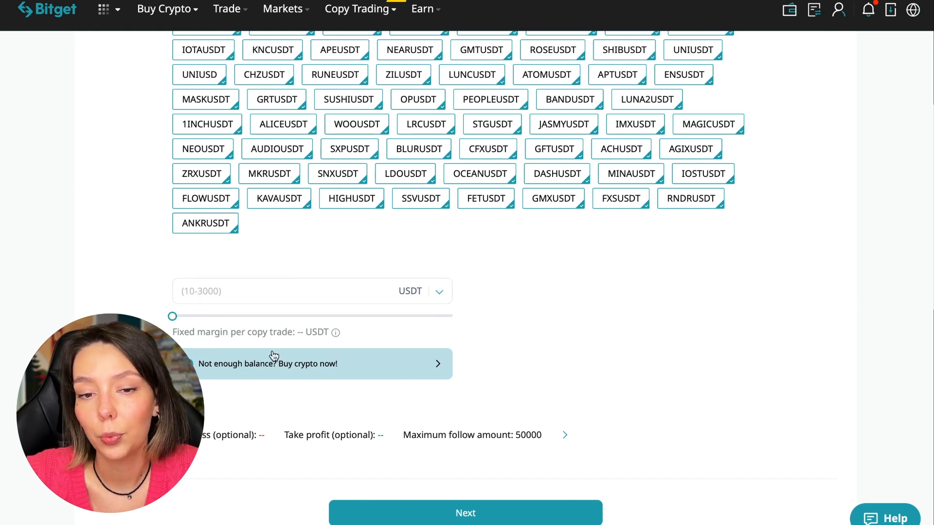
mouse_move(271, 306)
type("10")
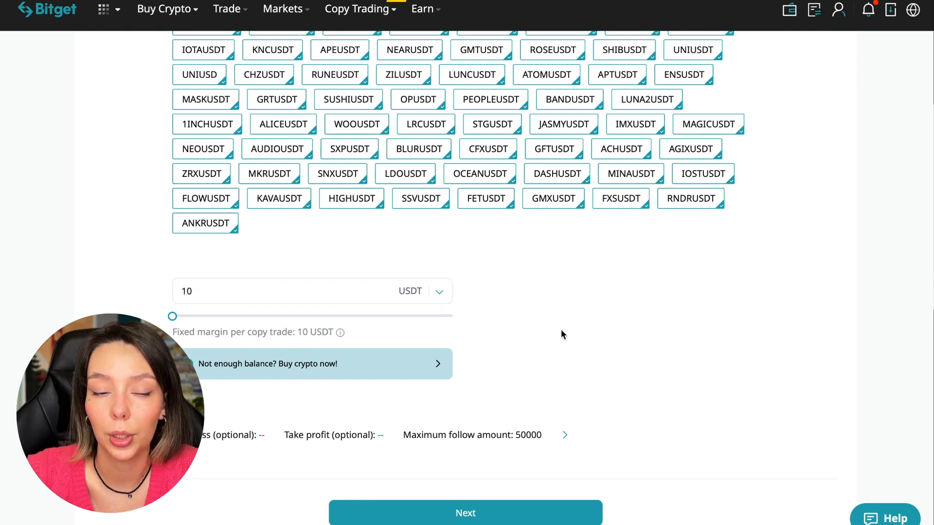
mouse_move(599, 336)
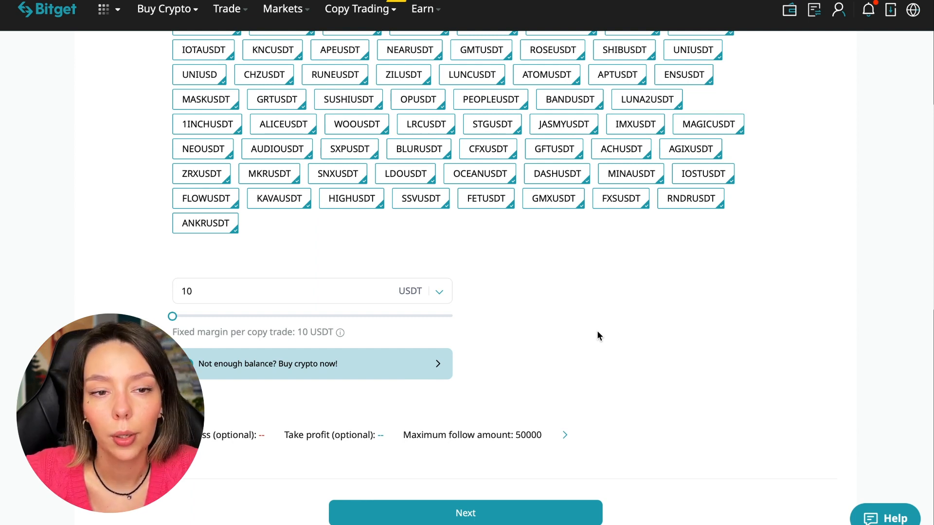
Step: Under Risk Management, set the maximum follow amount to 30 instead of 50000
left_click(562, 434)
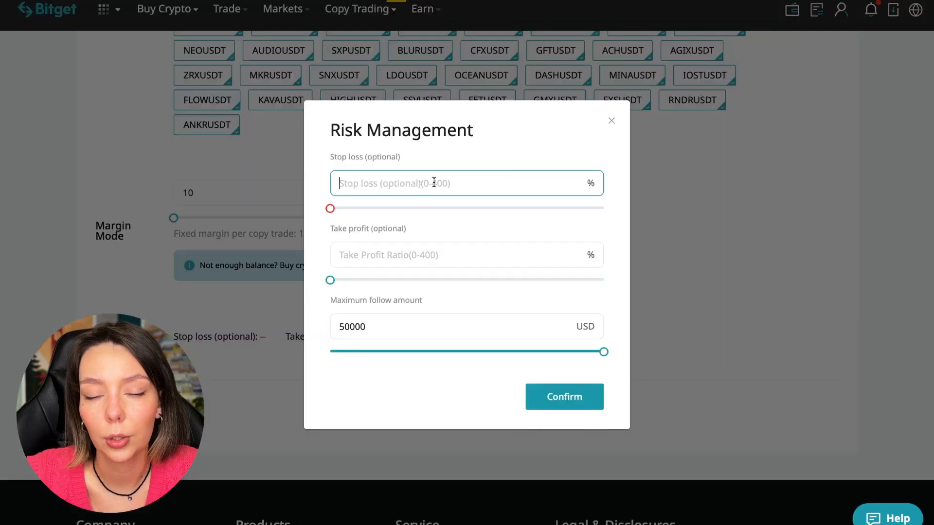
left_click(443, 255)
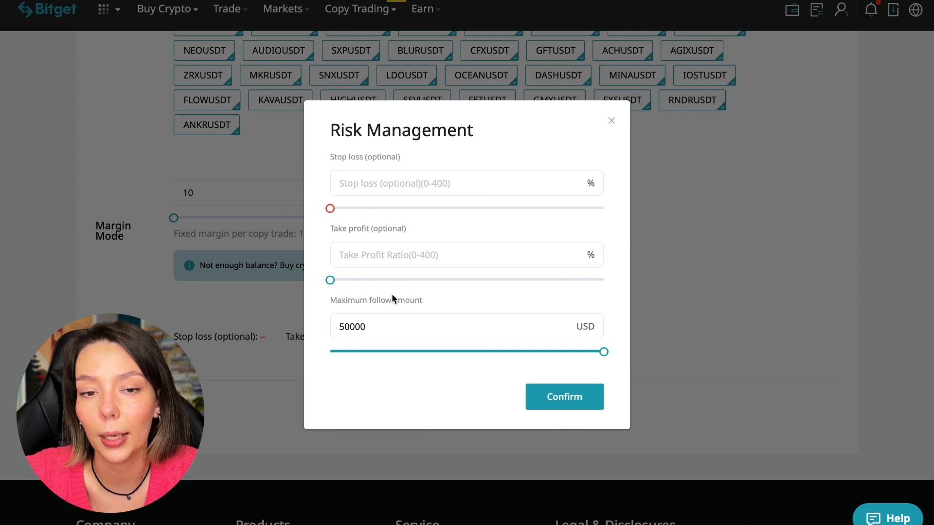
left_click(429, 327)
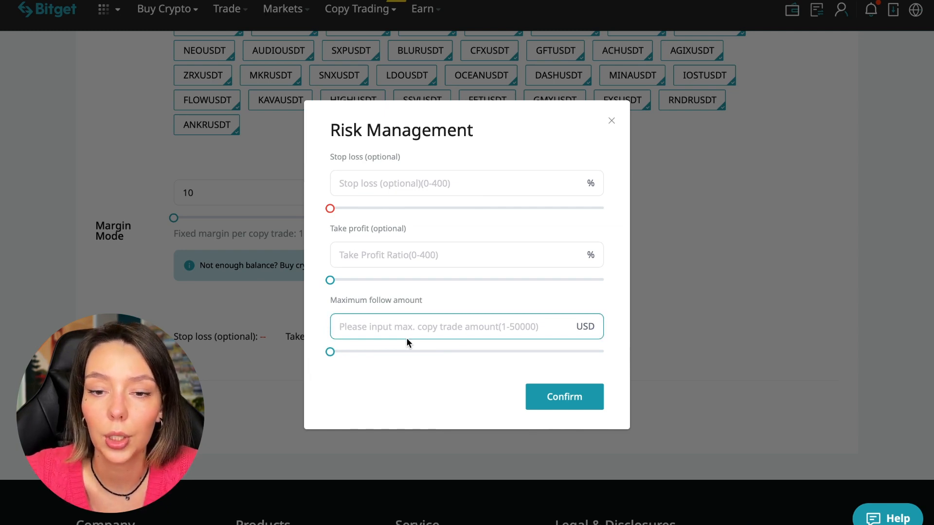
left_click(434, 326)
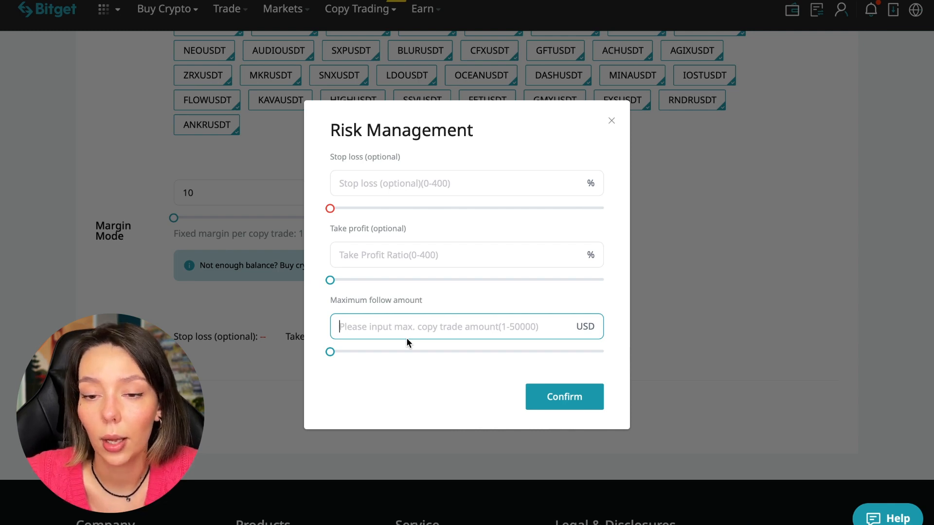
type("30")
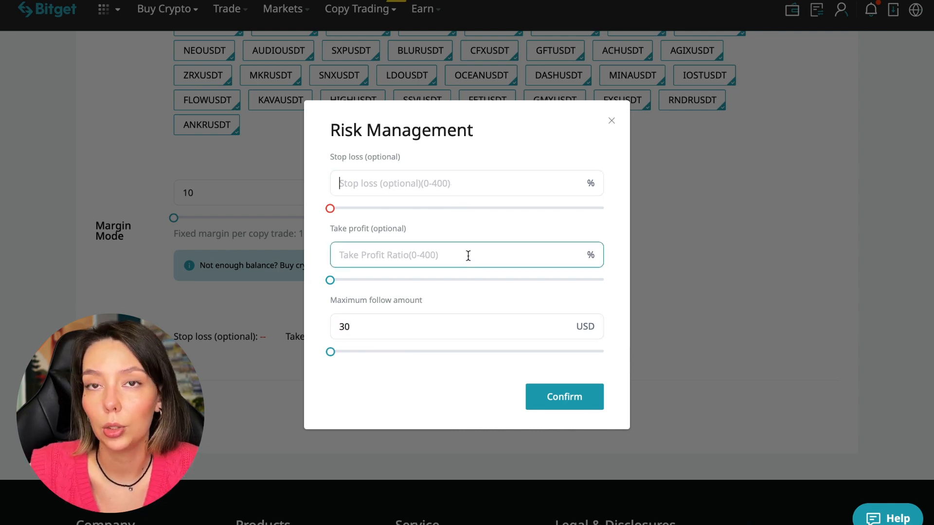
left_click(467, 183)
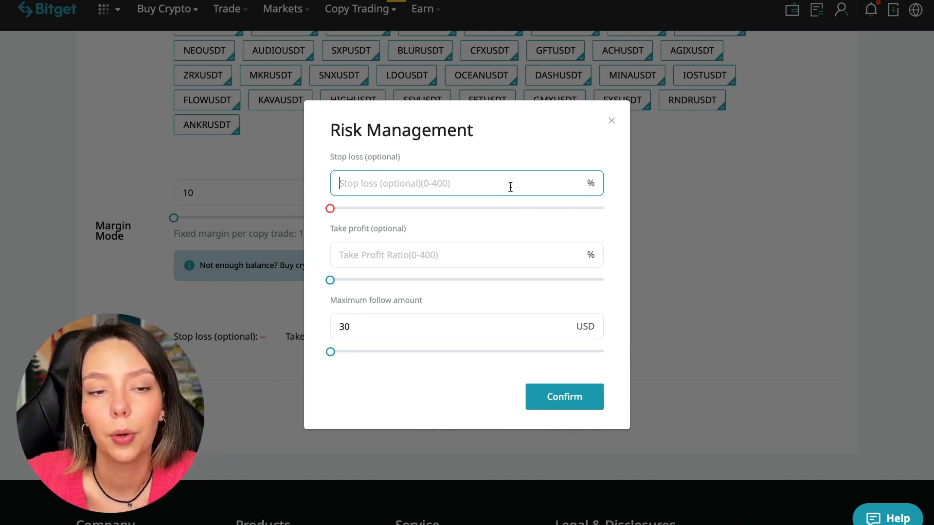
left_click(563, 397)
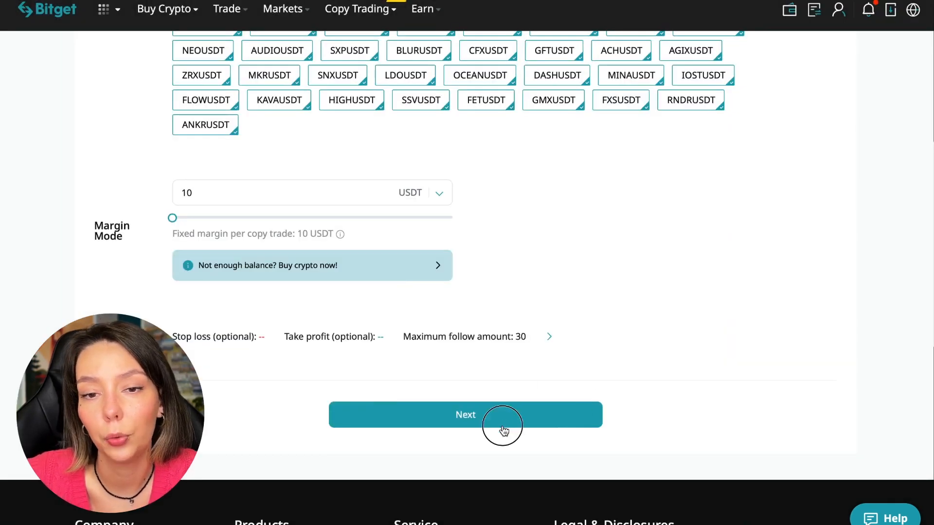
Step: Review the copy trade summary and confirm following the trader
left_click(465, 414)
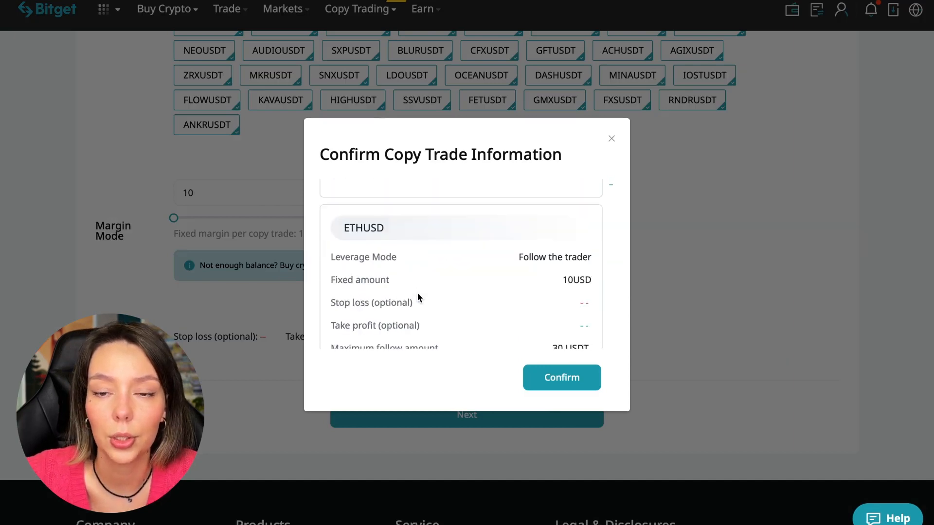
left_click(560, 377)
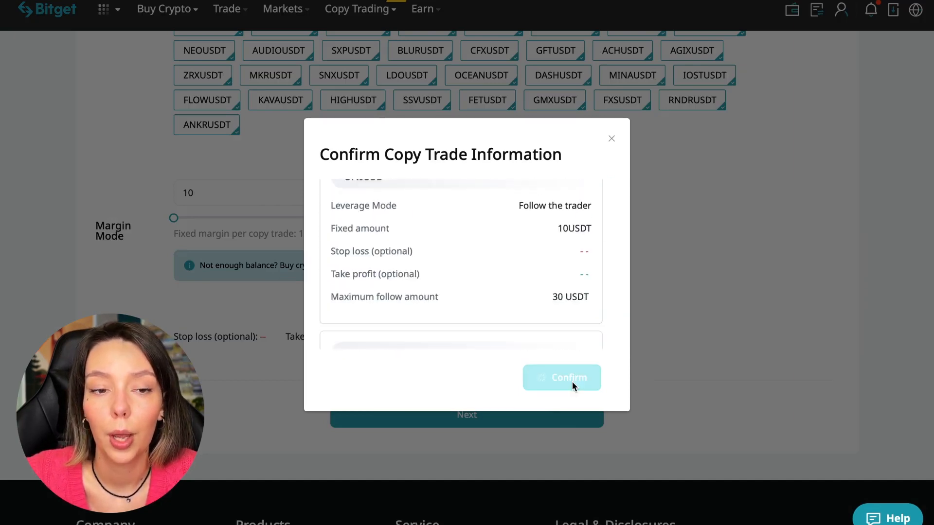
left_click(561, 377)
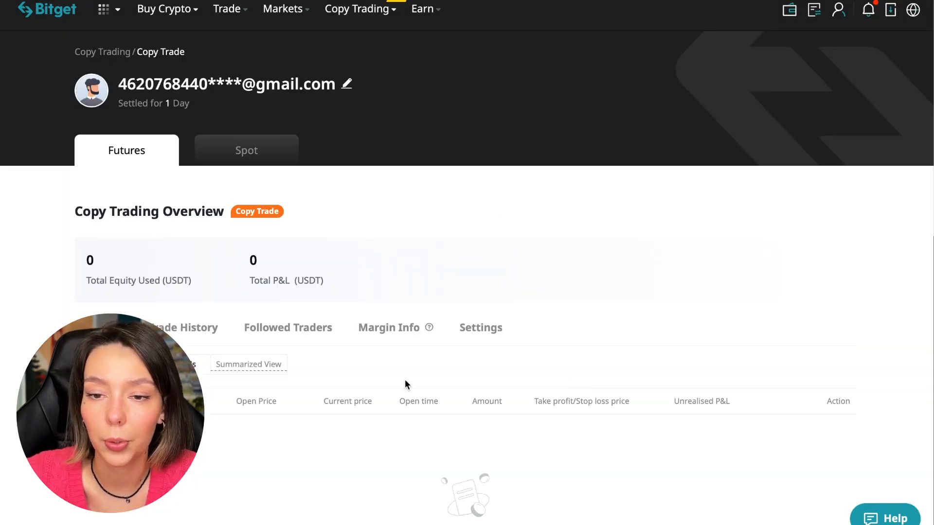
Step: Browse Margin Info, then show Settings with the 21-day inactive-trader auto-unfollow option
left_click(387, 327)
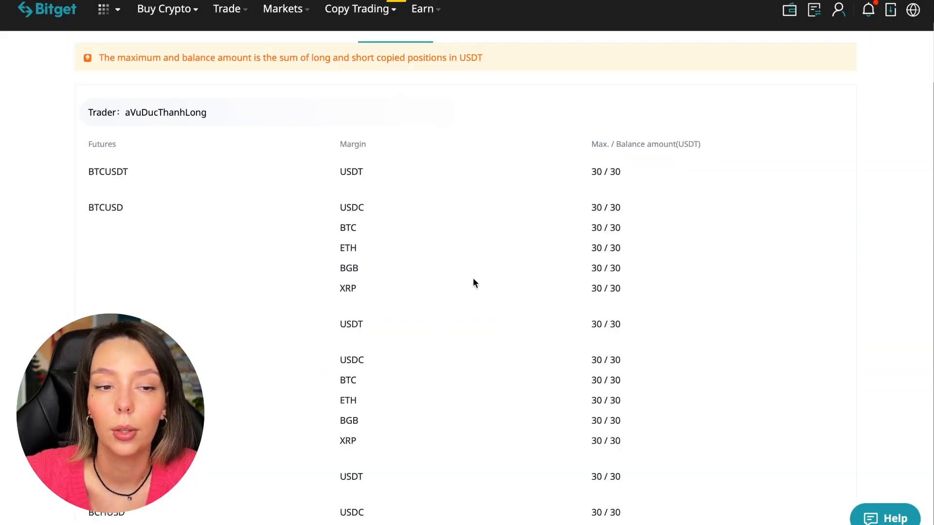
scroll("up", 3)
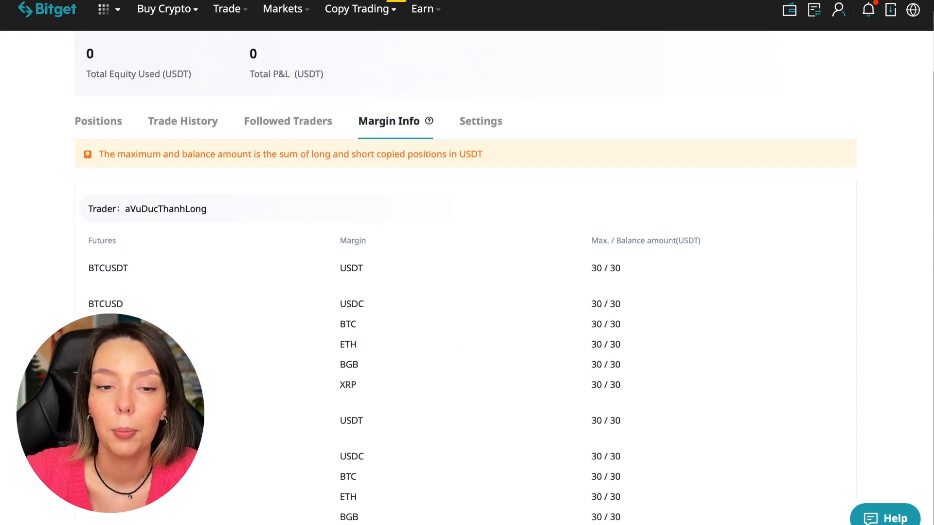
scroll("up", 3)
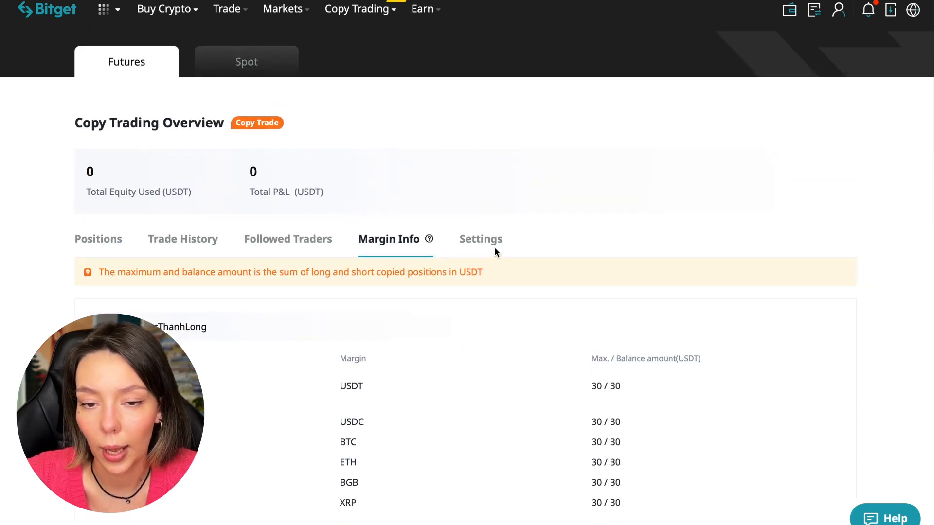
left_click(480, 239)
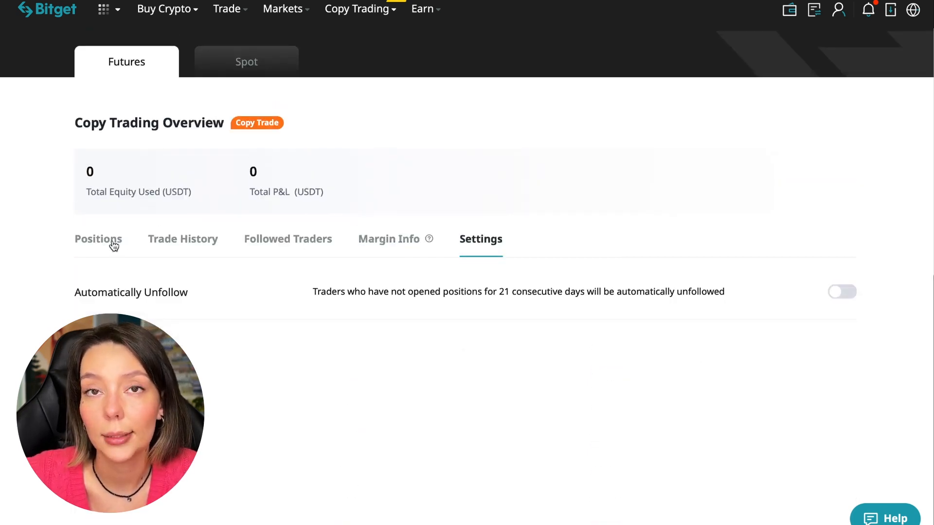